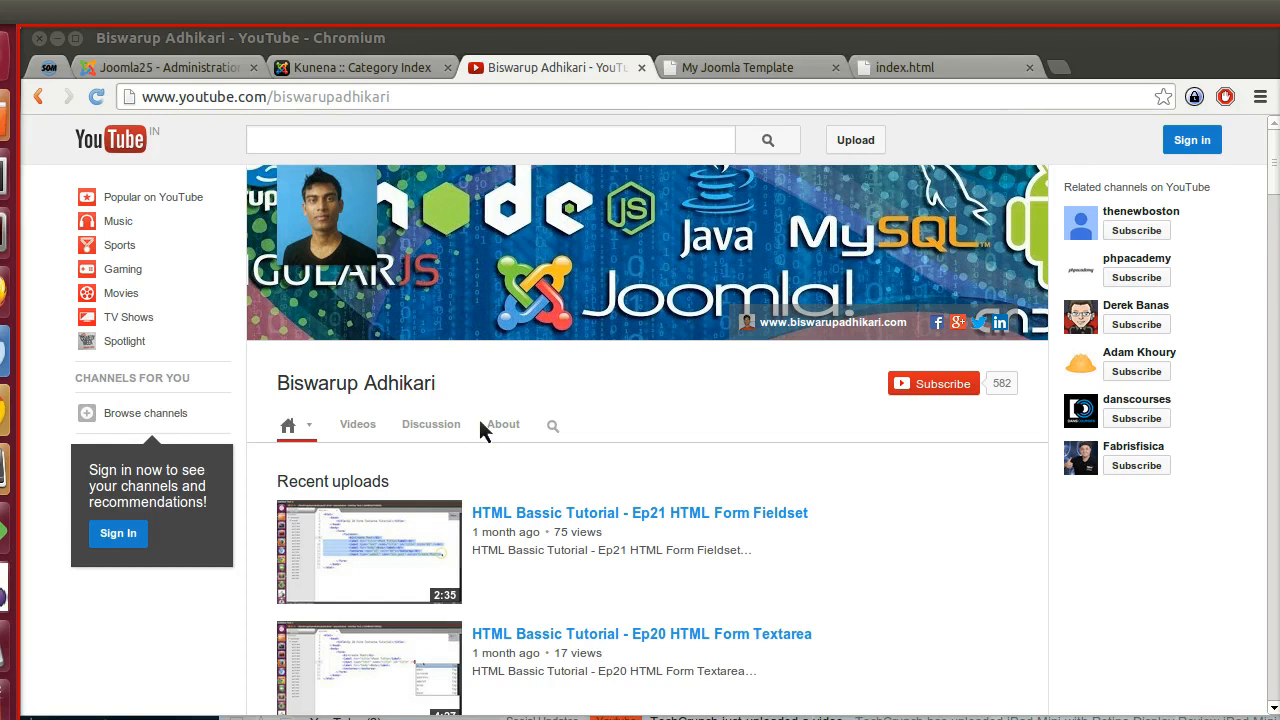
mouse_move(20, 468)
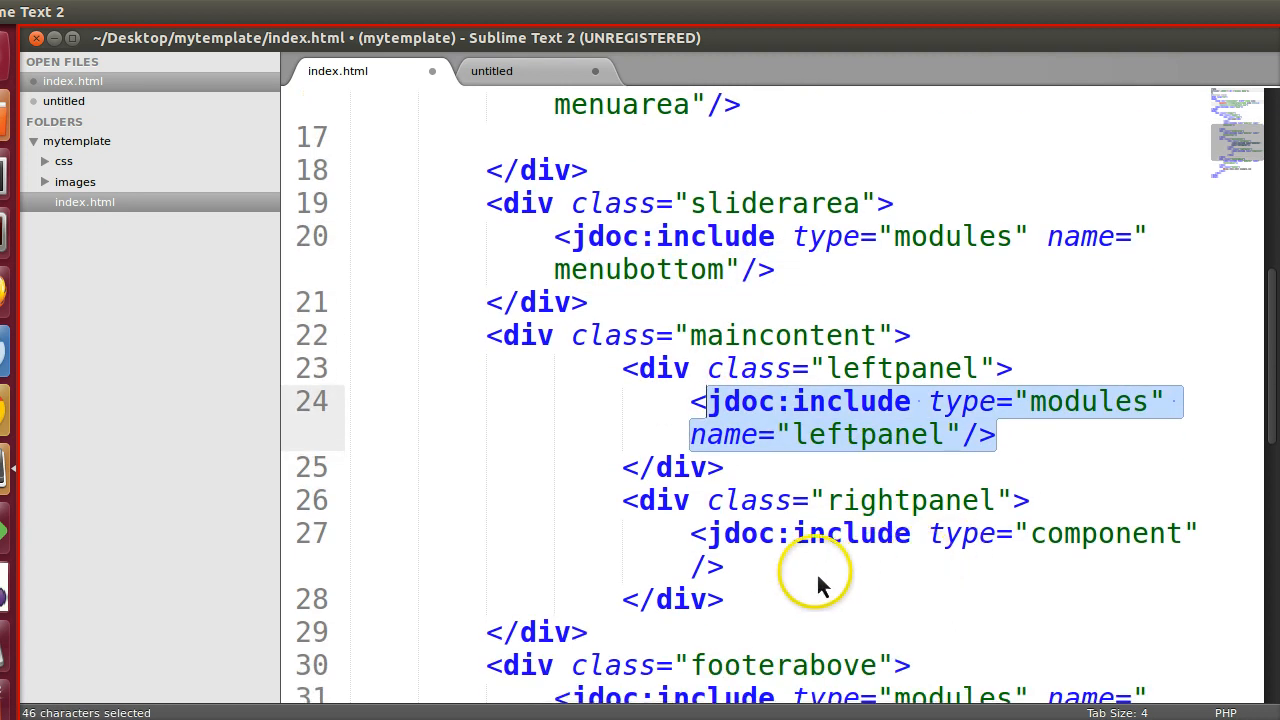
- Scroll index.html back to the top to review its head and jdoc include lines
scroll(up, 3)
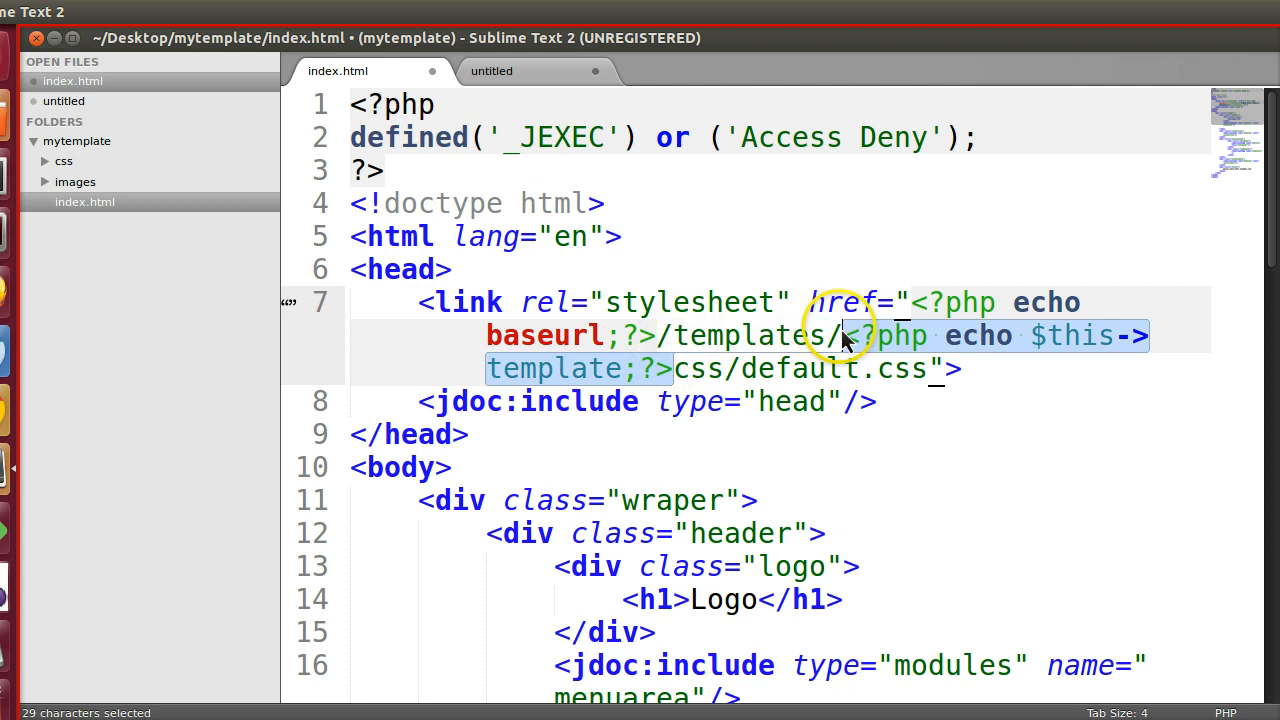
mouse_move(700, 264)
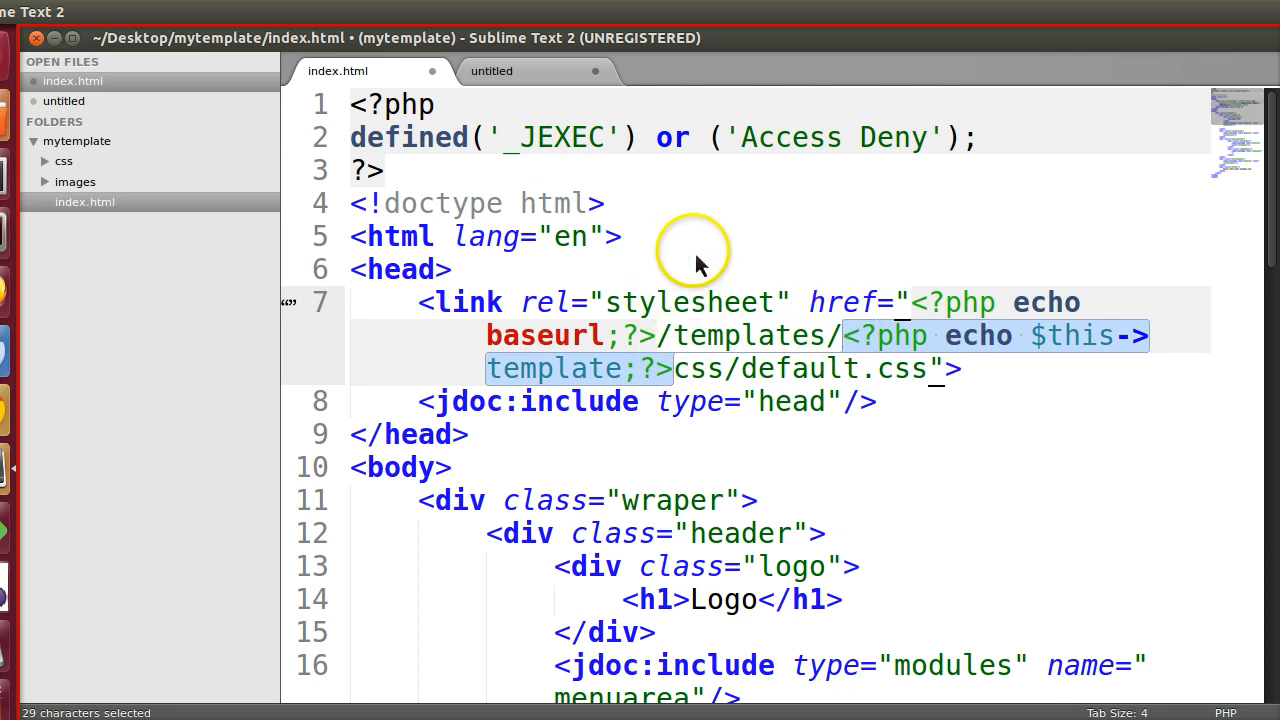
mouse_move(700, 264)
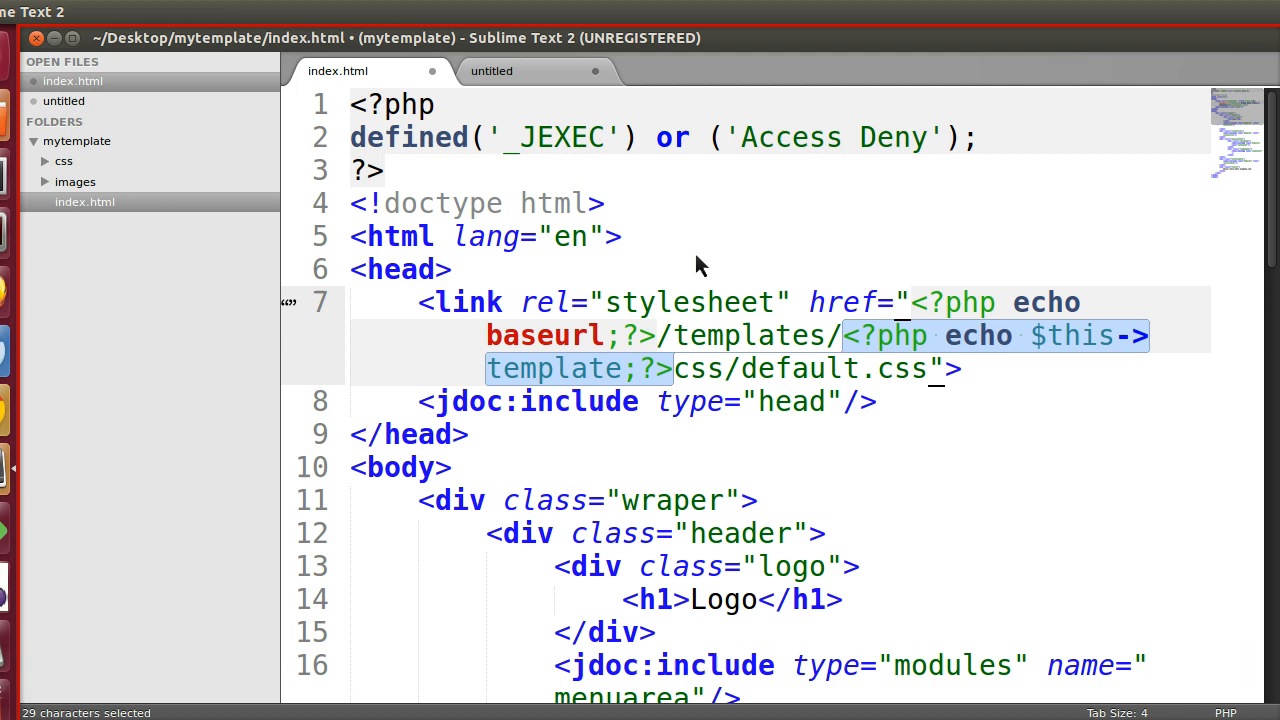
mouse_move(684, 250)
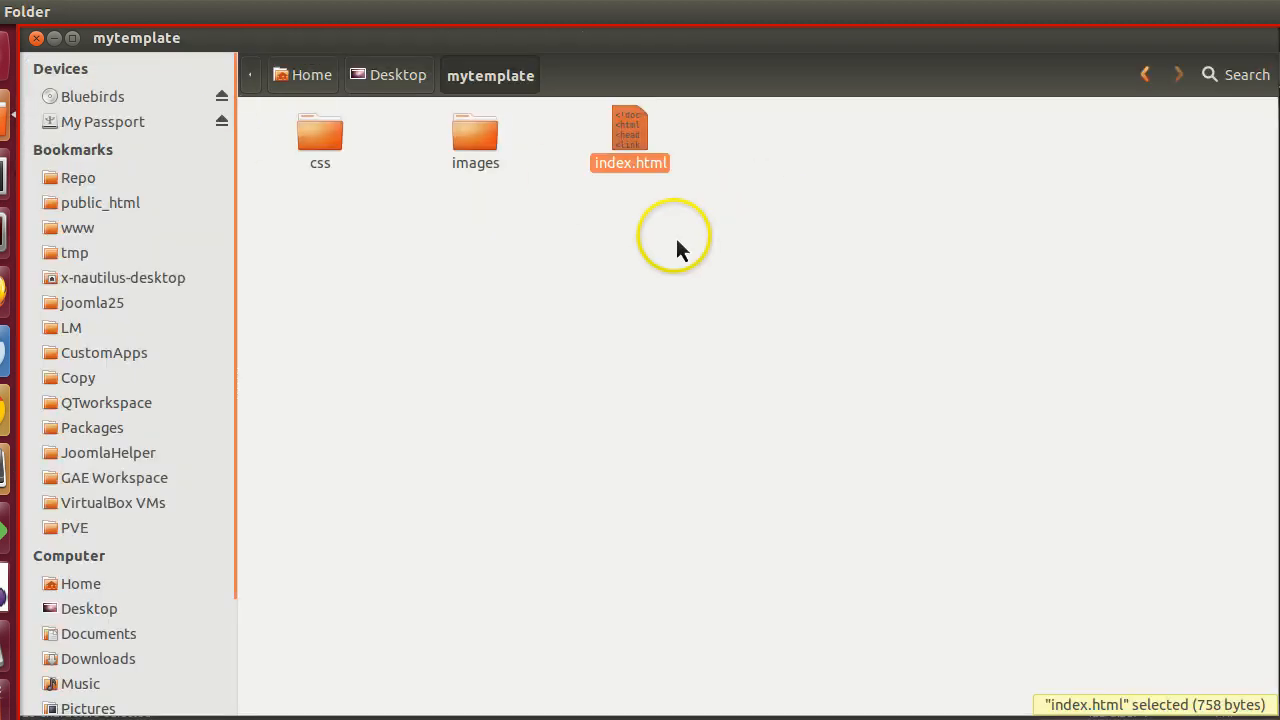
- Create a new empty 'Untitled Document' in mytemplate, then look at the css and images folders
click(528, 298)
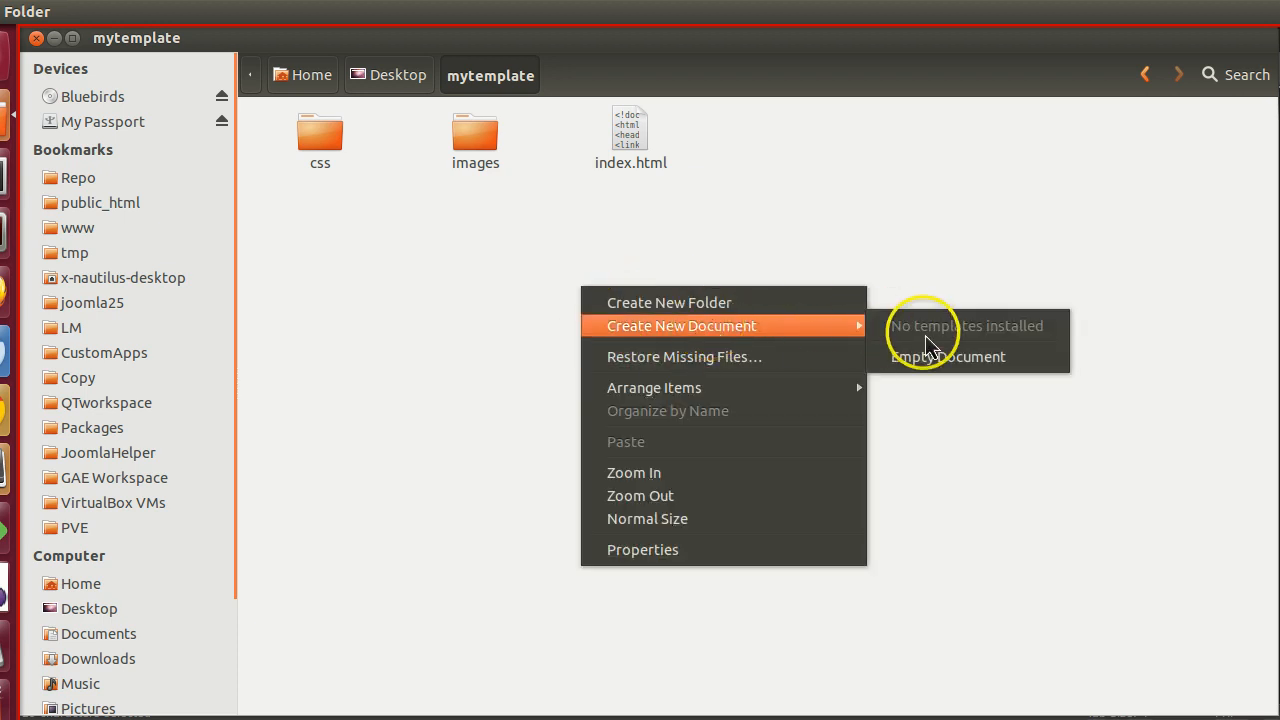
mouse_move(948, 356)
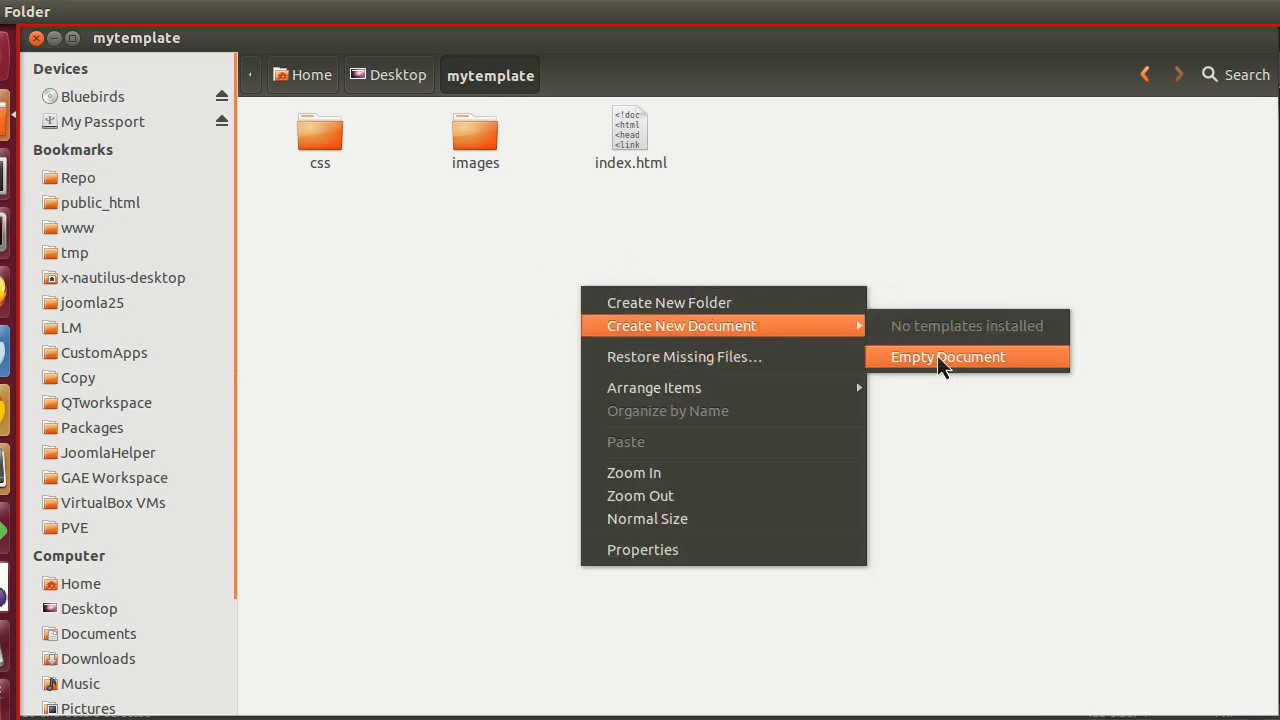
click(948, 356)
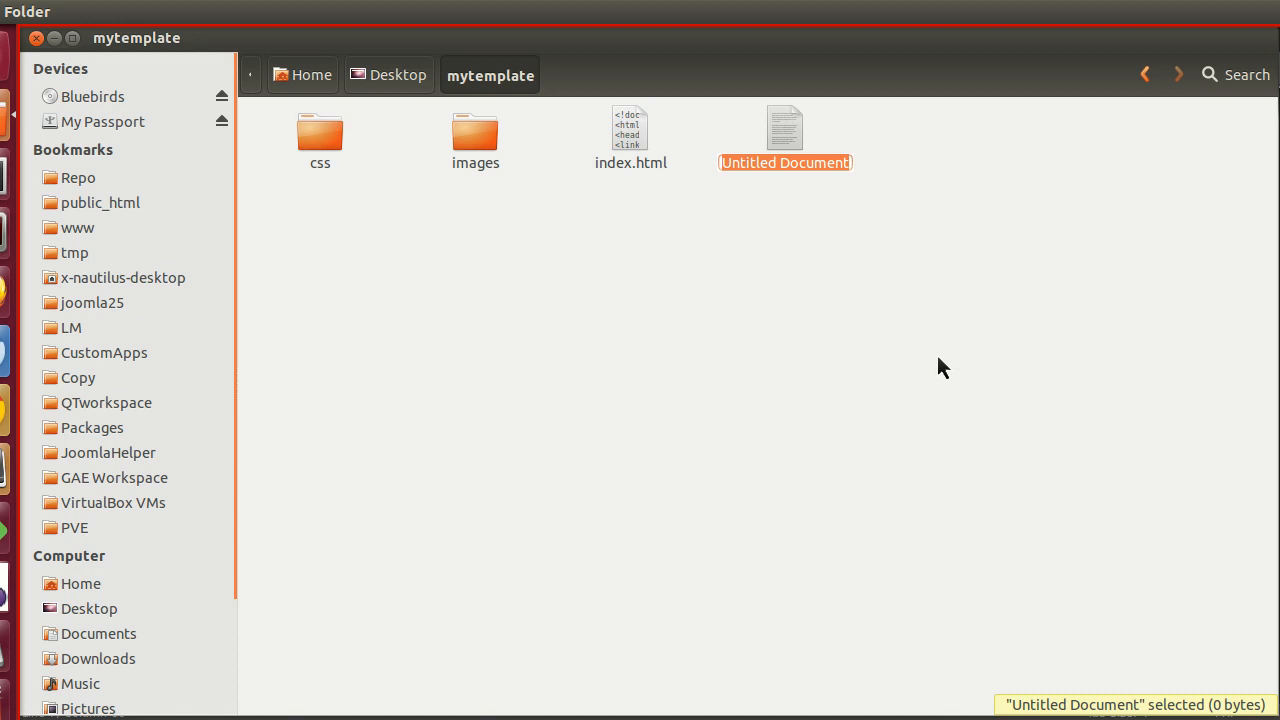
click(856, 216)
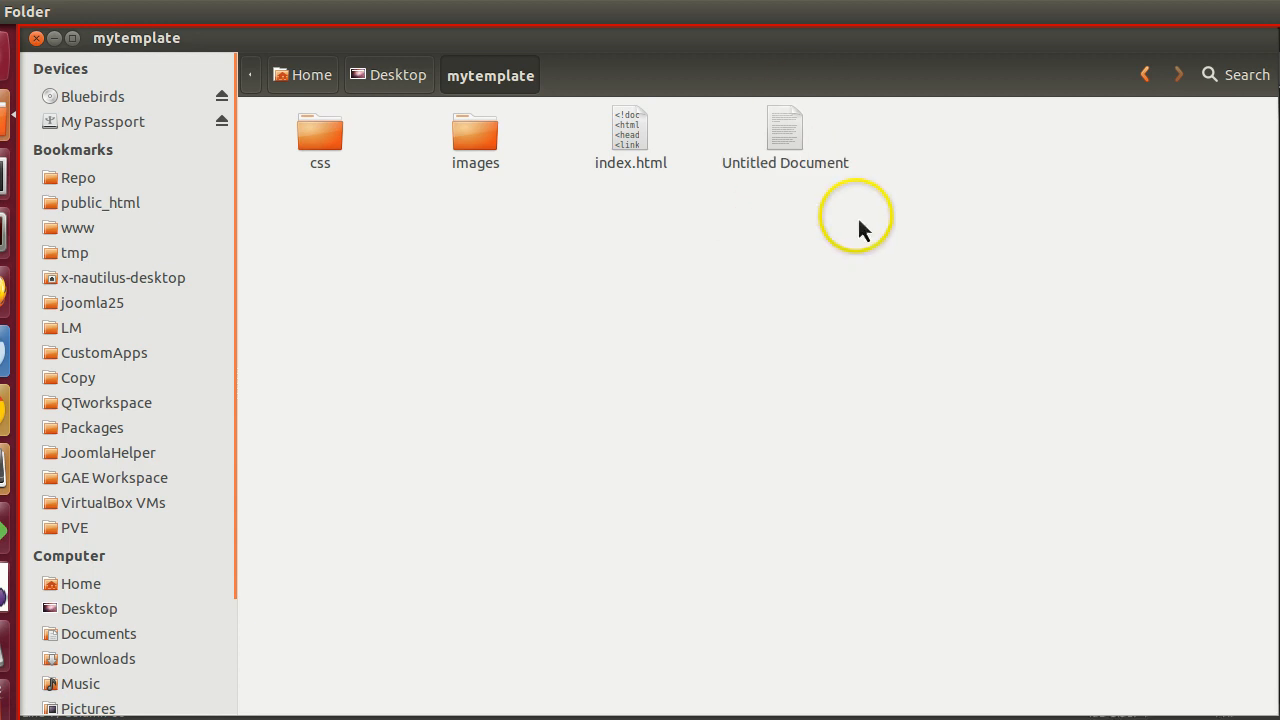
click(320, 136)
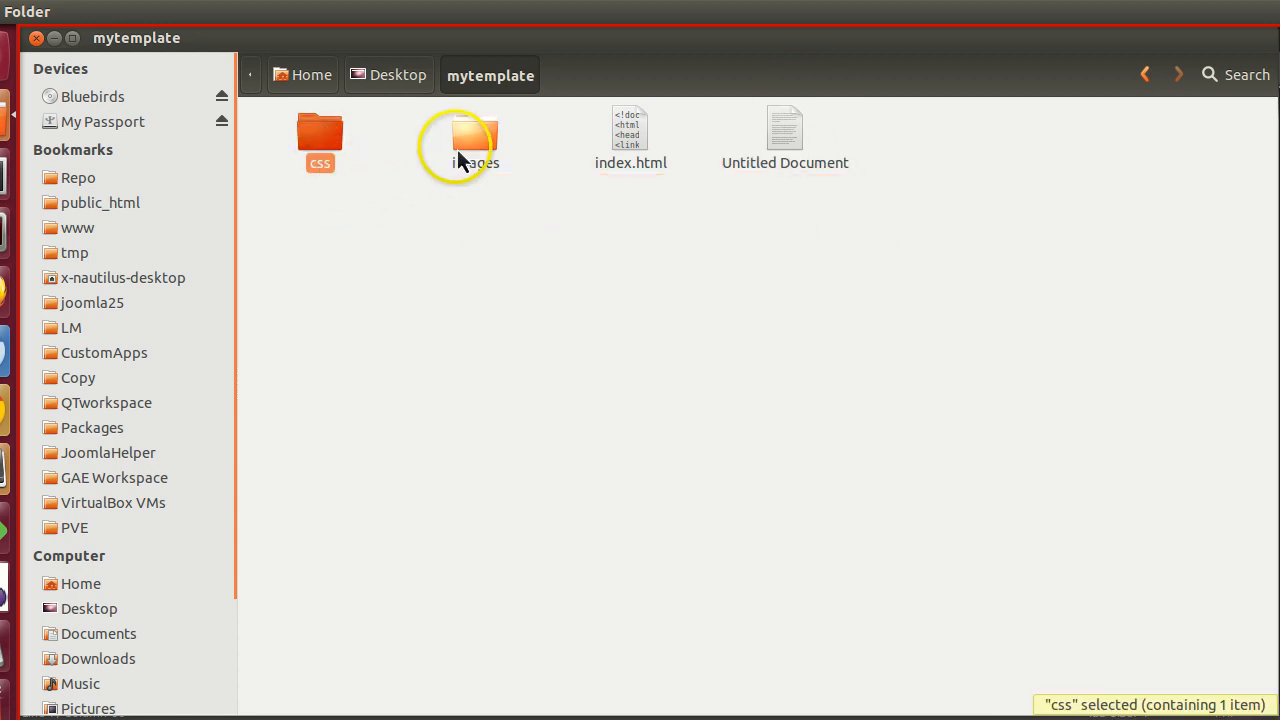
click(476, 140)
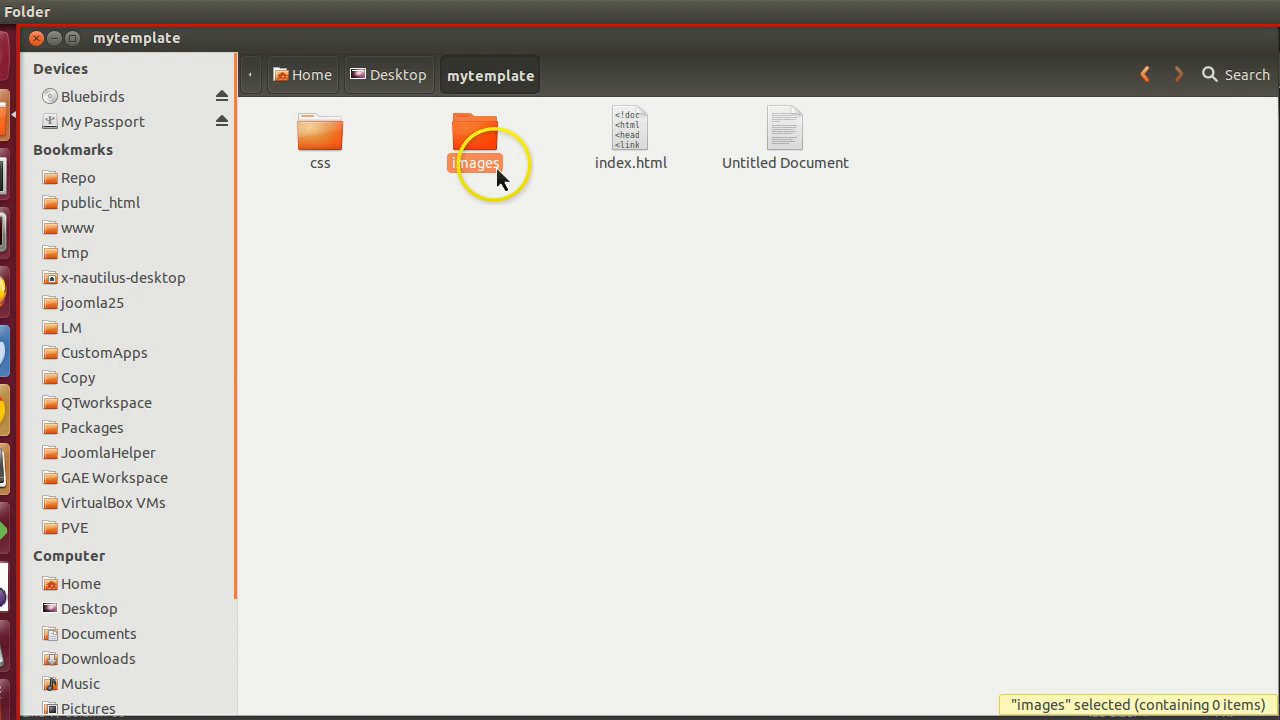
mouse_move(964, 278)
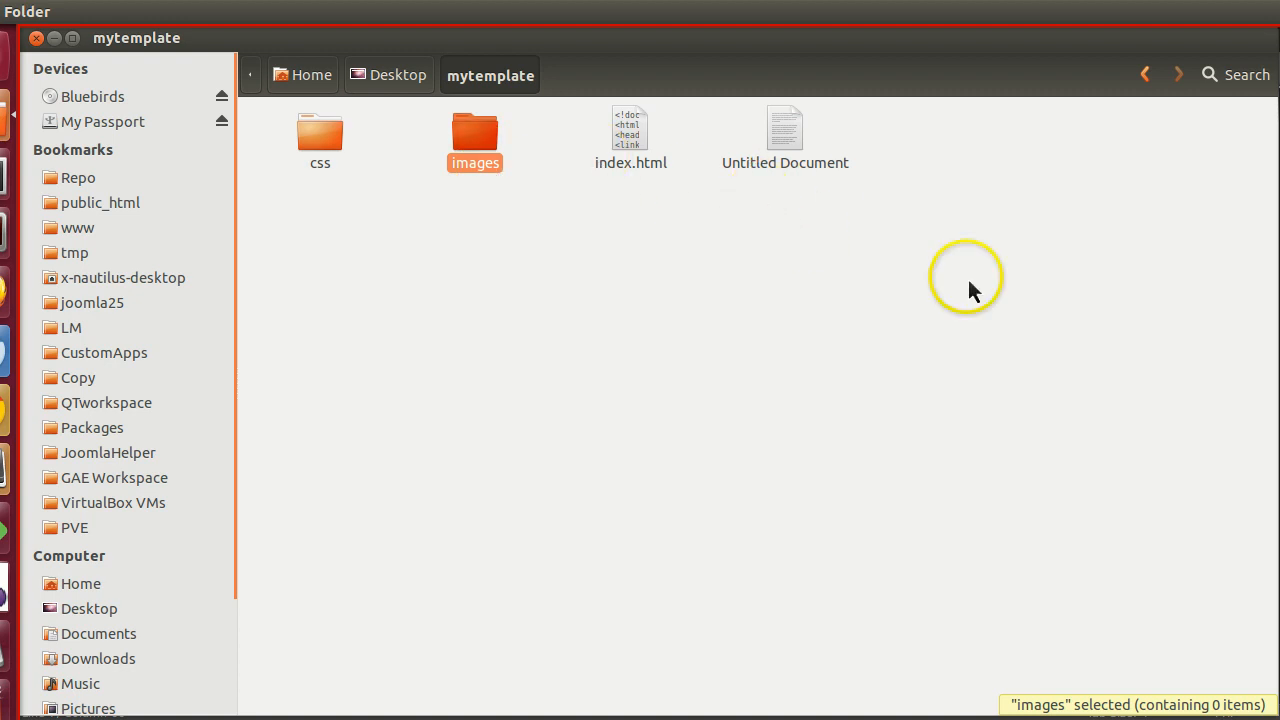
mouse_move(730, 210)
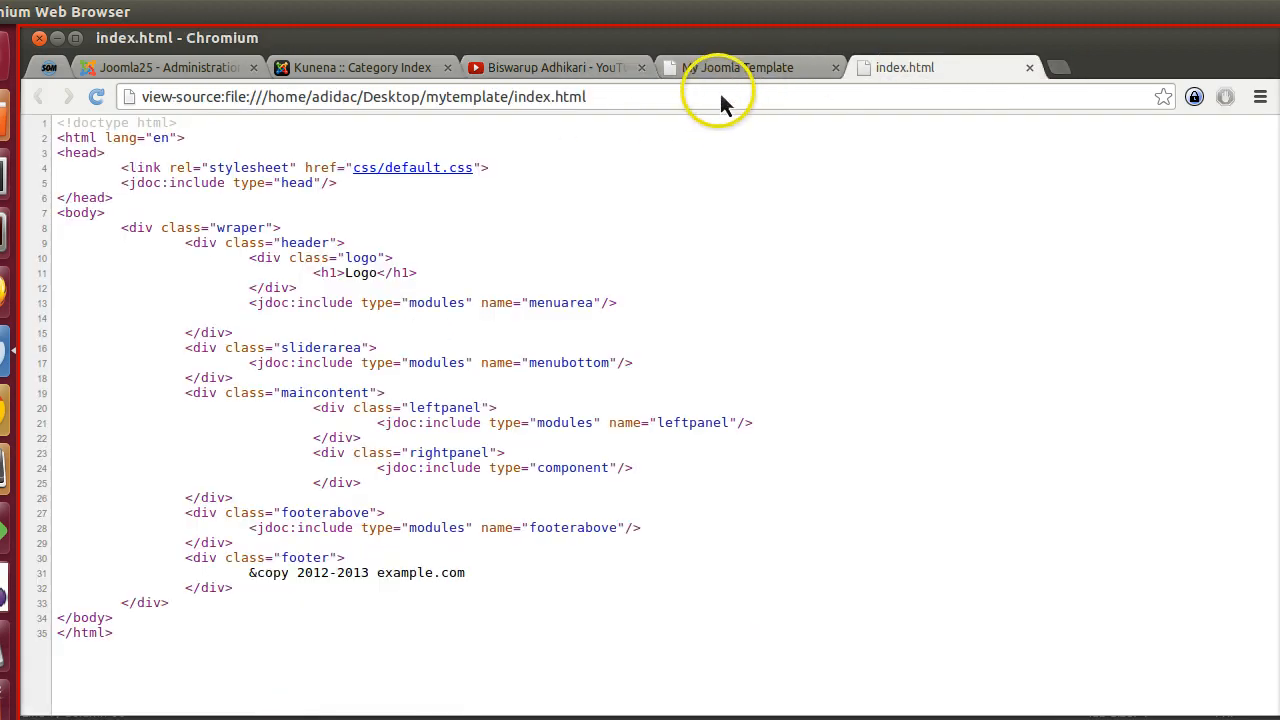
- Visit cooltext.com, then navigate to iconarchive.com's home page
text(cool)
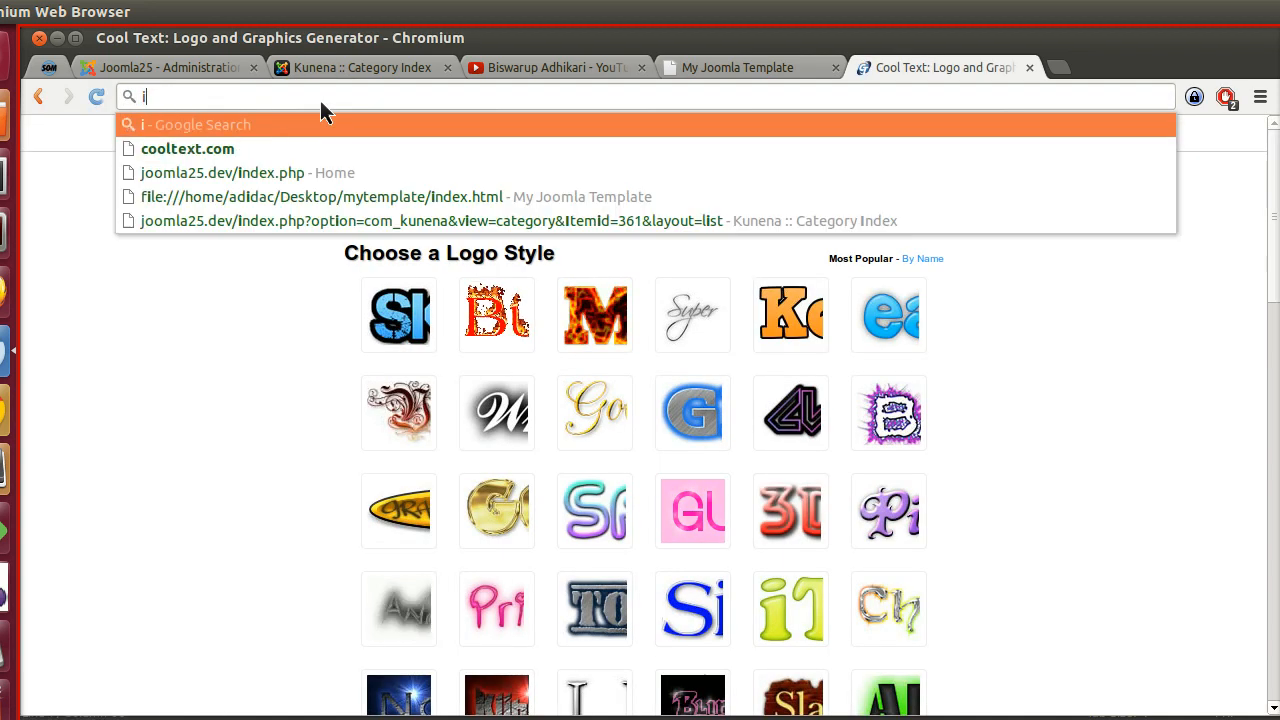
text(conarchive.com)
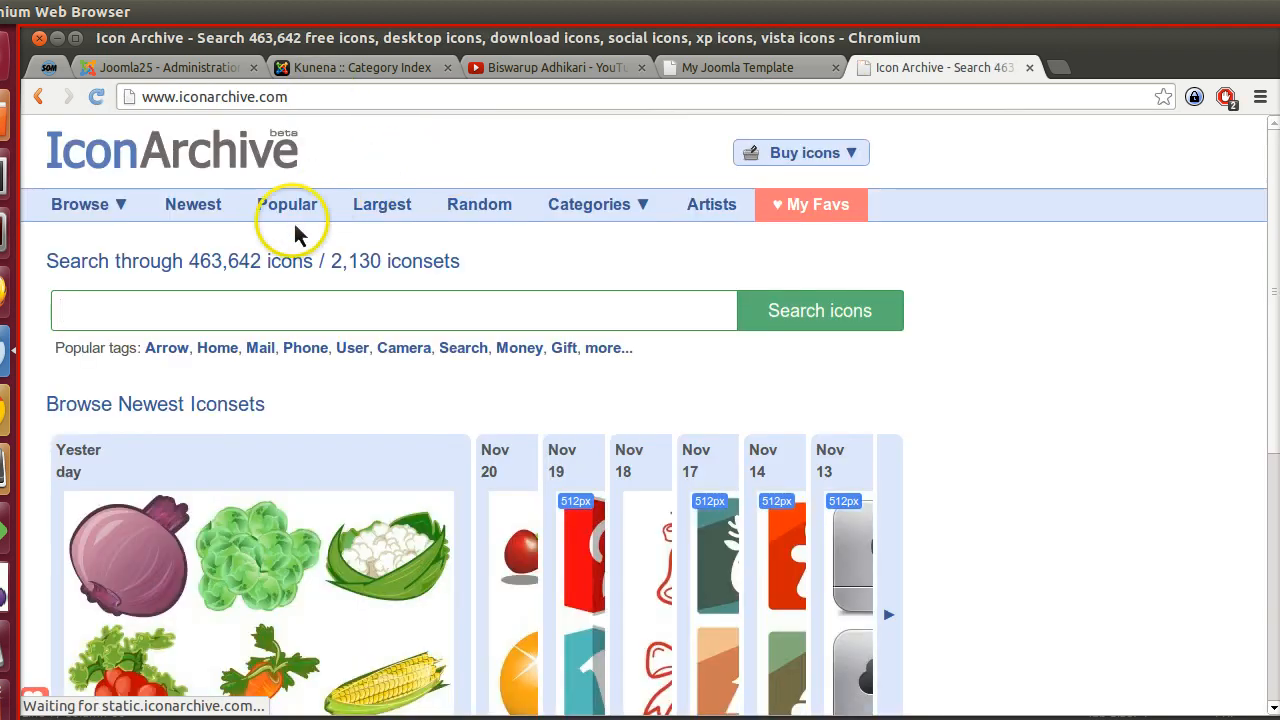
- Search Icon Archive for 'logo' limited to commercial-free licenses and browse the 1,282 results
click(390, 310)
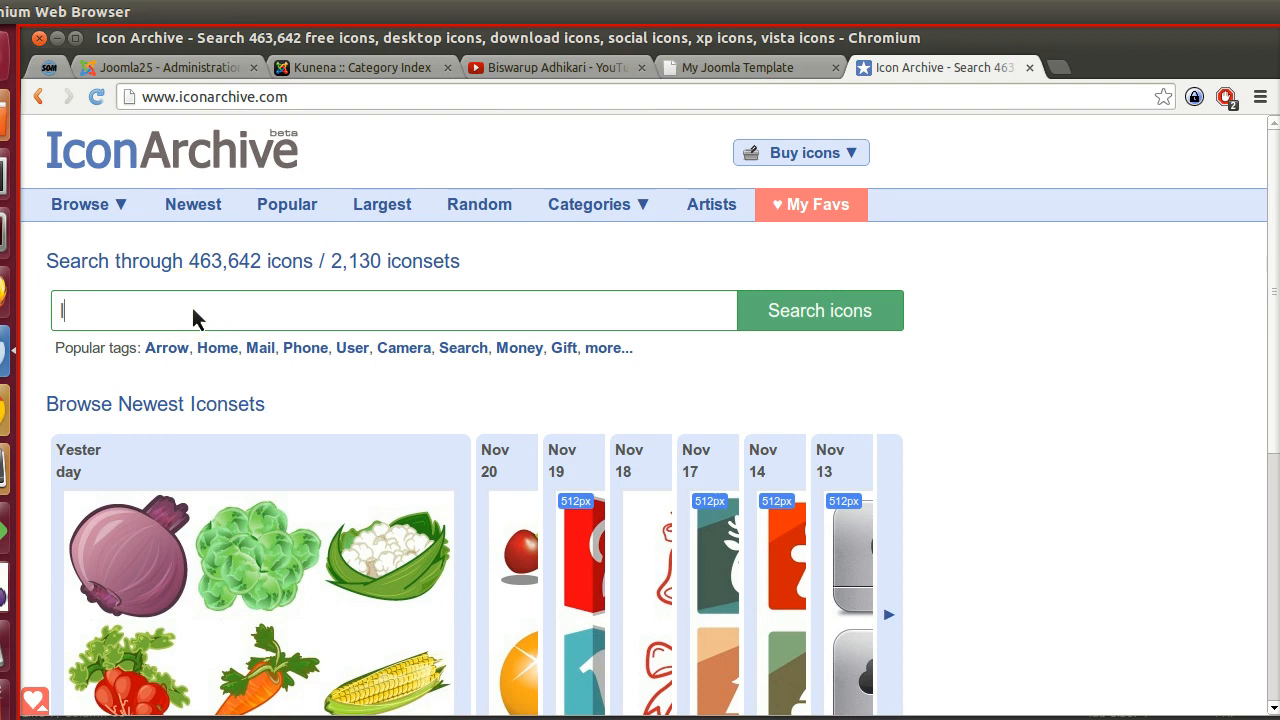
click(820, 310)
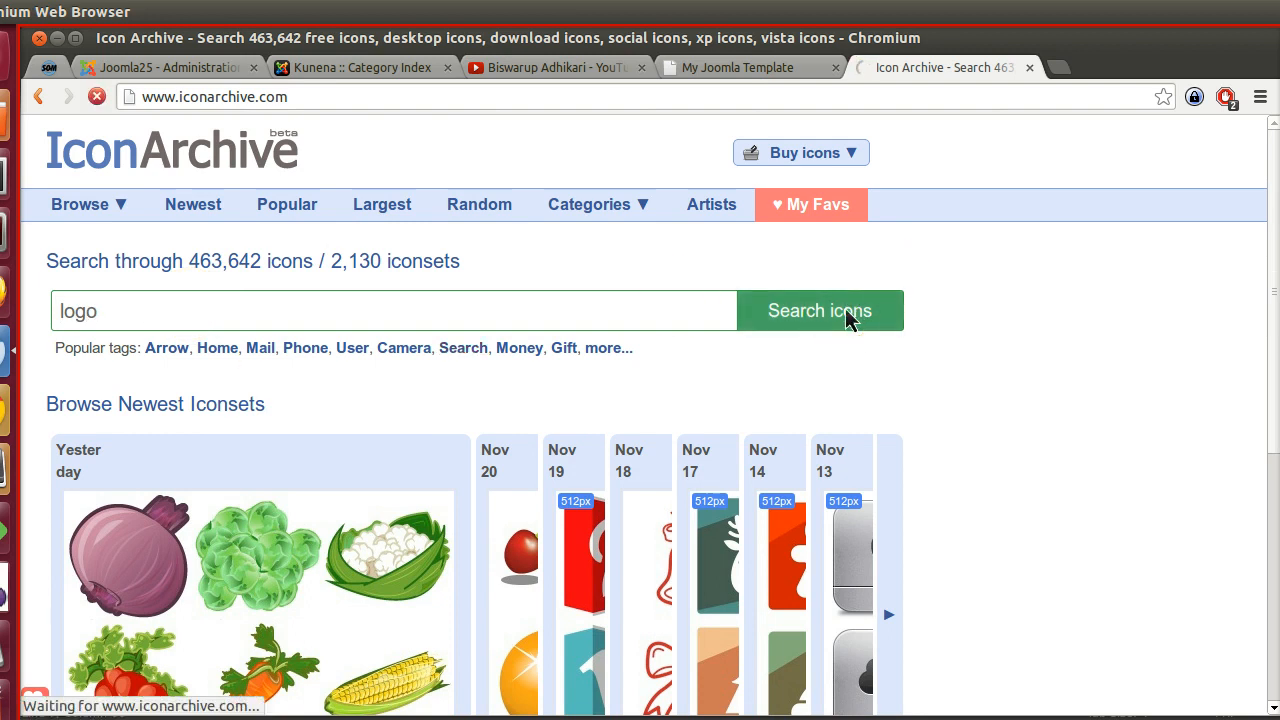
click(820, 310)
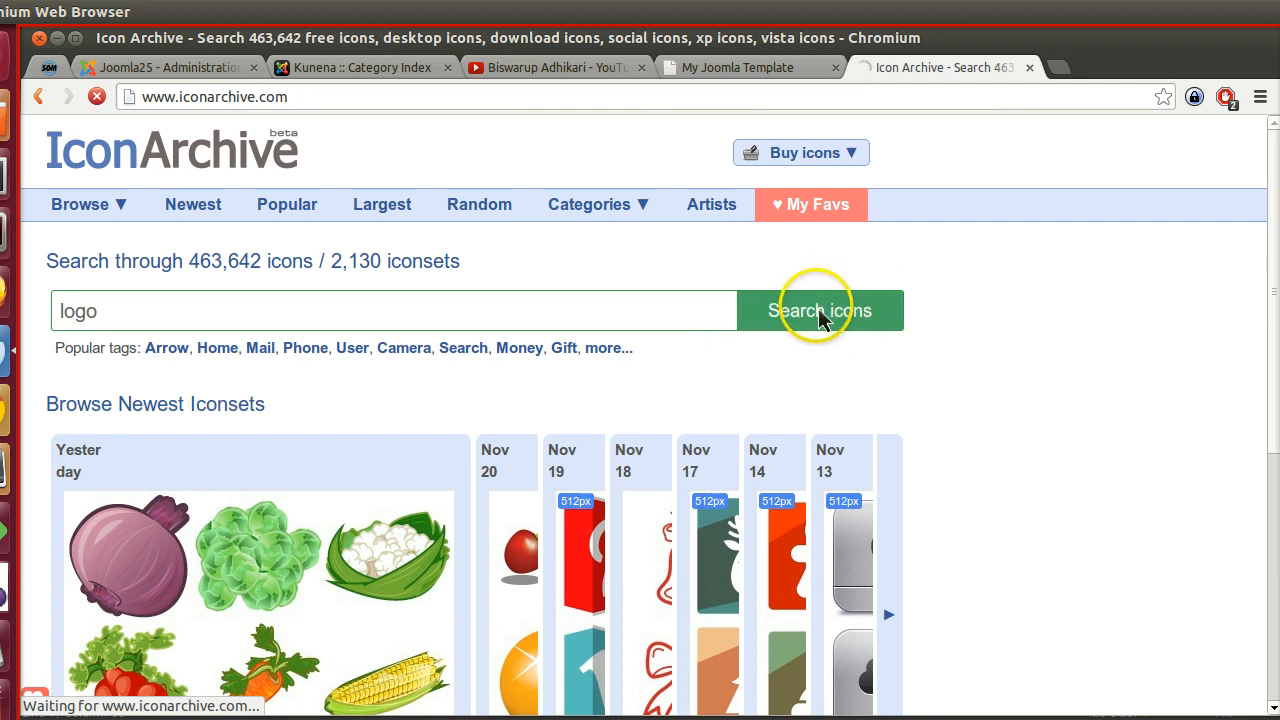
click(820, 310)
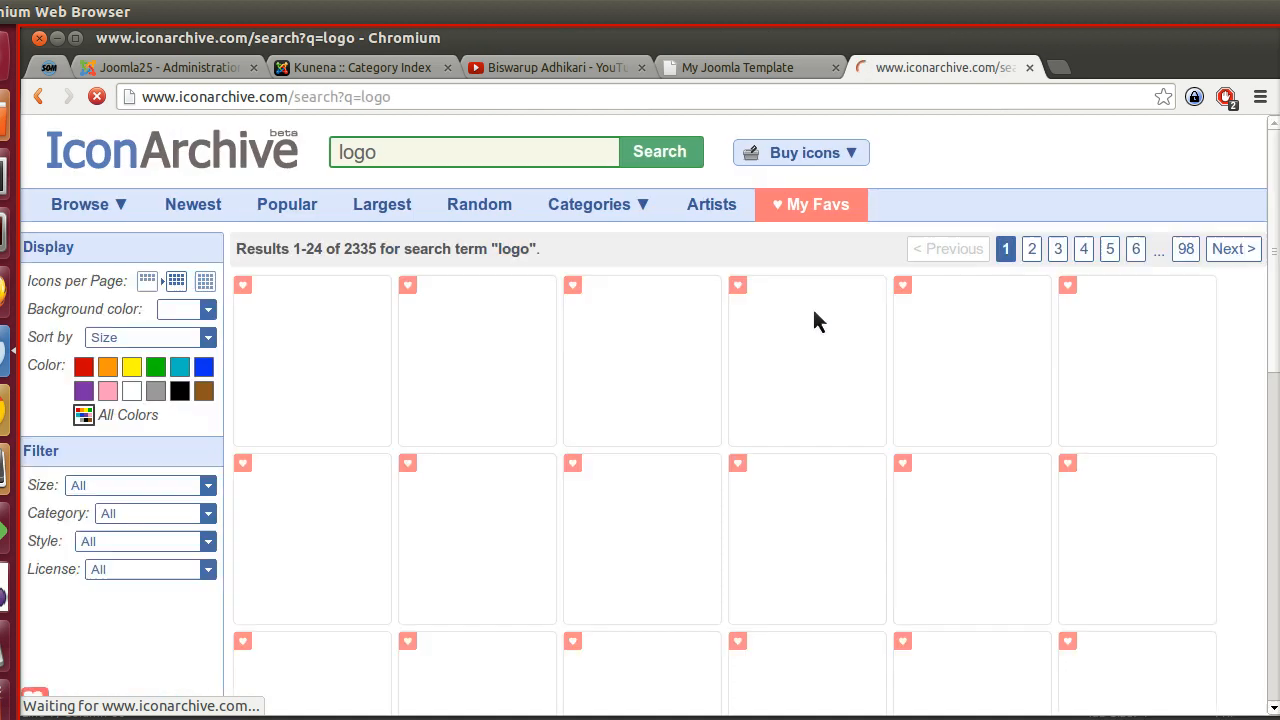
scroll(down, 3)
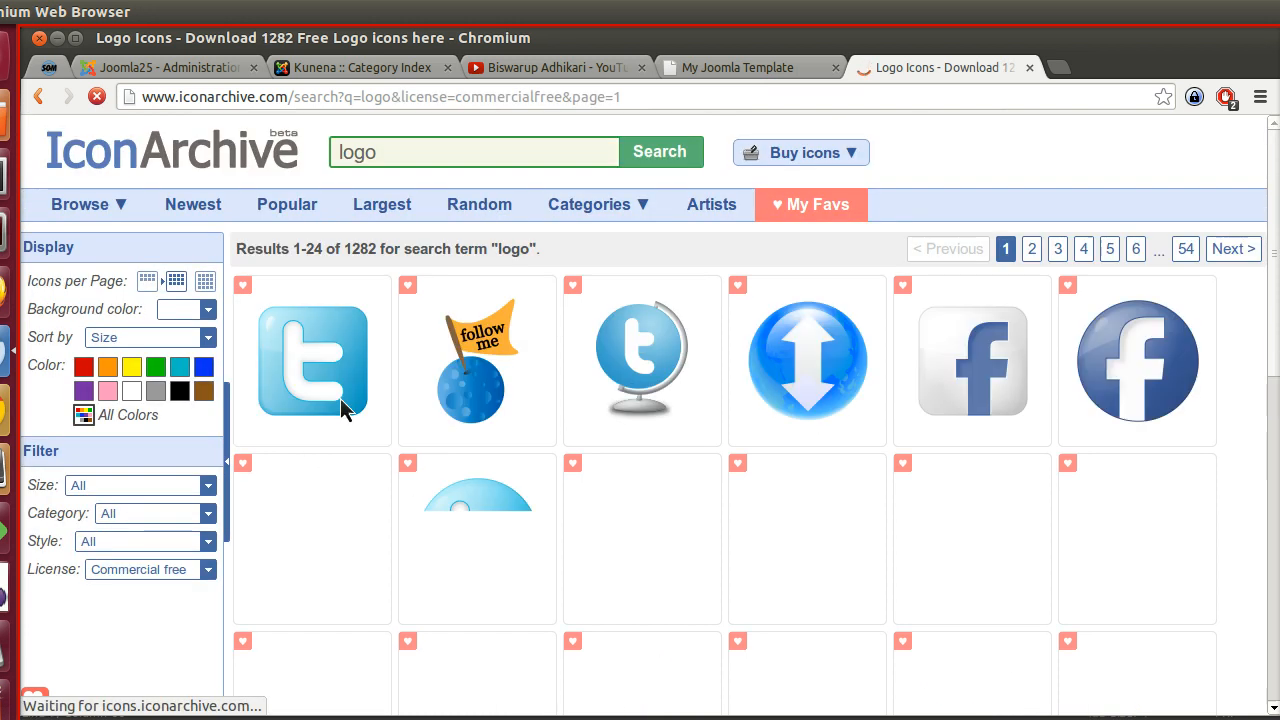
scroll(down, 3)
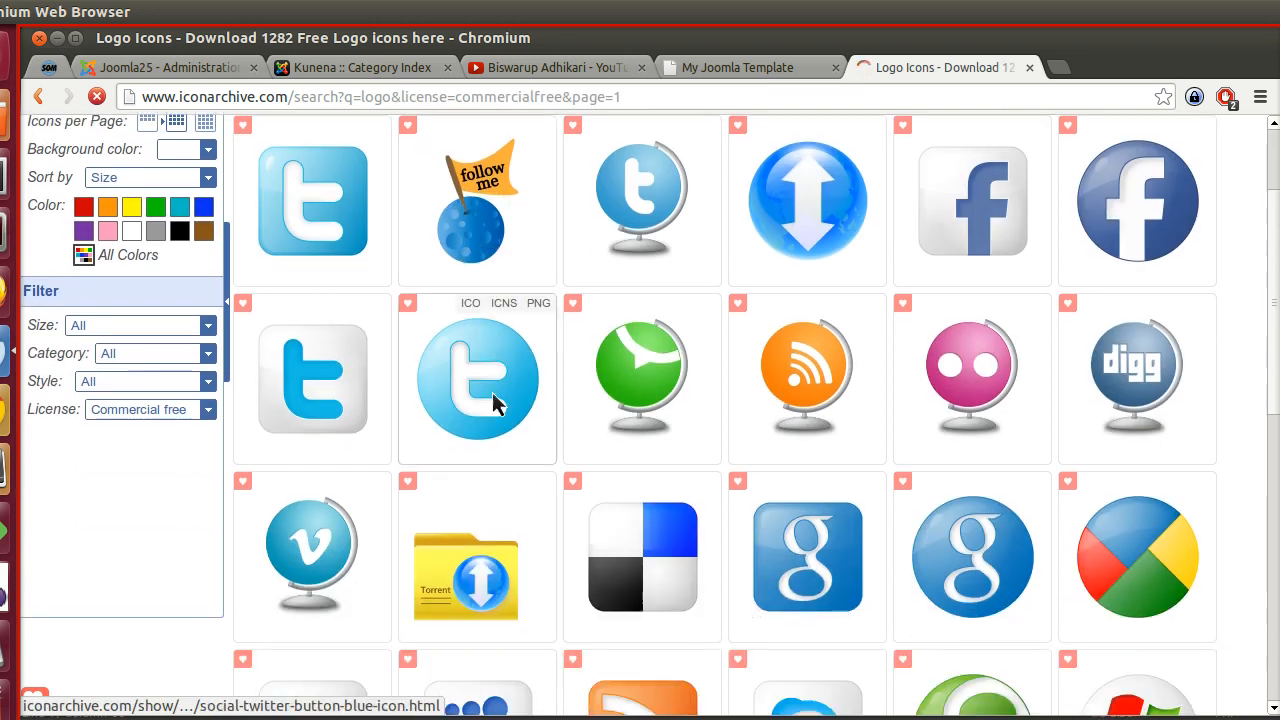
scroll(down, 3)
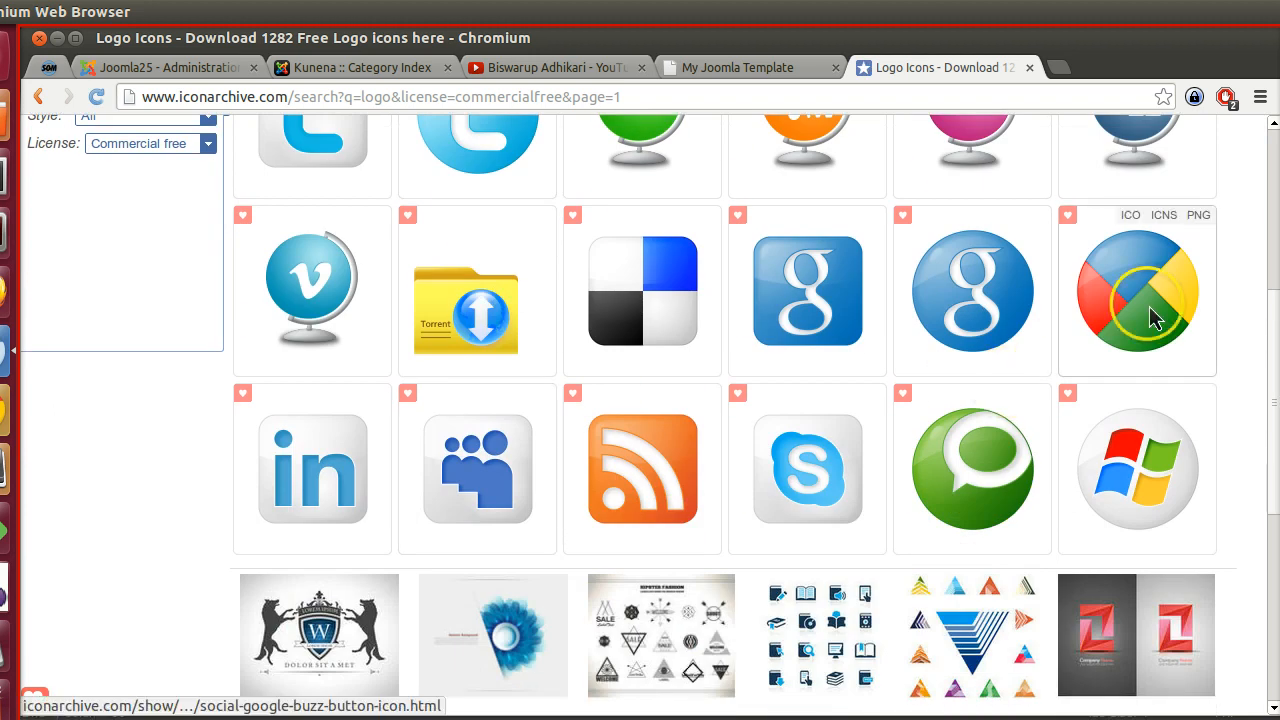
mouse_move(1136, 290)
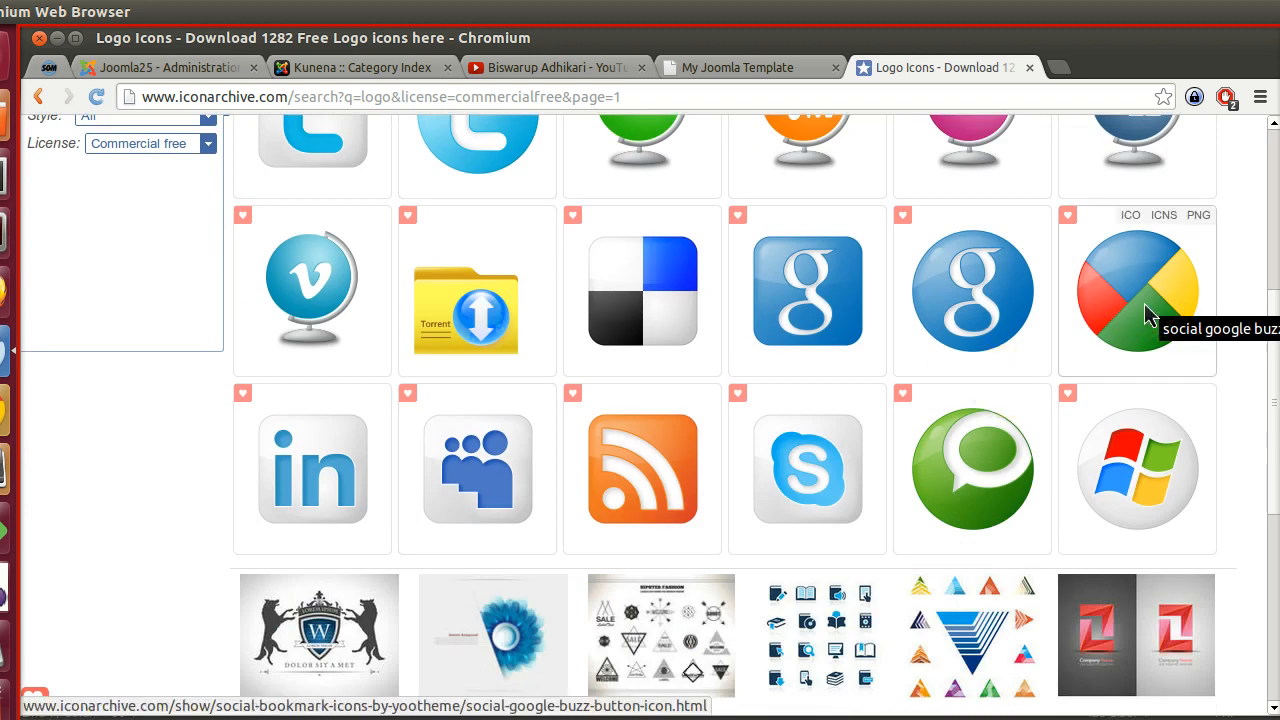
- Open the Social google buzz button icon page and choose to save its image
click(1136, 290)
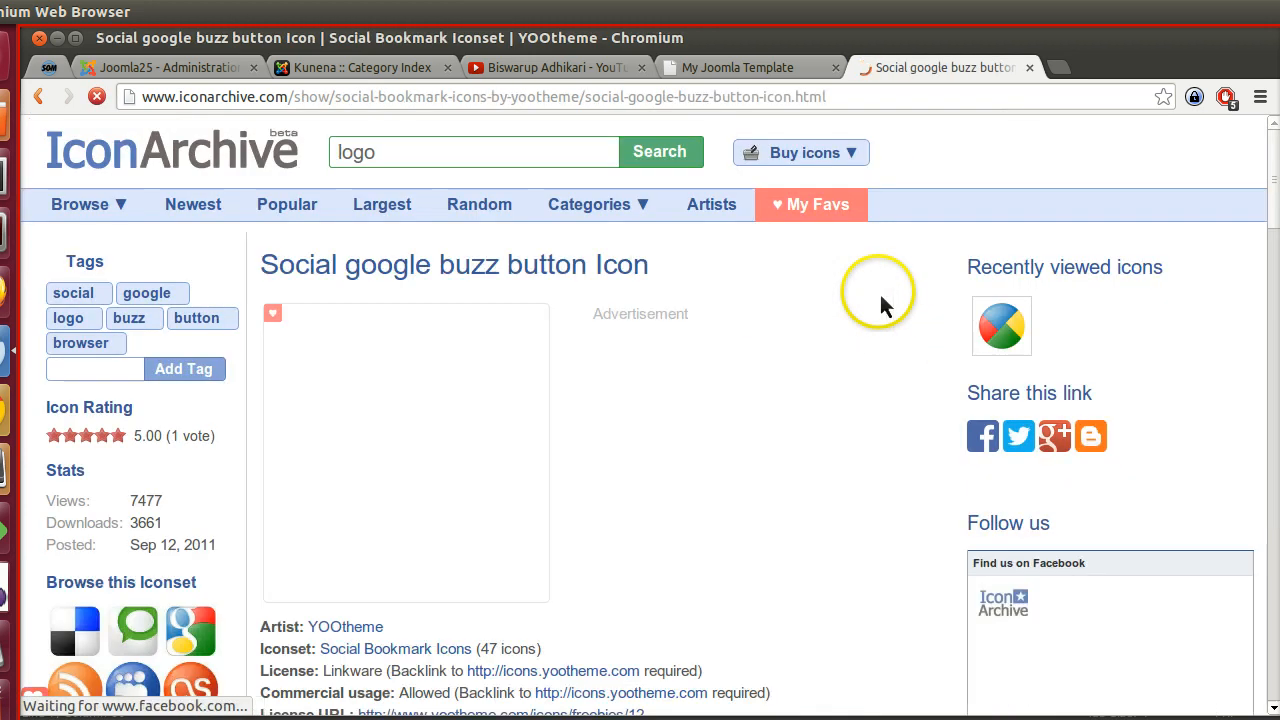
scroll(down, 3)
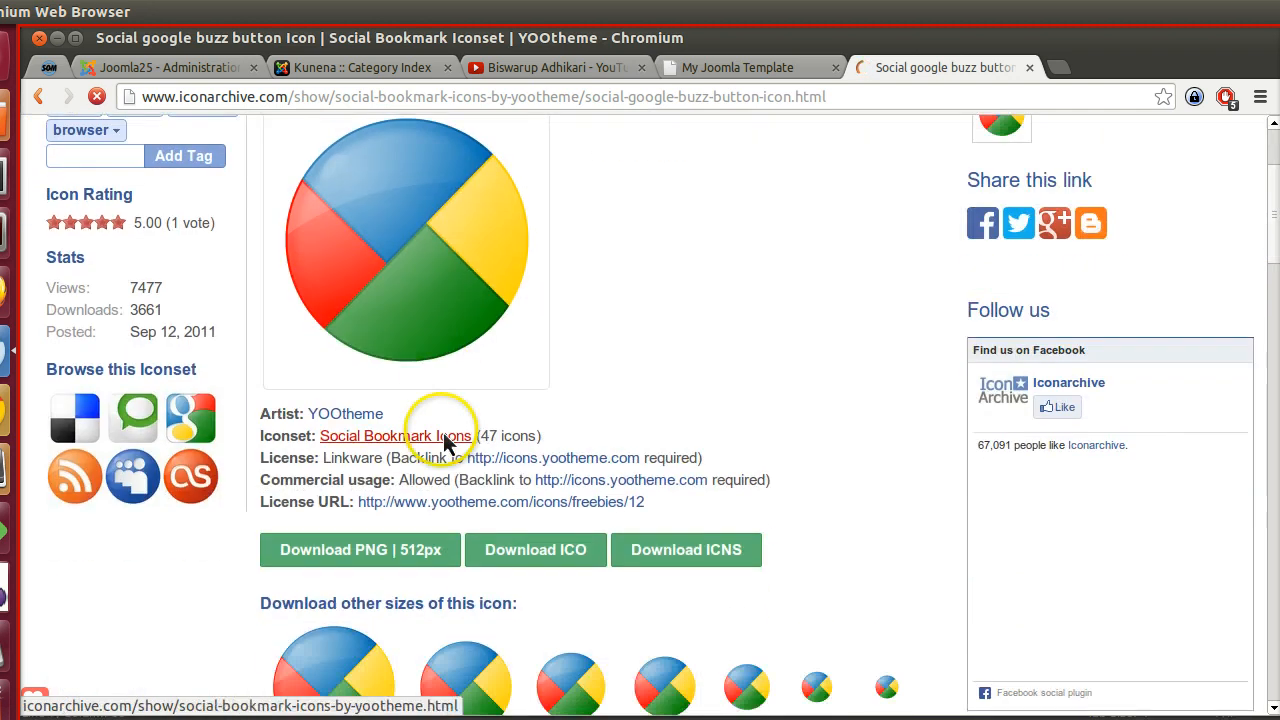
right_click(404, 240)
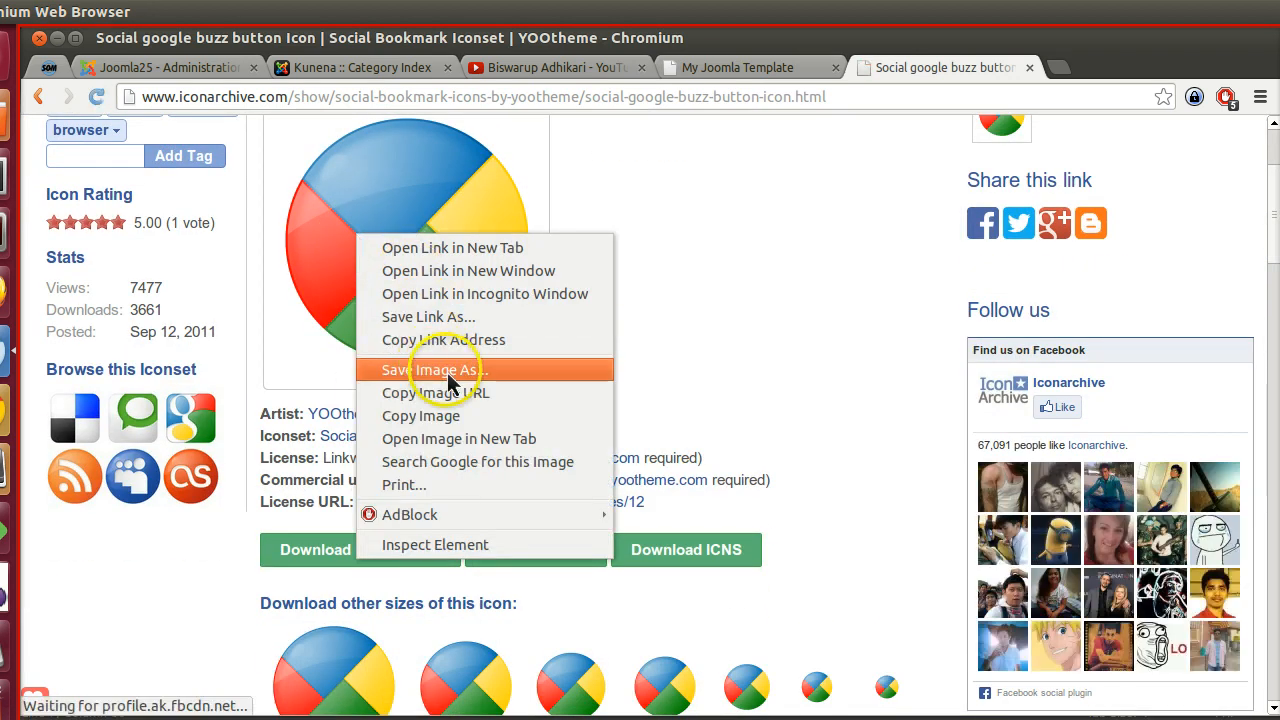
click(434, 370)
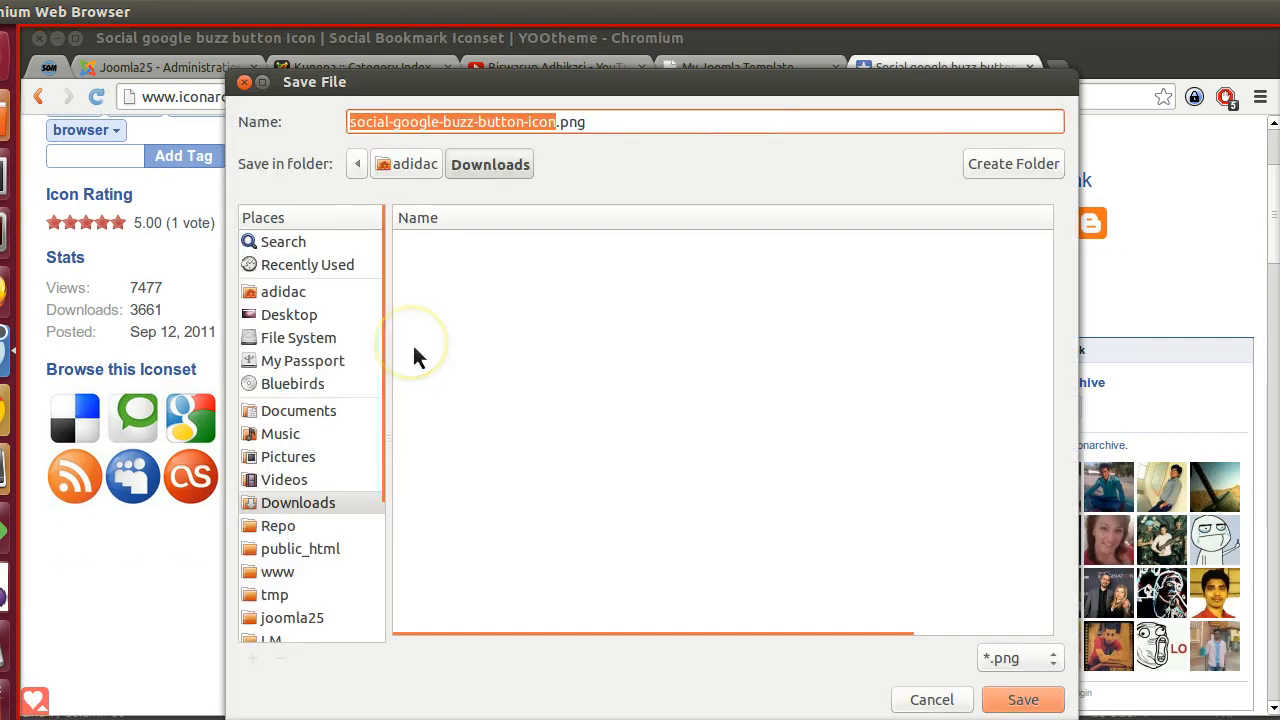
- Save social-google-buzz-button-icon.png into Desktop > mytemplate > images
click(290, 314)
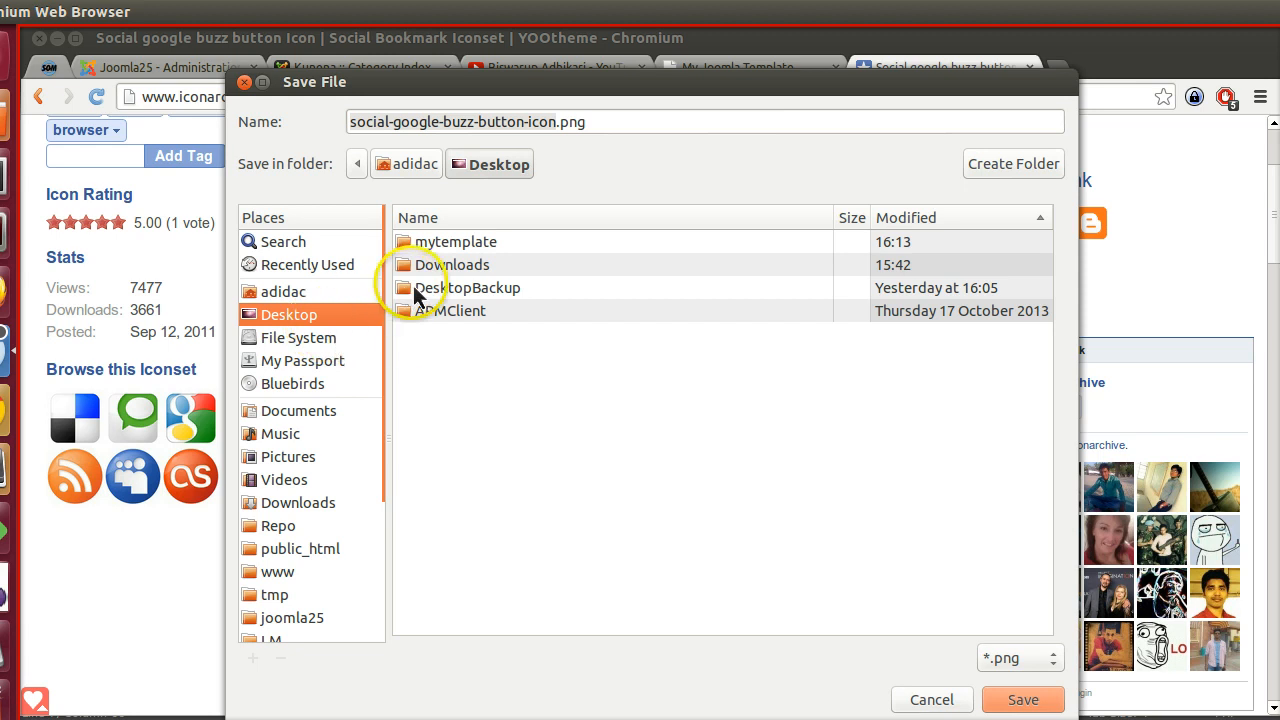
double_click(454, 240)
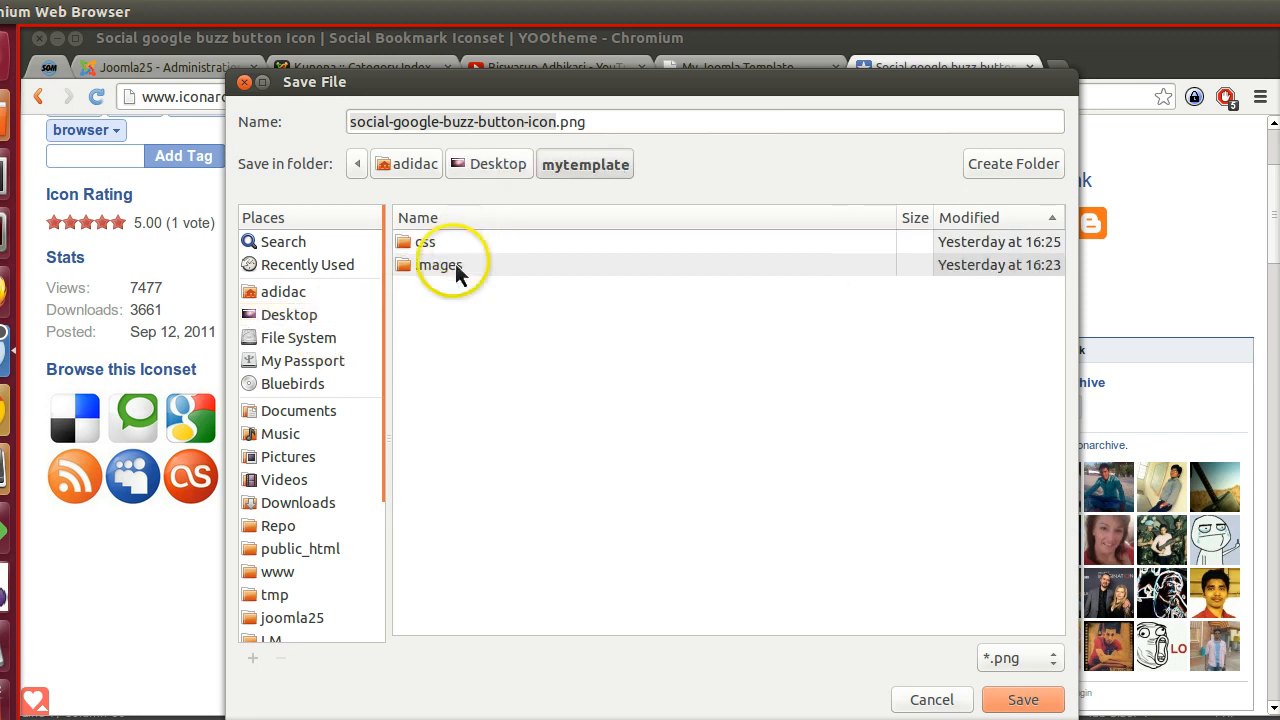
double_click(440, 264)
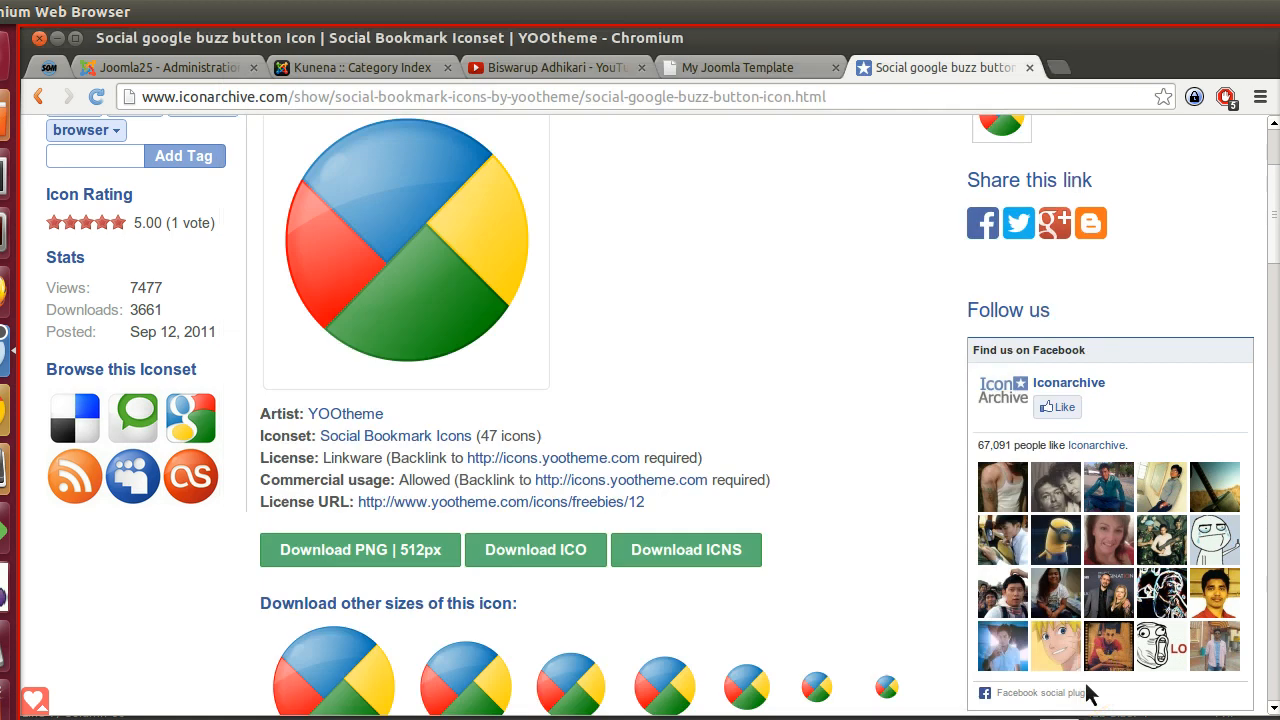
click(360, 548)
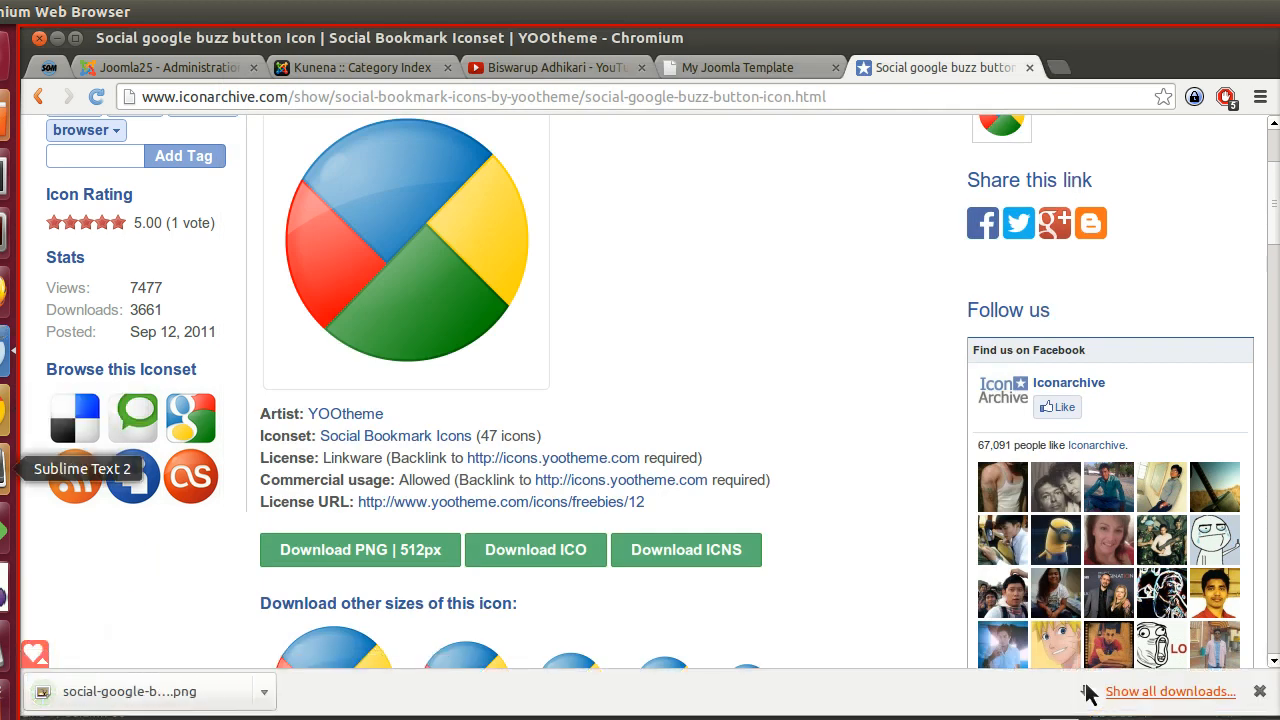
- Replace the Logo heading with <img src="/images/social-google-buzz-button-icon.png">
click(82, 468)
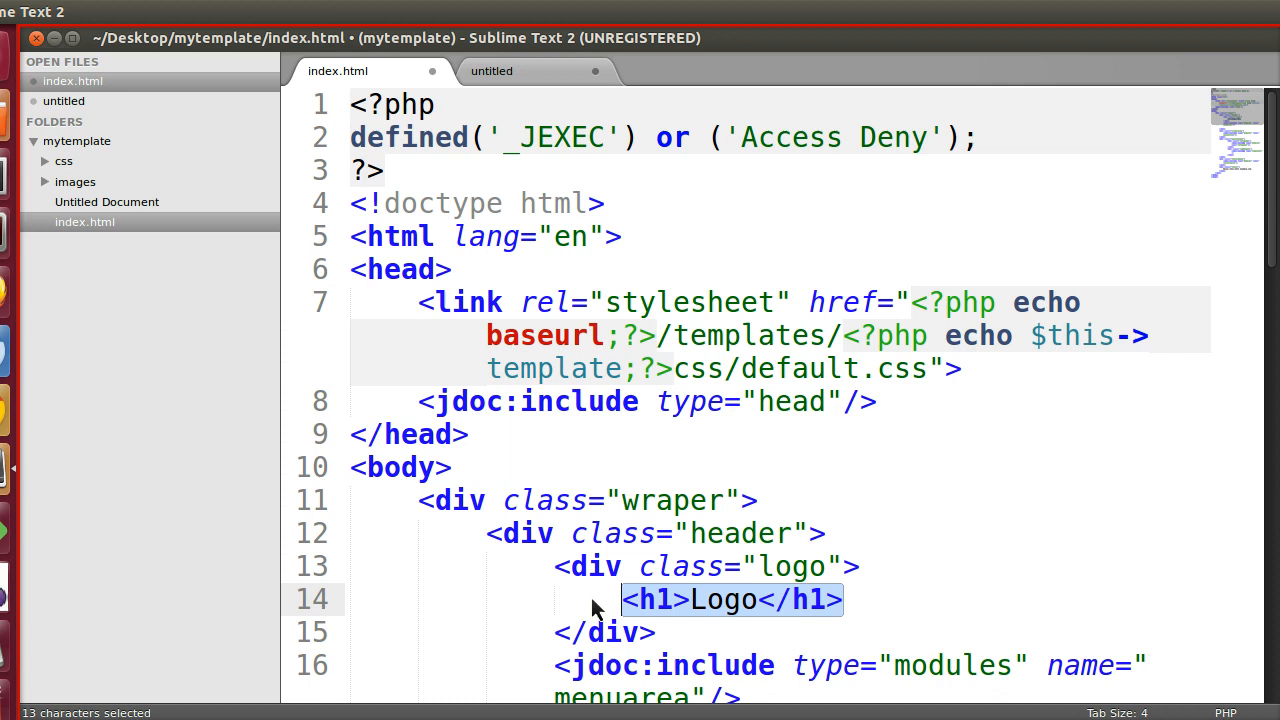
text(<img)
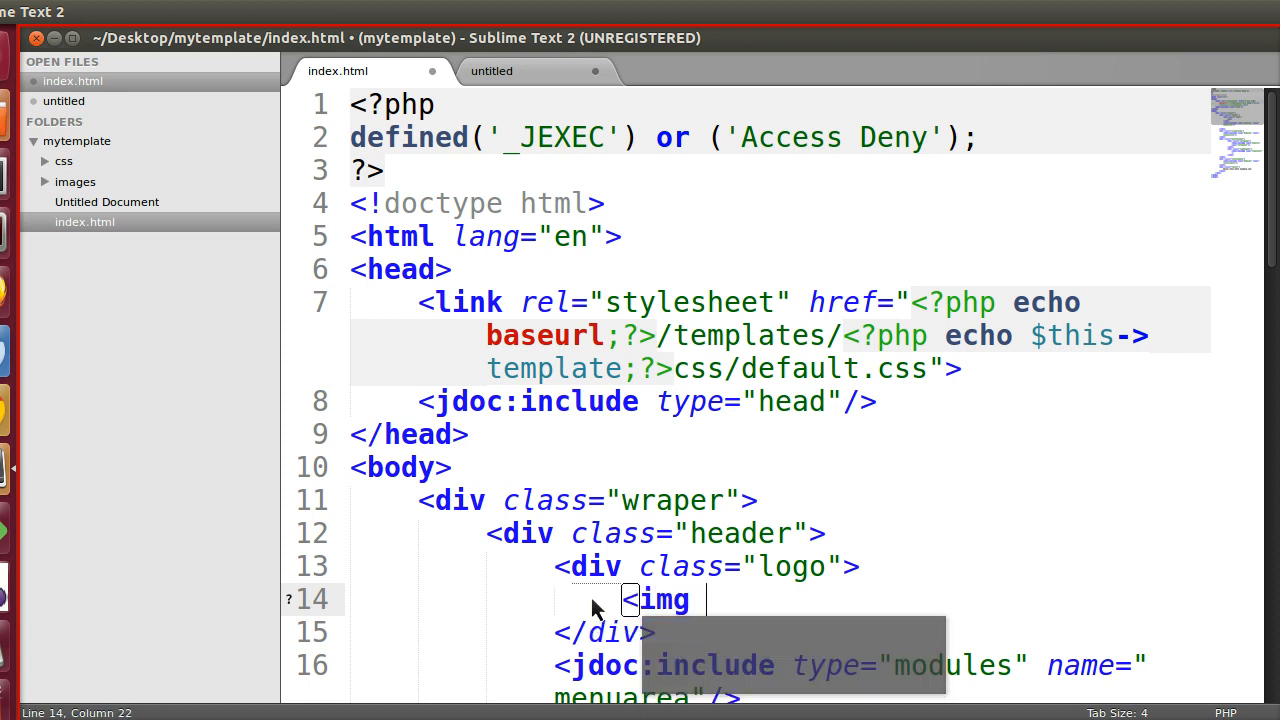
text(src="")
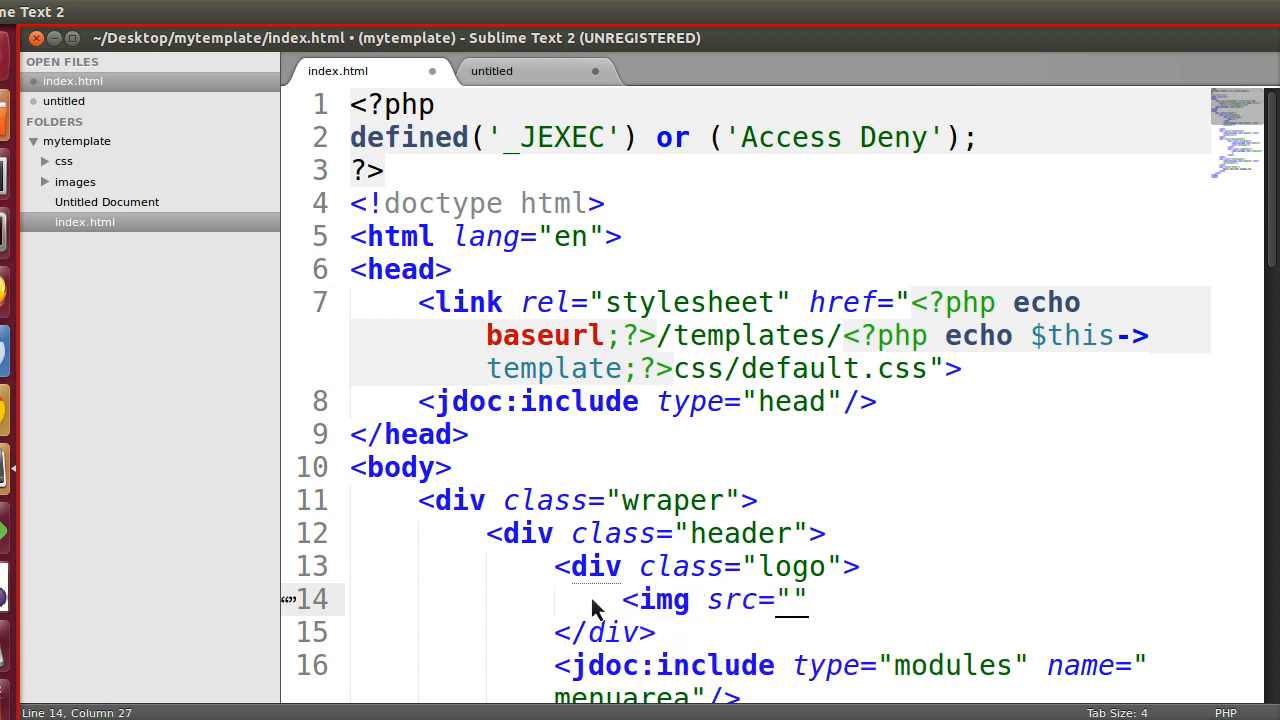
text(/images/social-google-buzz-button-icon.png)
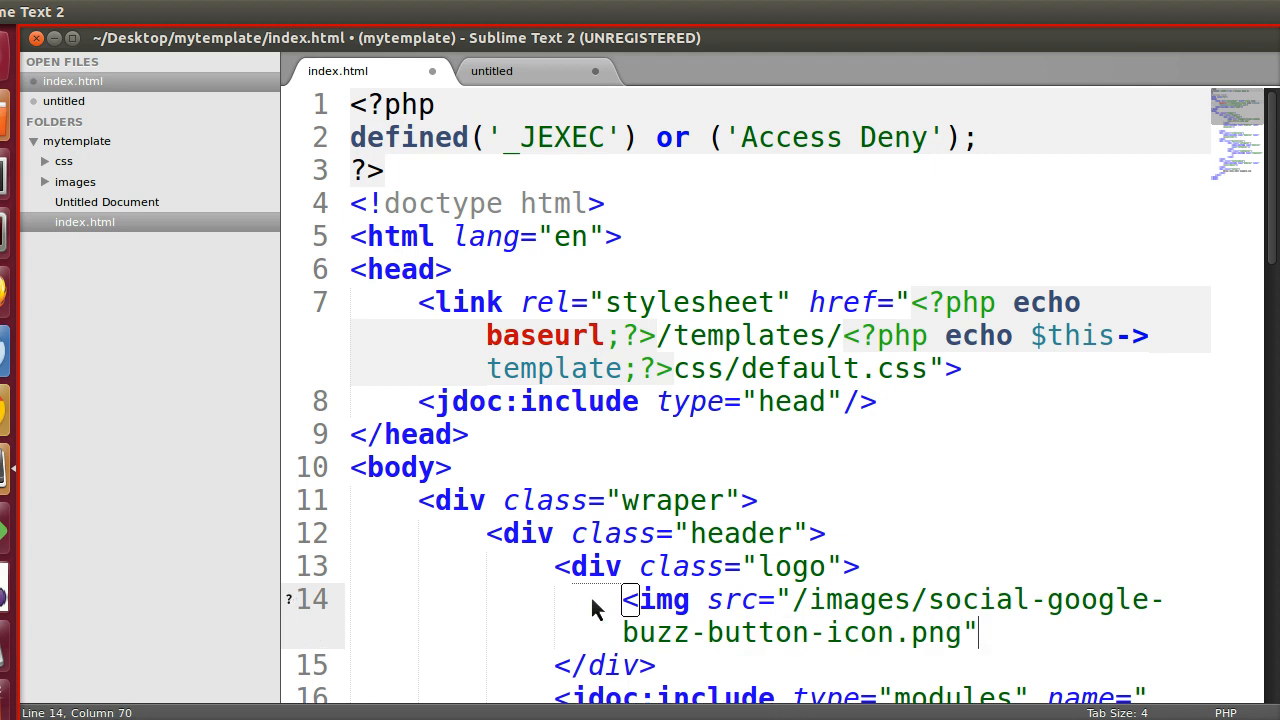
text(>)
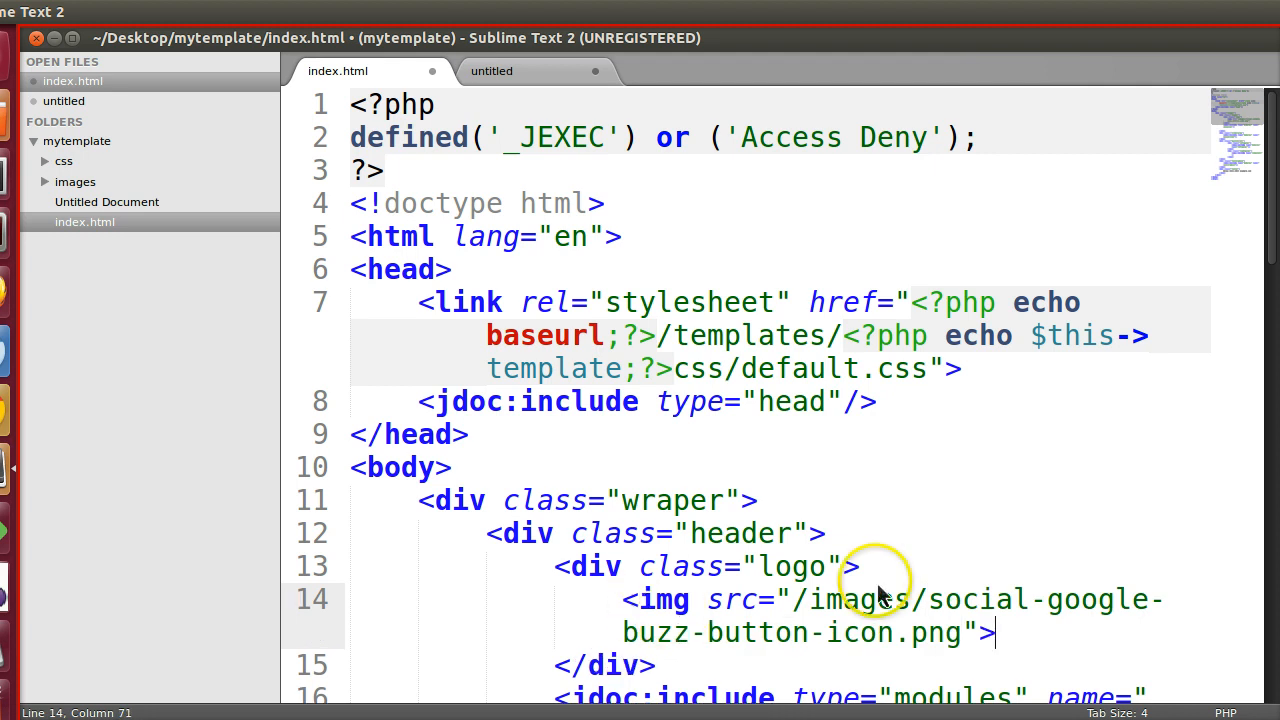
mouse_move(930, 318)
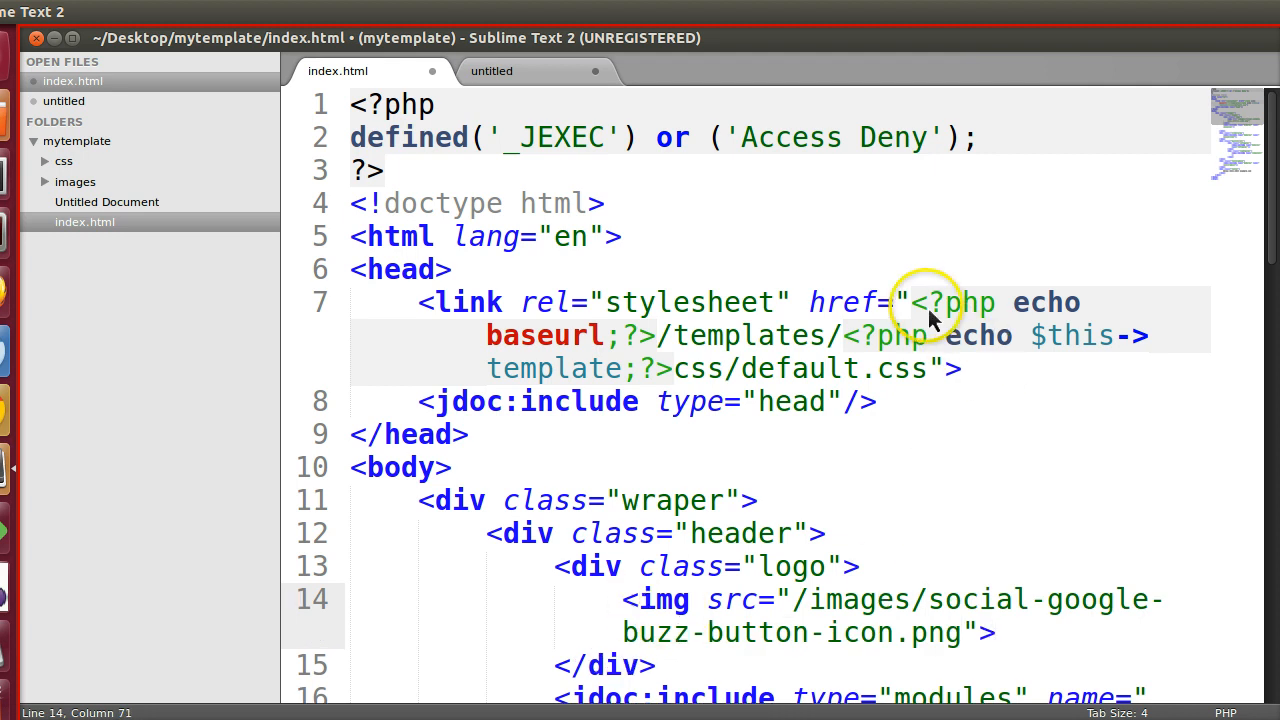
- Prefix the img src with the PHP baseurl/templates/template expression from the stylesheet href and save
drag(910, 302, 844, 336)
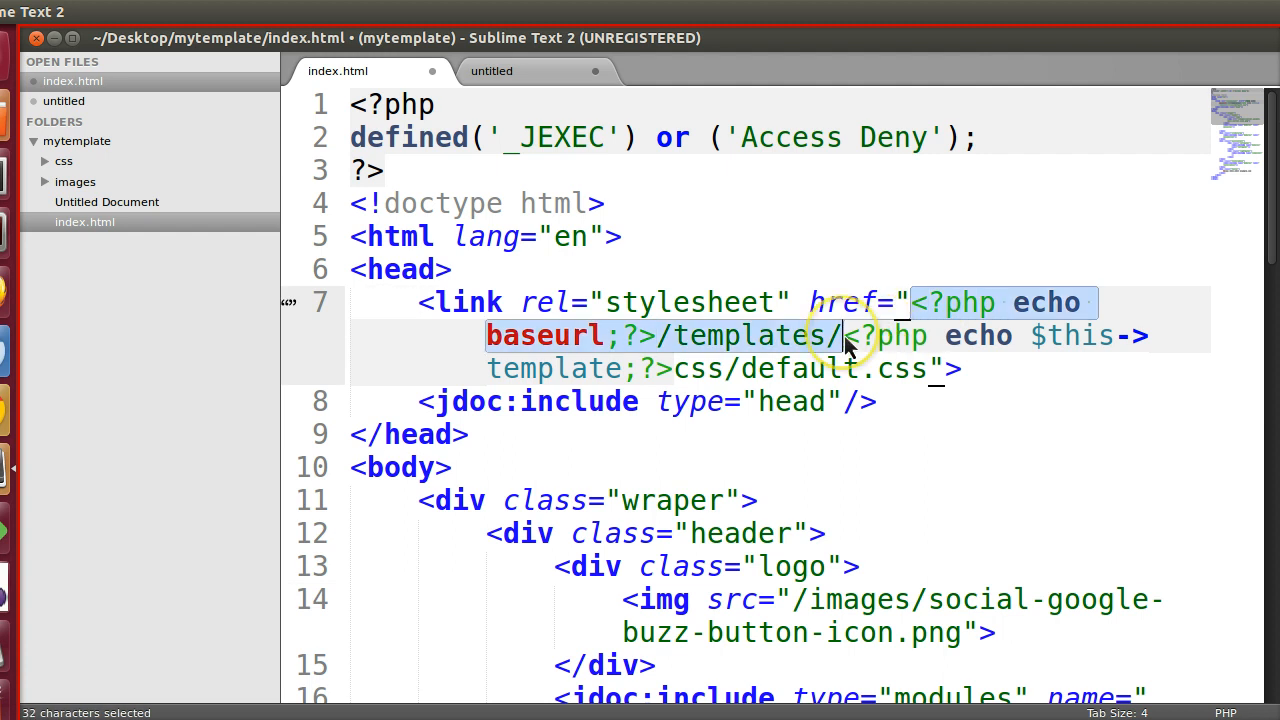
drag(844, 336, 676, 368)
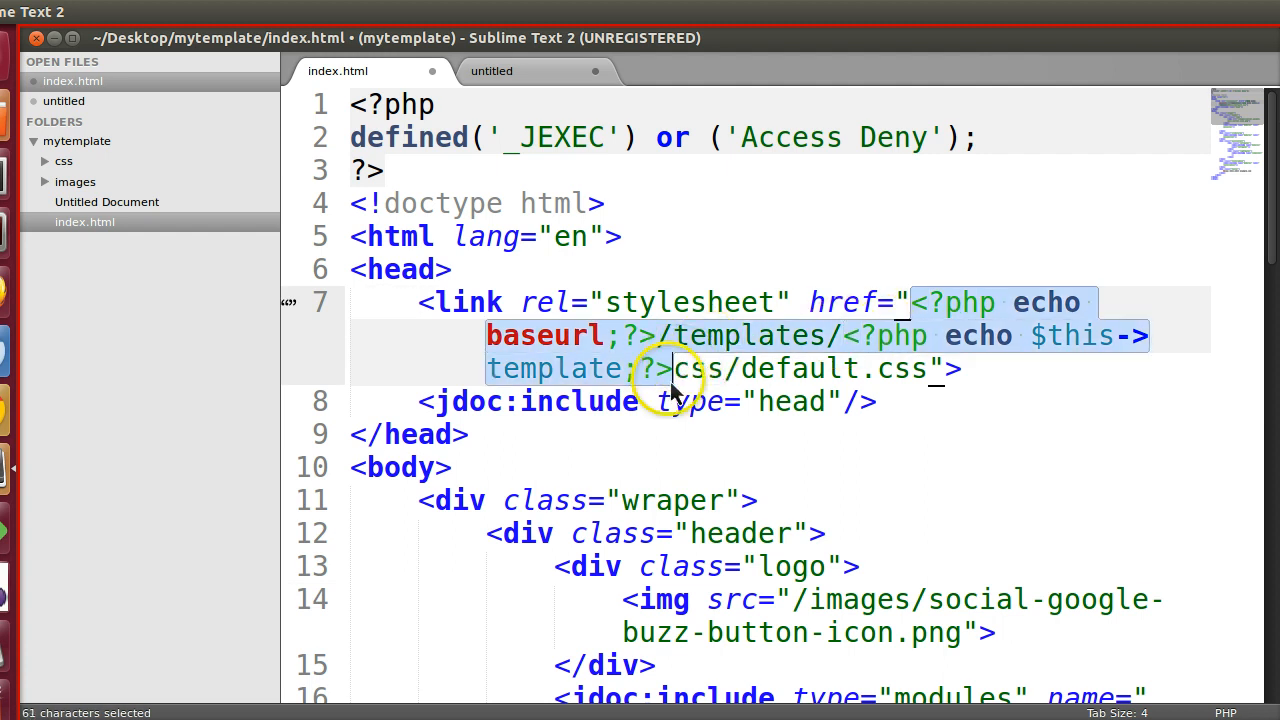
click(678, 368)
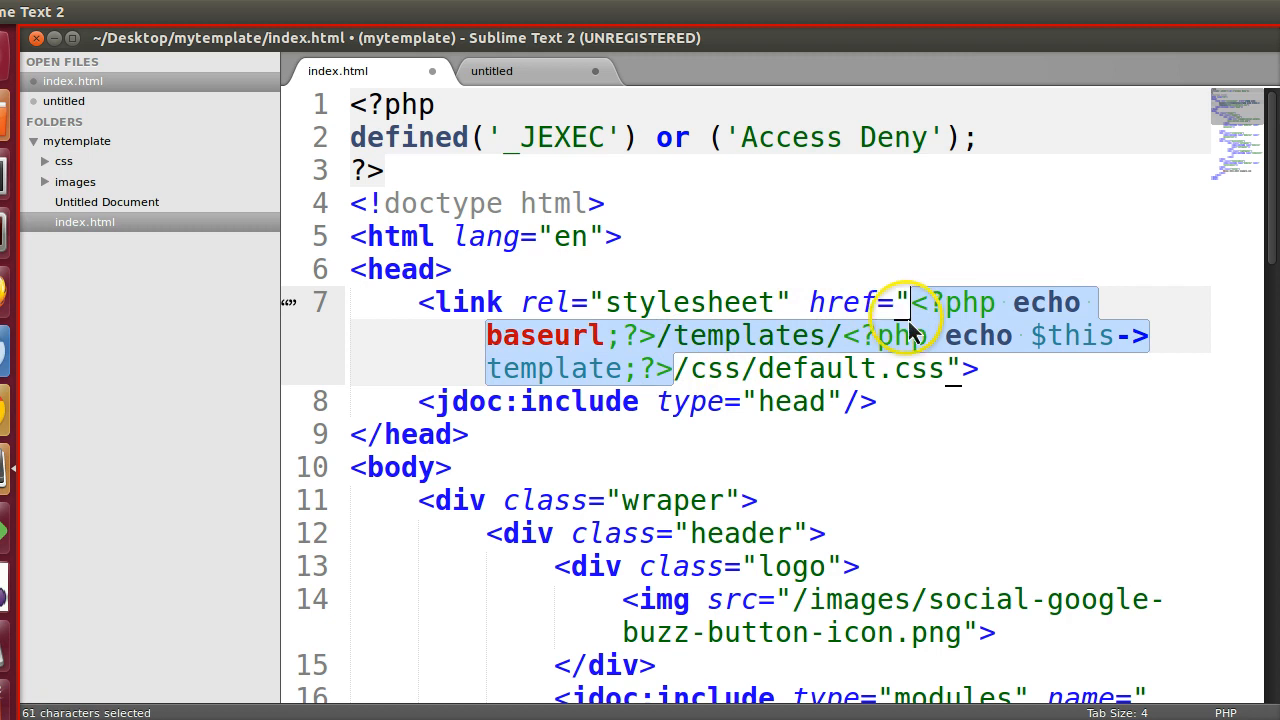
key(ctrl+v)
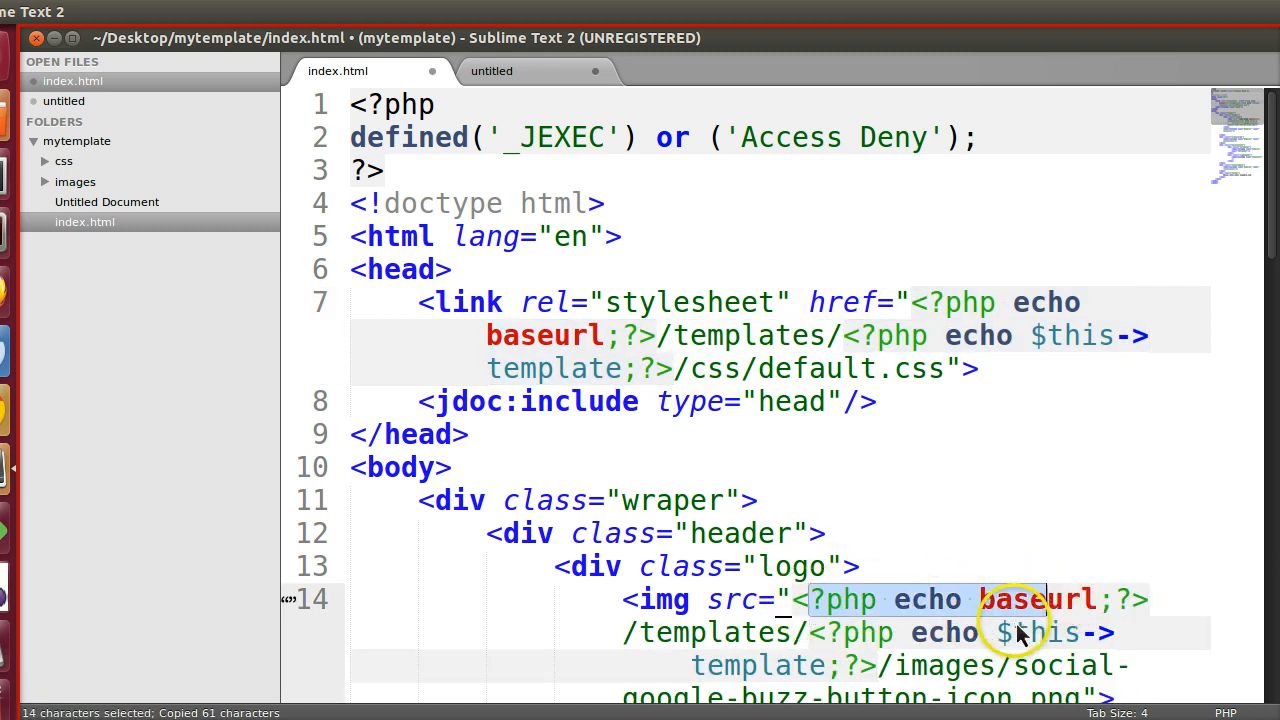
scroll(down, 3)
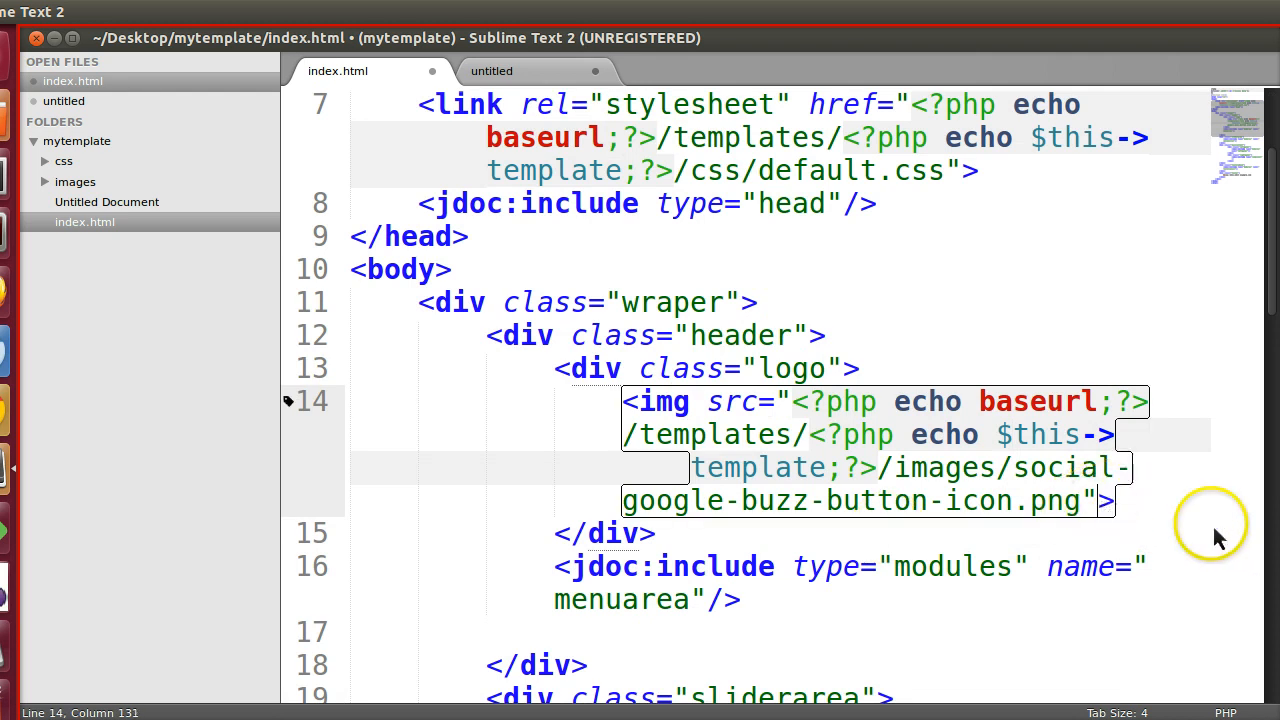
mouse_move(1104, 504)
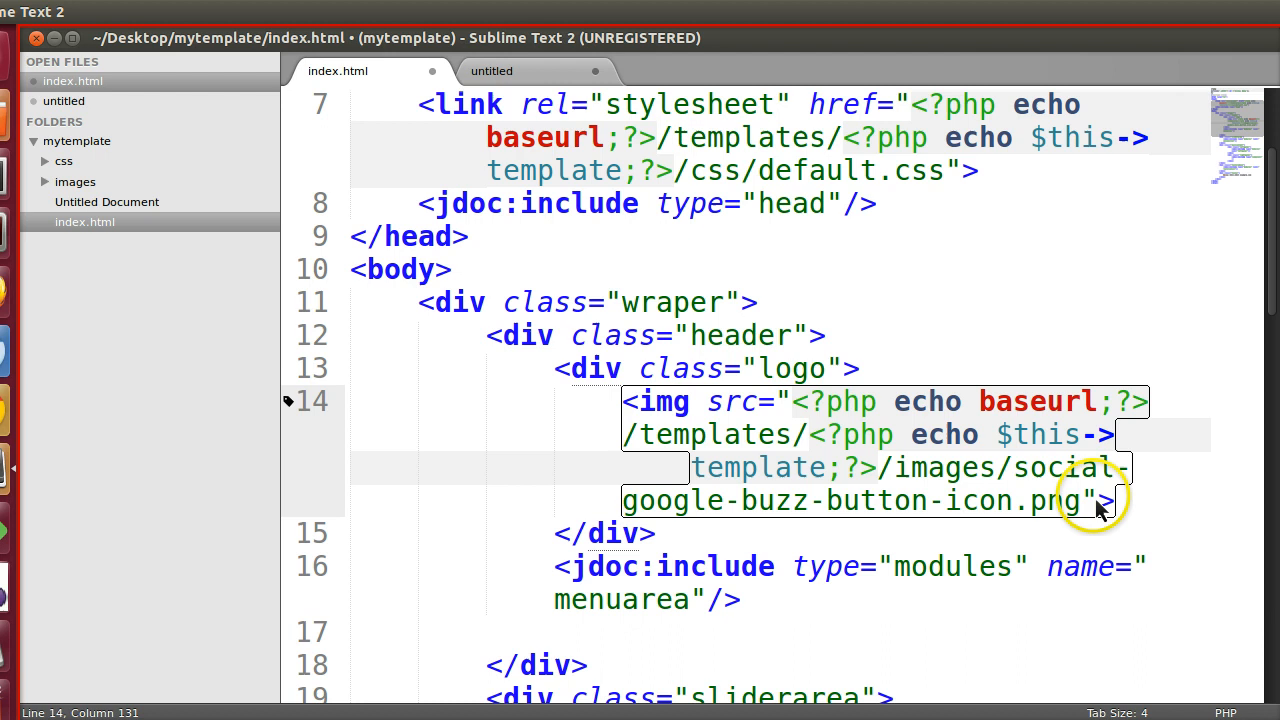
key(ctrl+s)
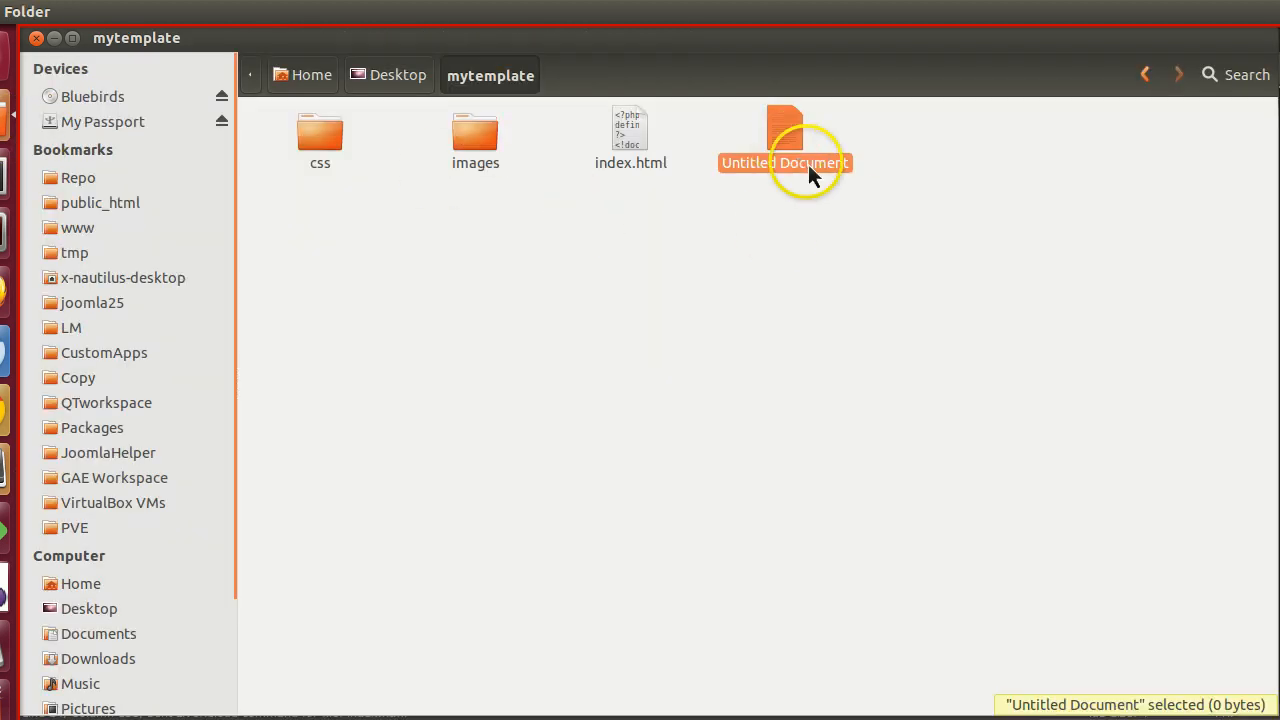
- Rename Untitled Document to manifest.xml and open it in Sublime Text
text(manifest.xml)
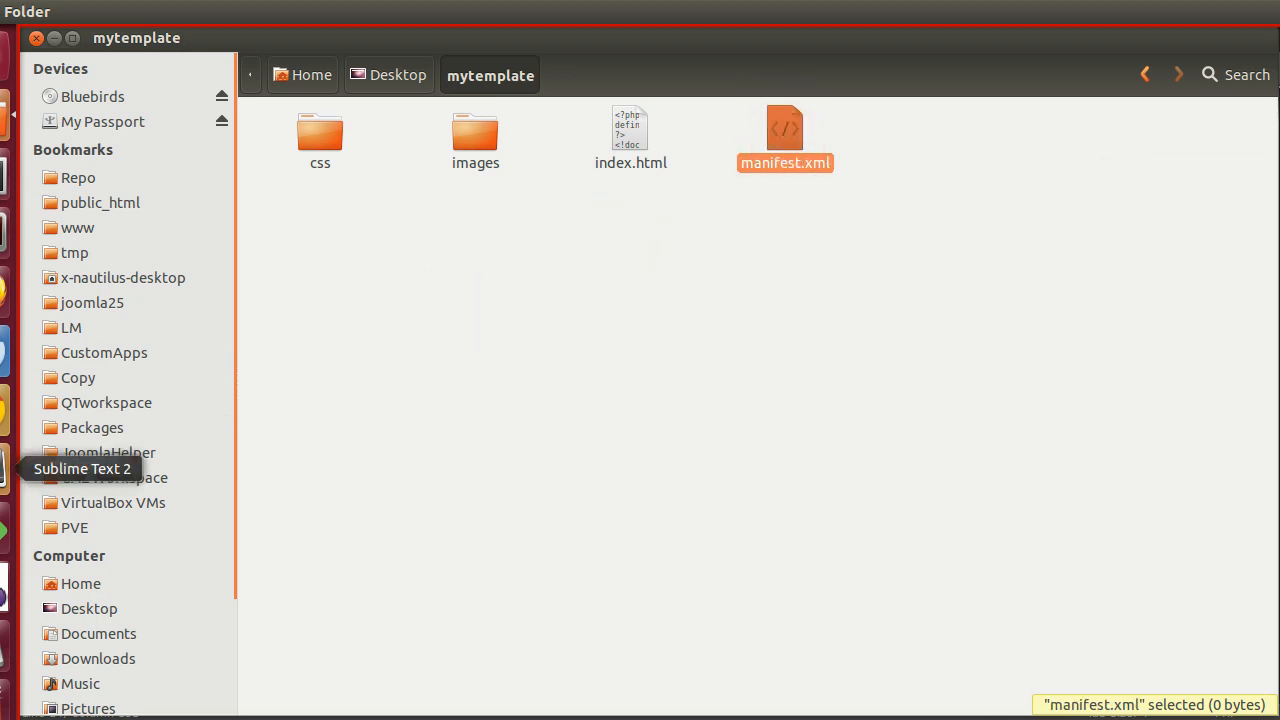
double_click(784, 136)
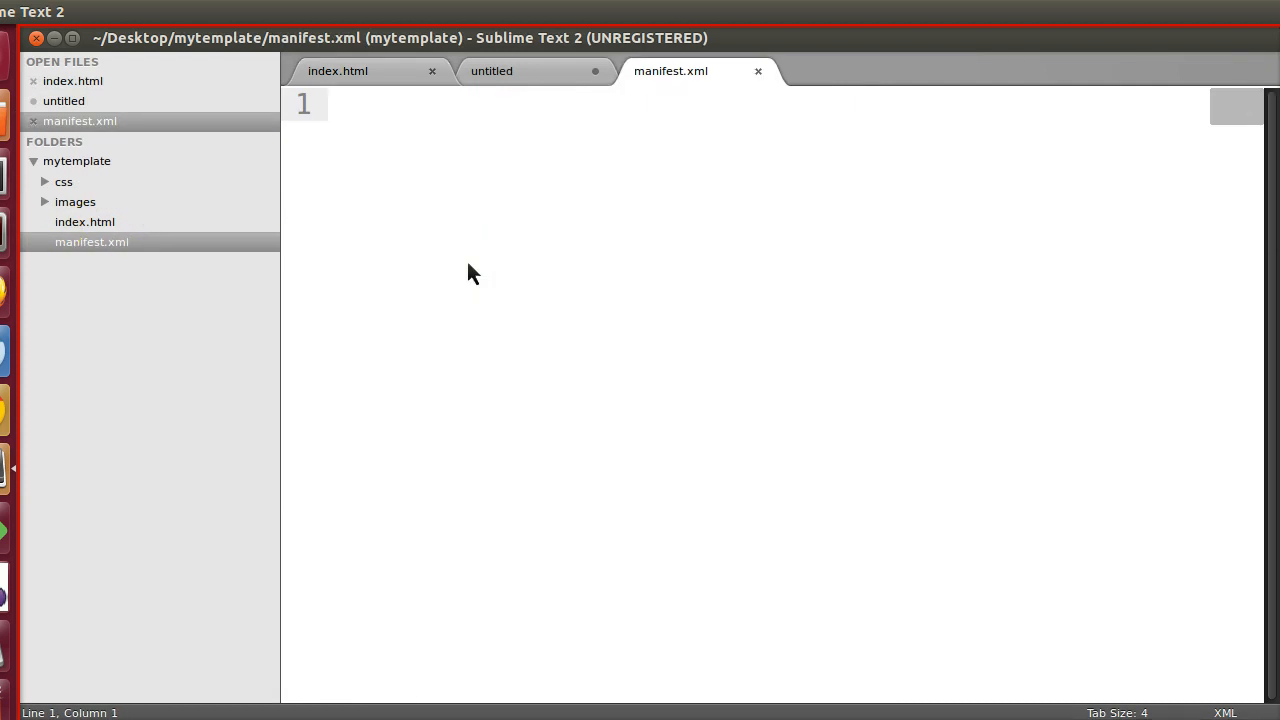
- Write the <?xml version="1.0"?> declaration at the top of manifest.xml
text(M)
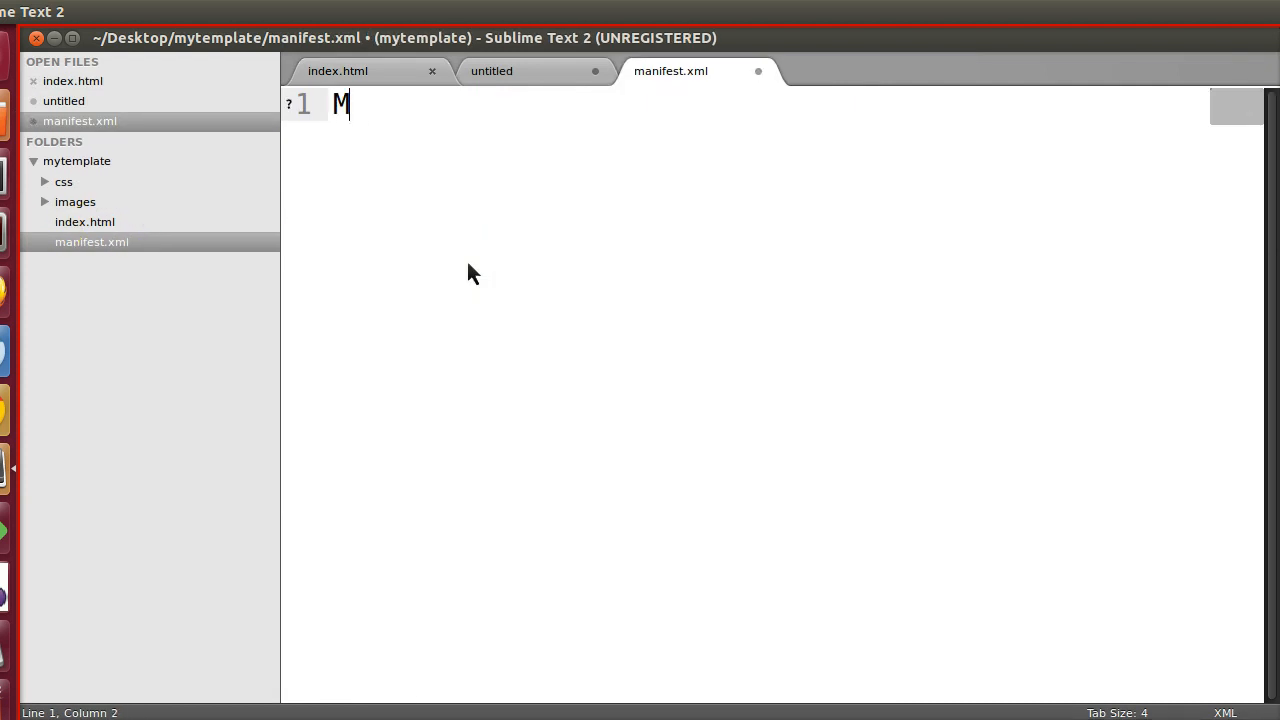
text(<?)
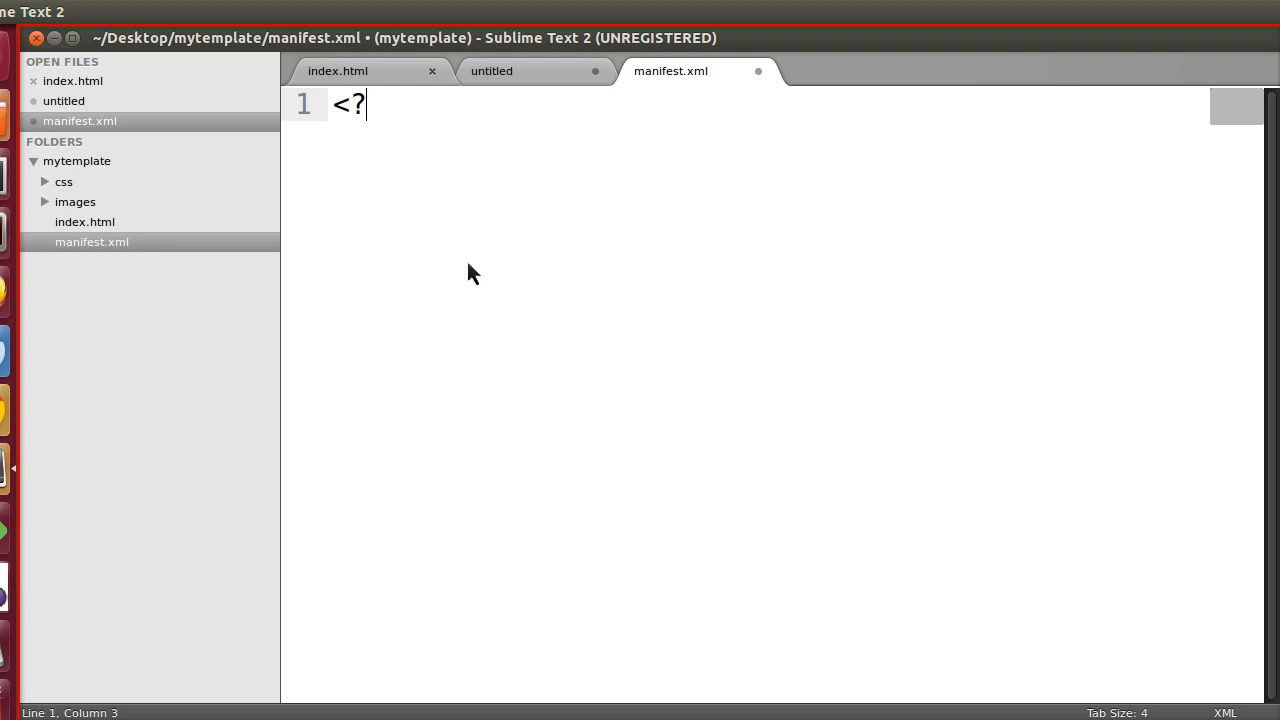
text(X)
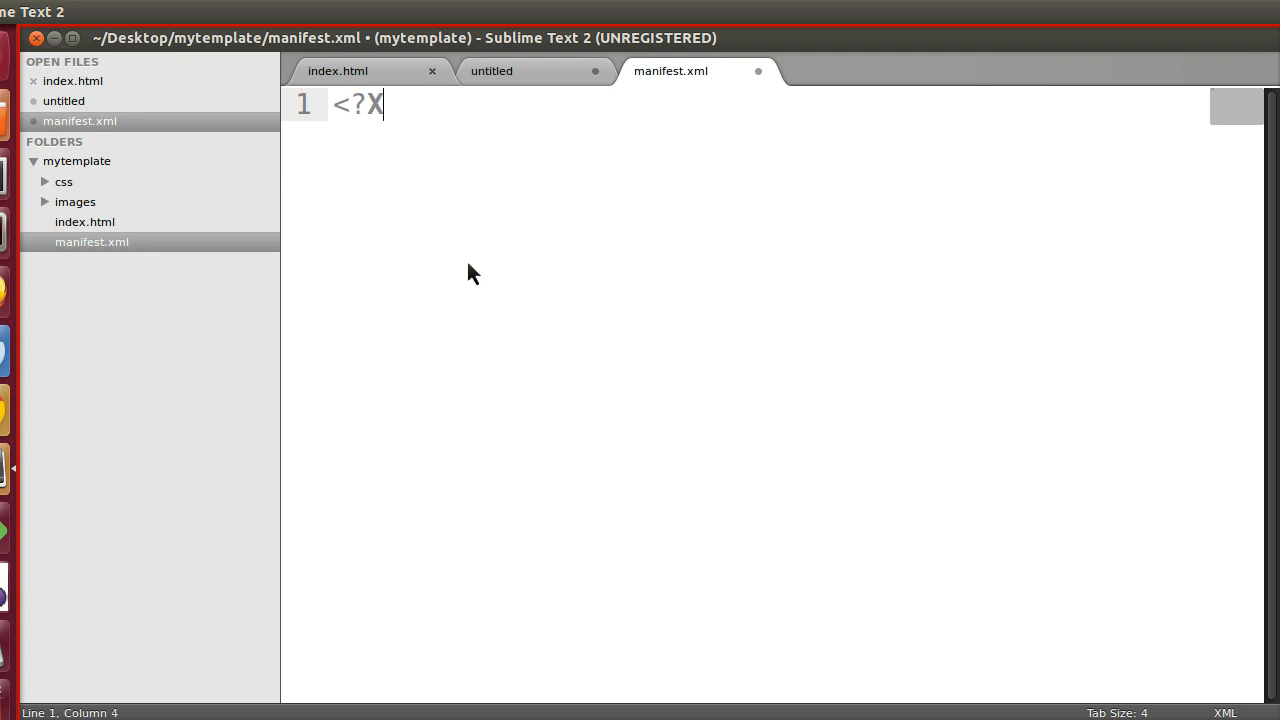
key(BackSpace)
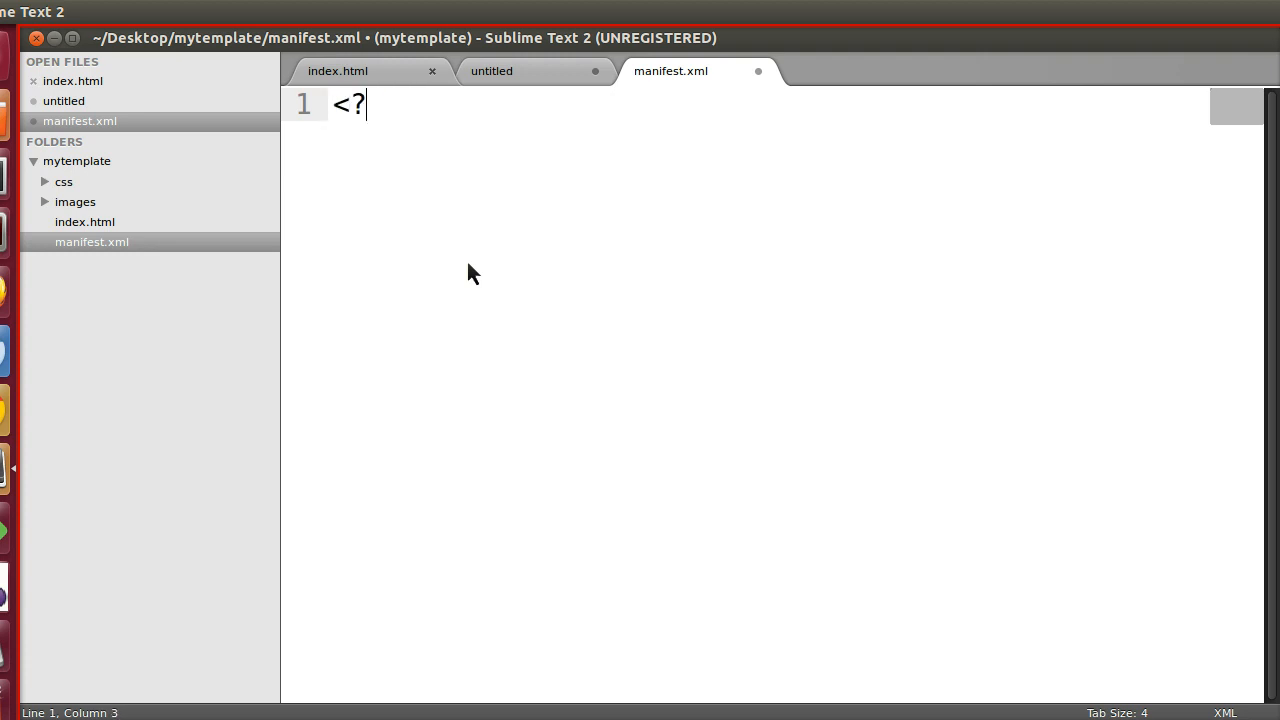
text(xml)
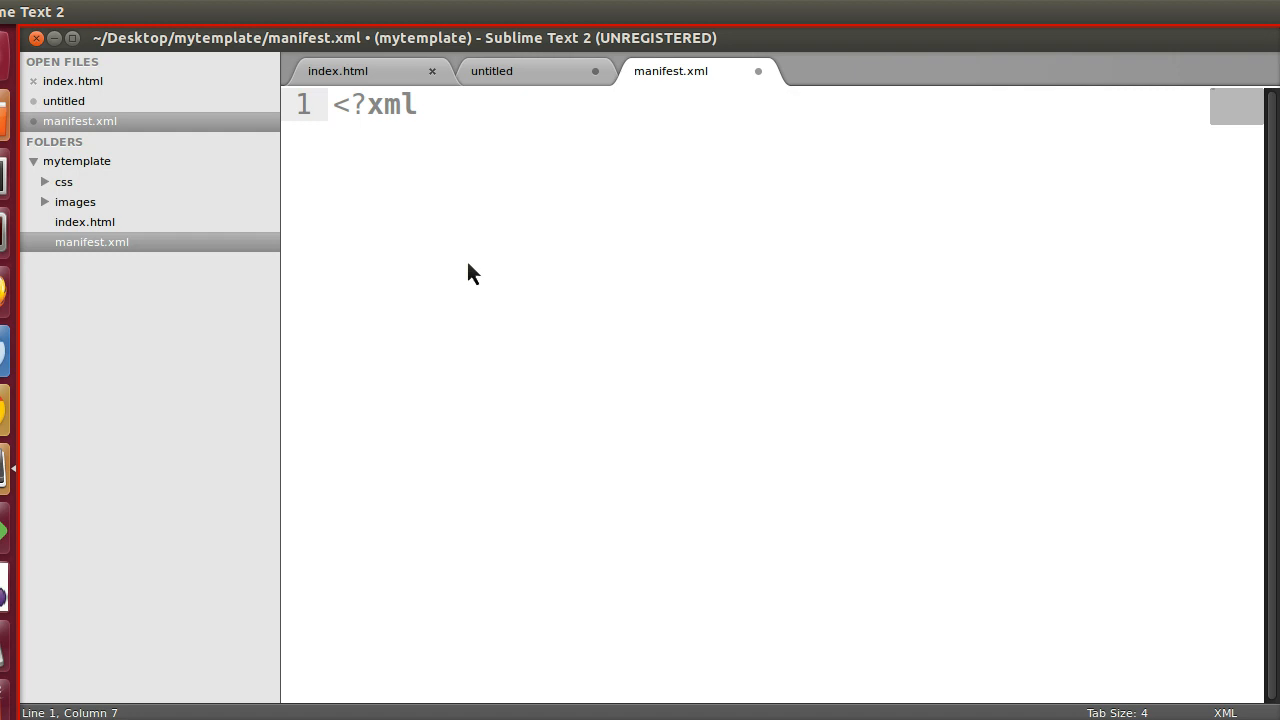
click(430, 104)
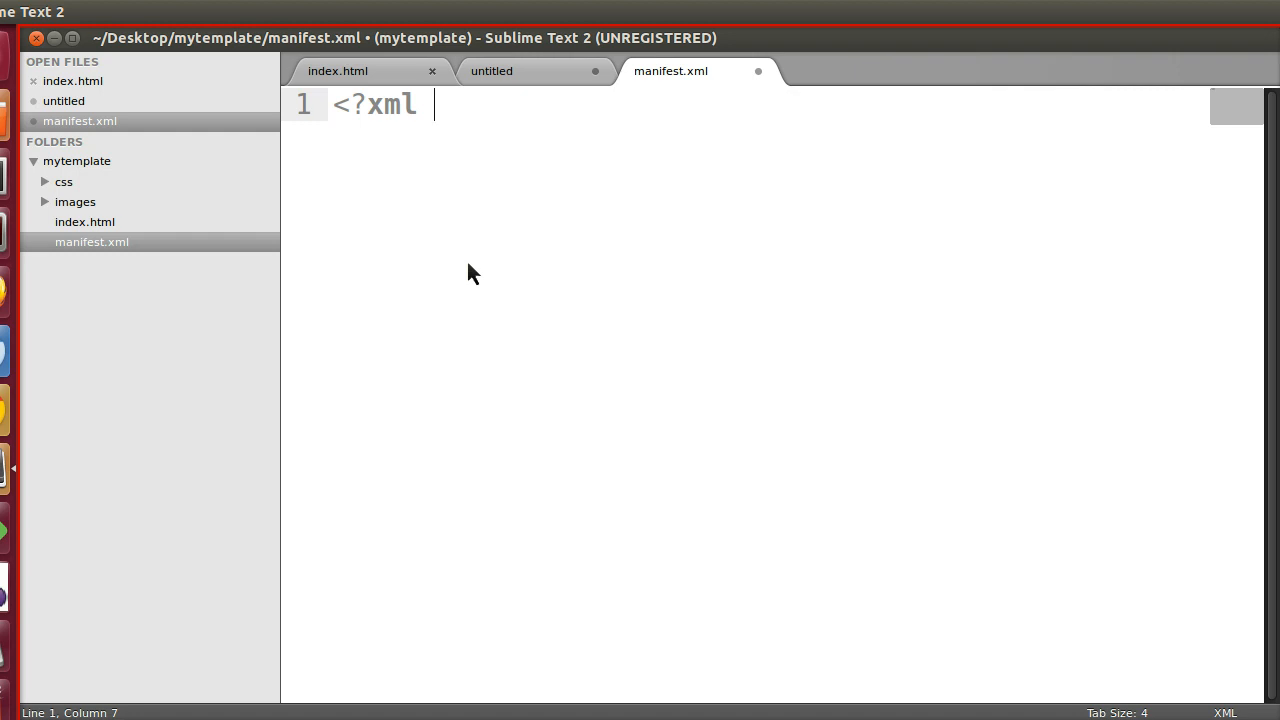
text(version=)
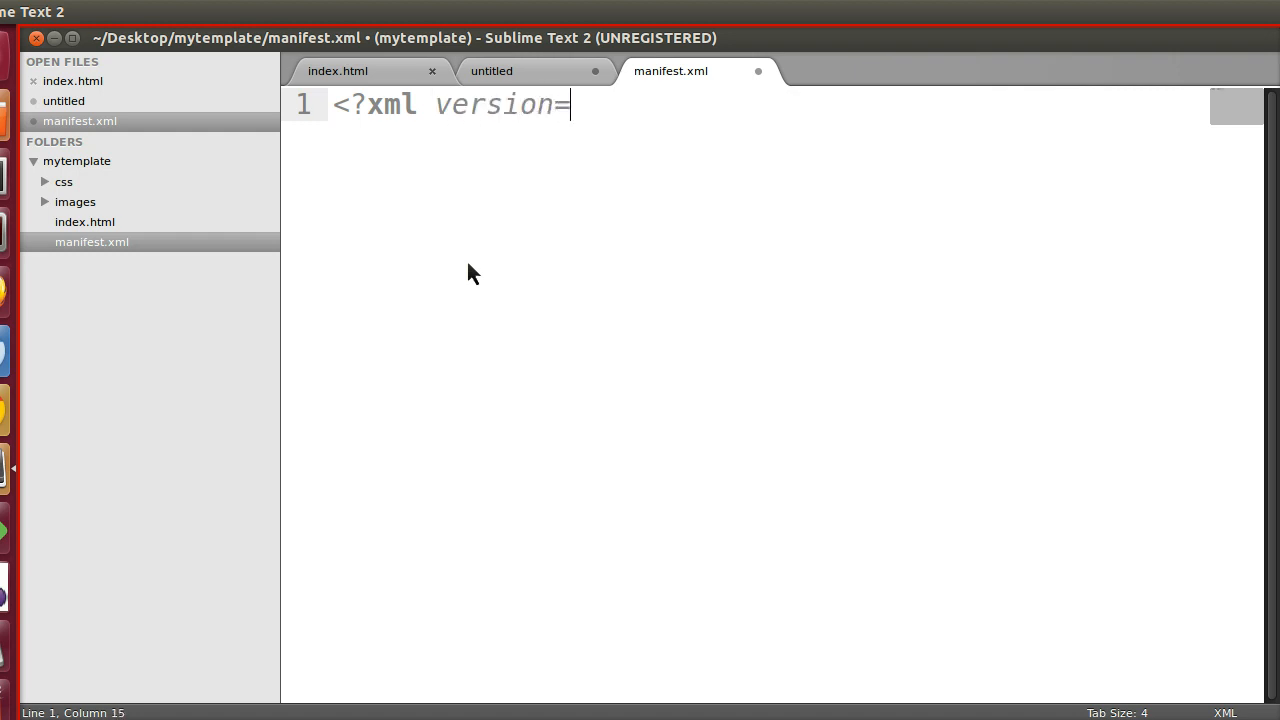
text("1.0")
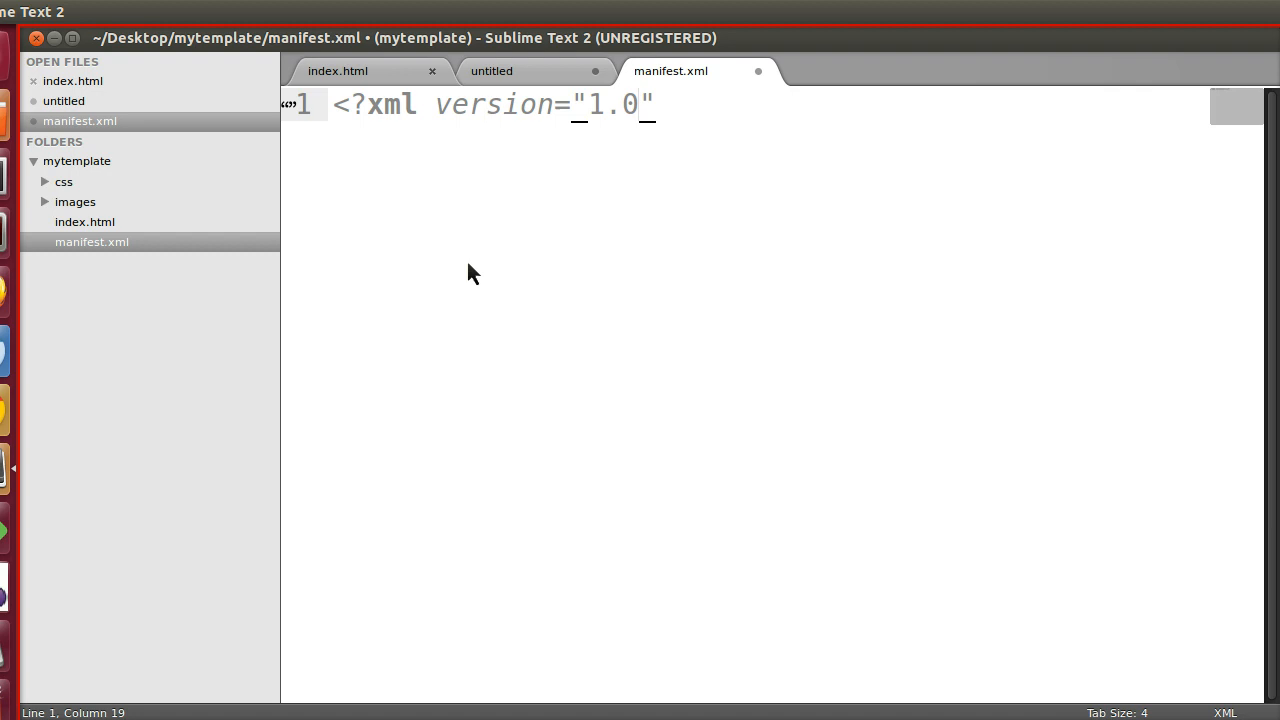
text(?>)
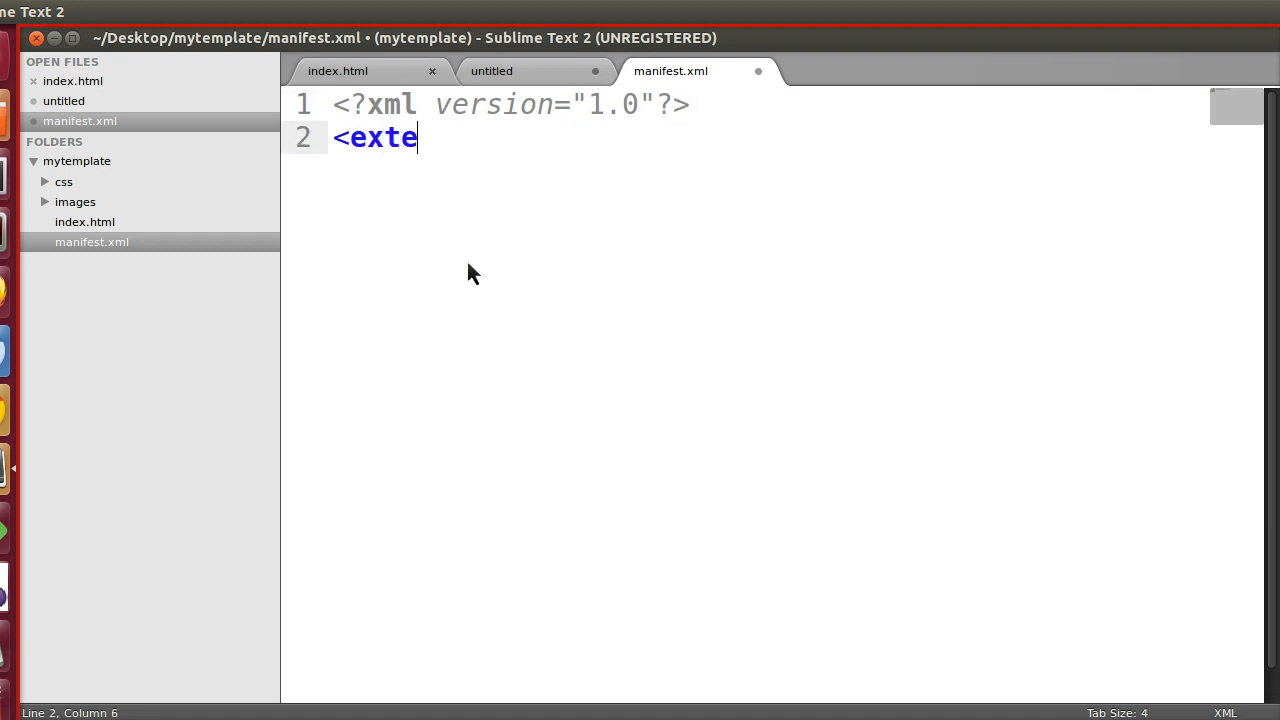
- Add an empty <extension></extension> element below the declaration
text(nsion>)
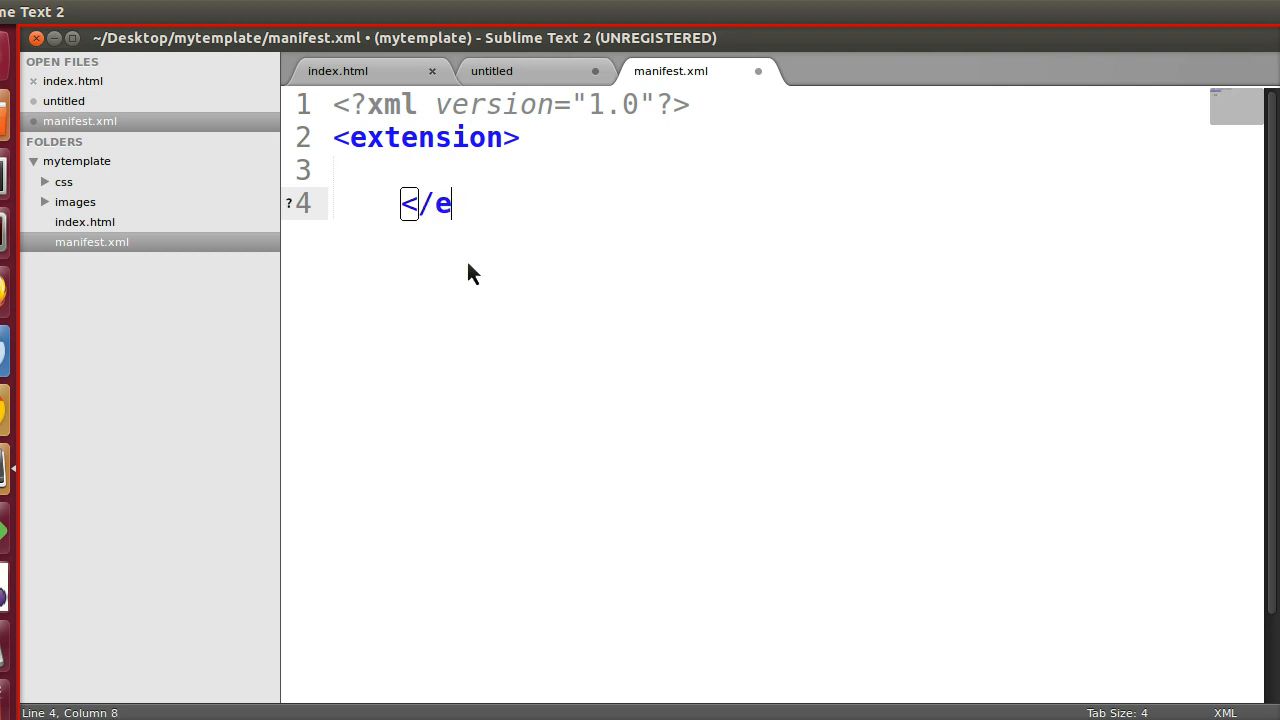
text(xtension>)
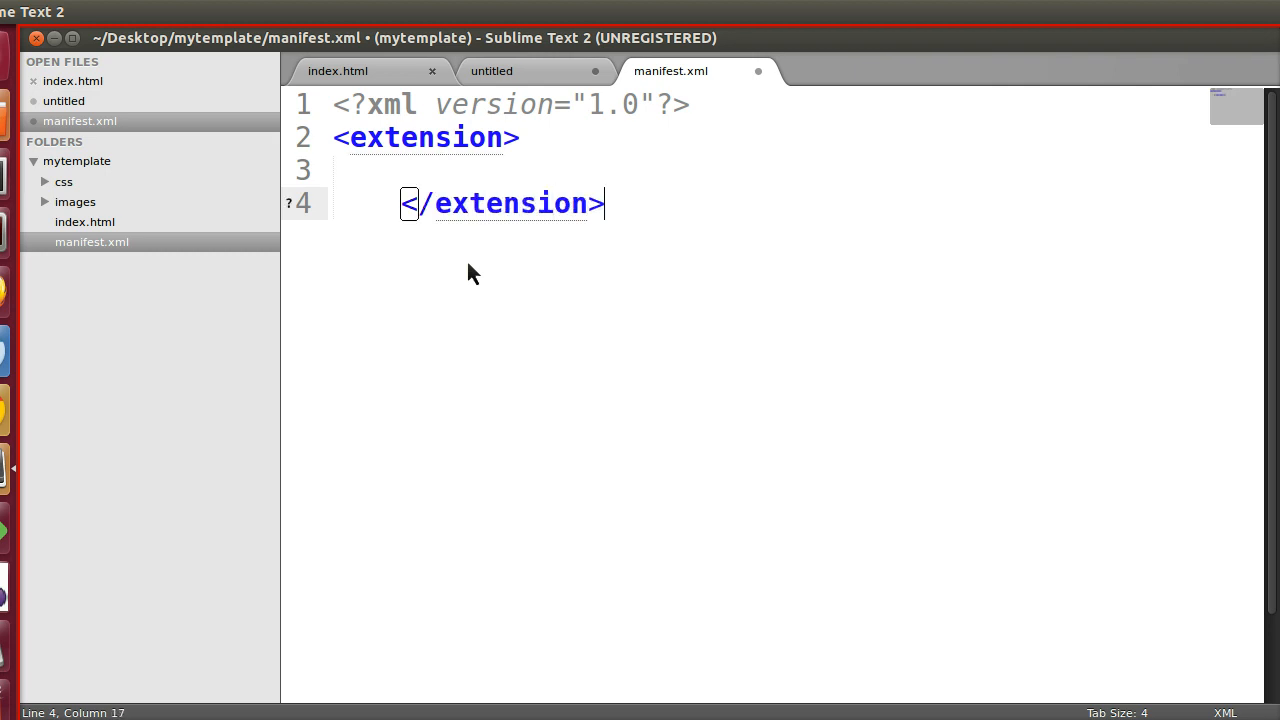
click(404, 204)
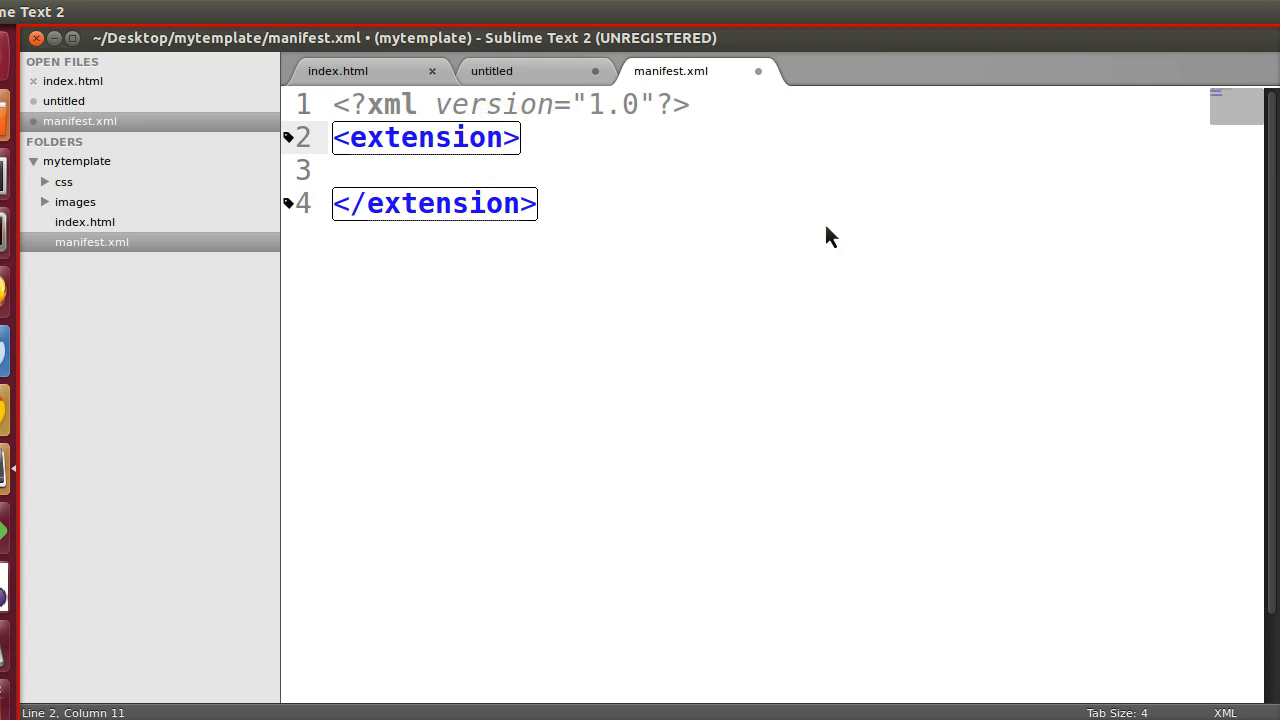
- Add version="2.5" type="template" attributes to the opening extension tag
text(version=")
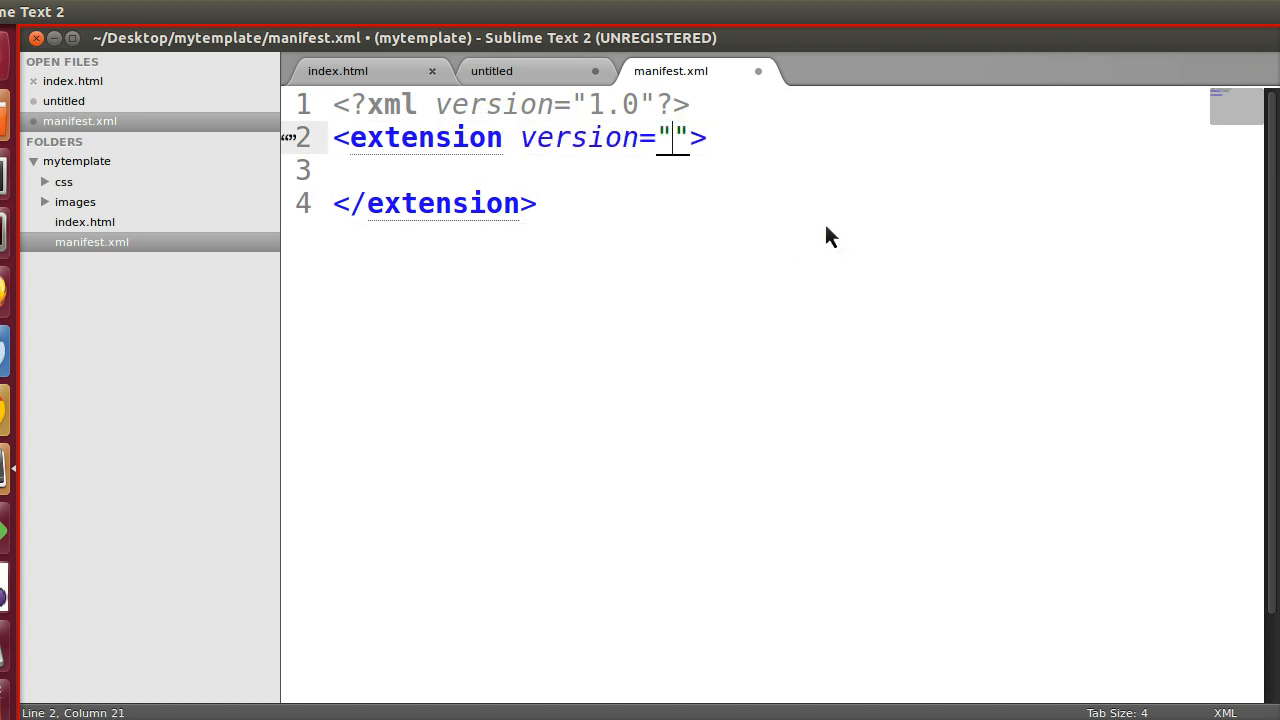
text(2.5)
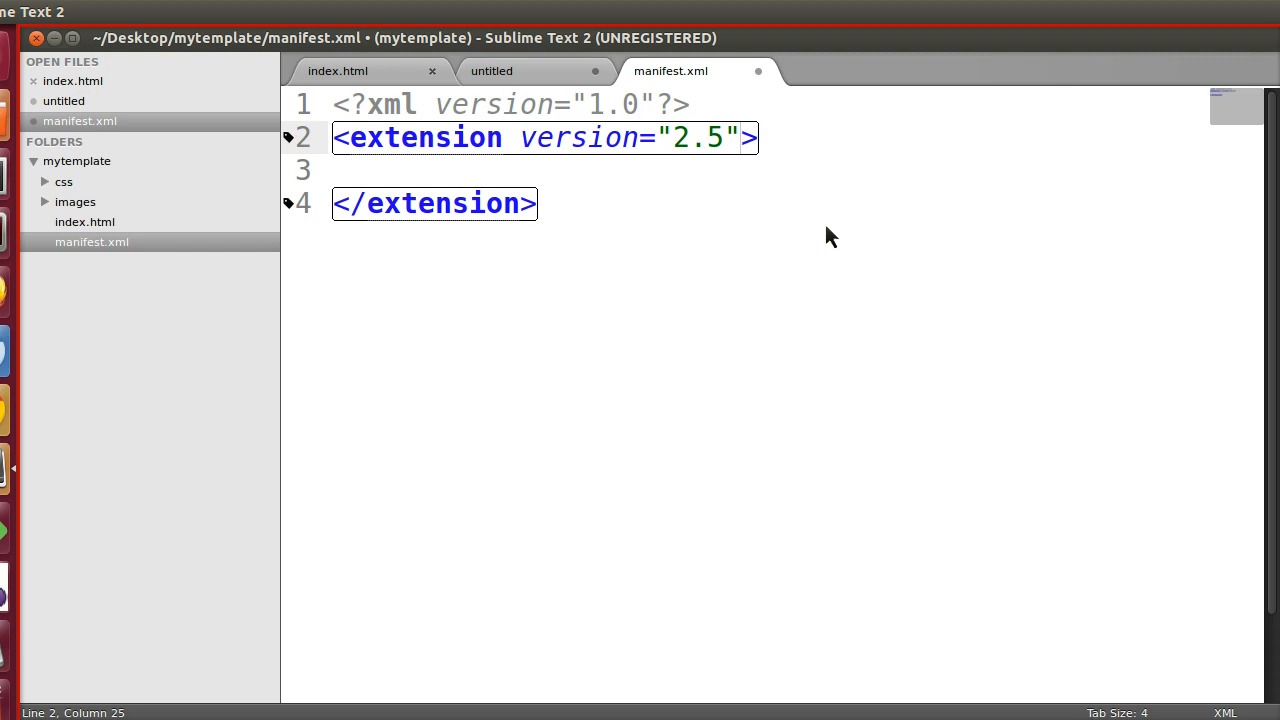
text(type)
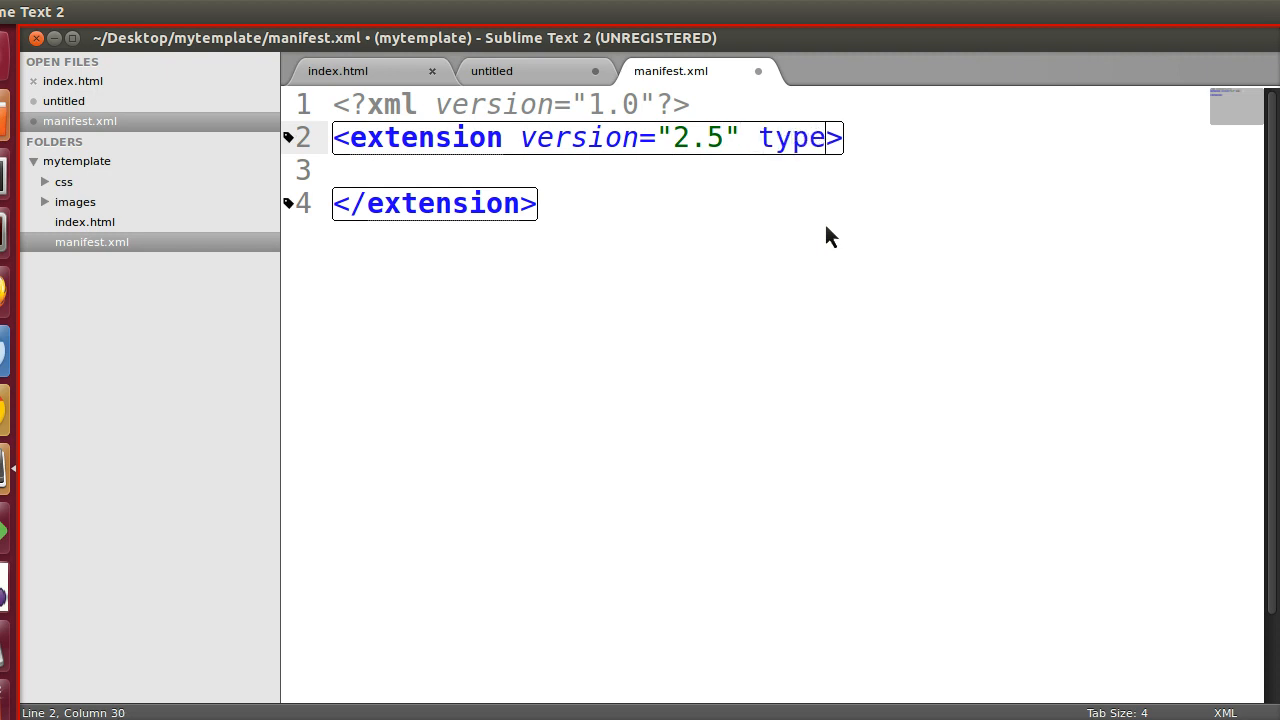
text(="")
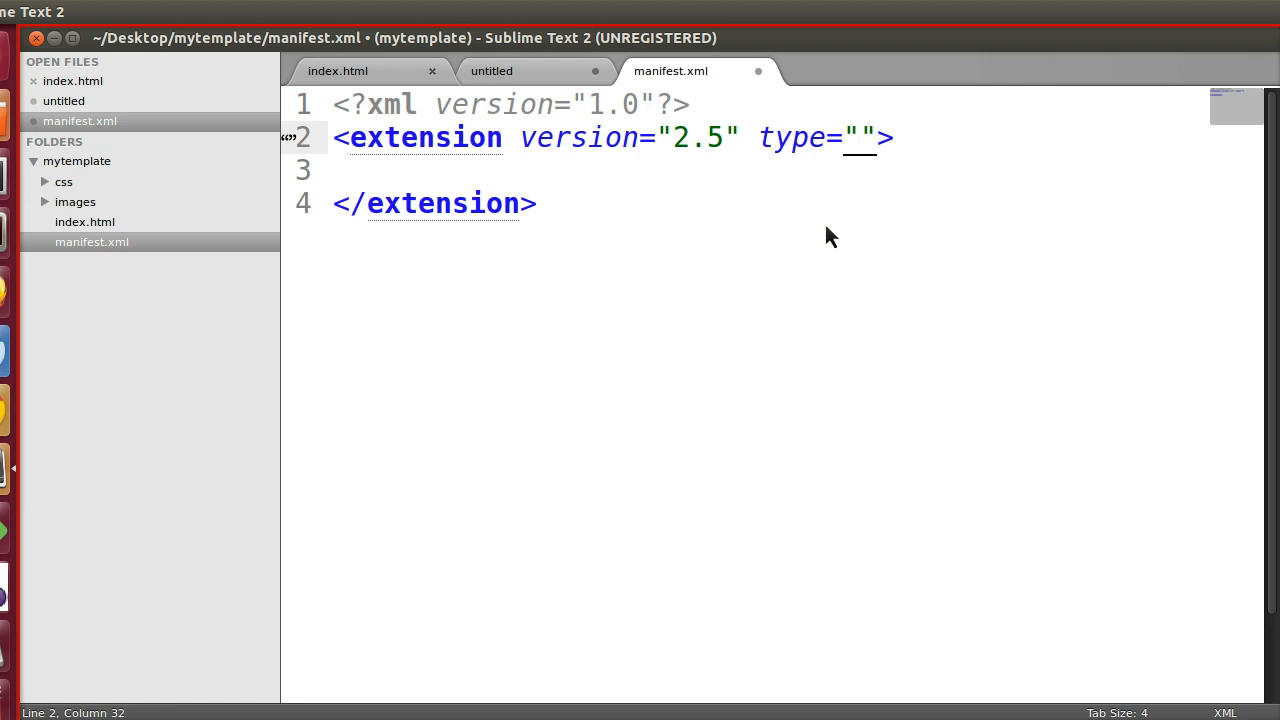
text(template)
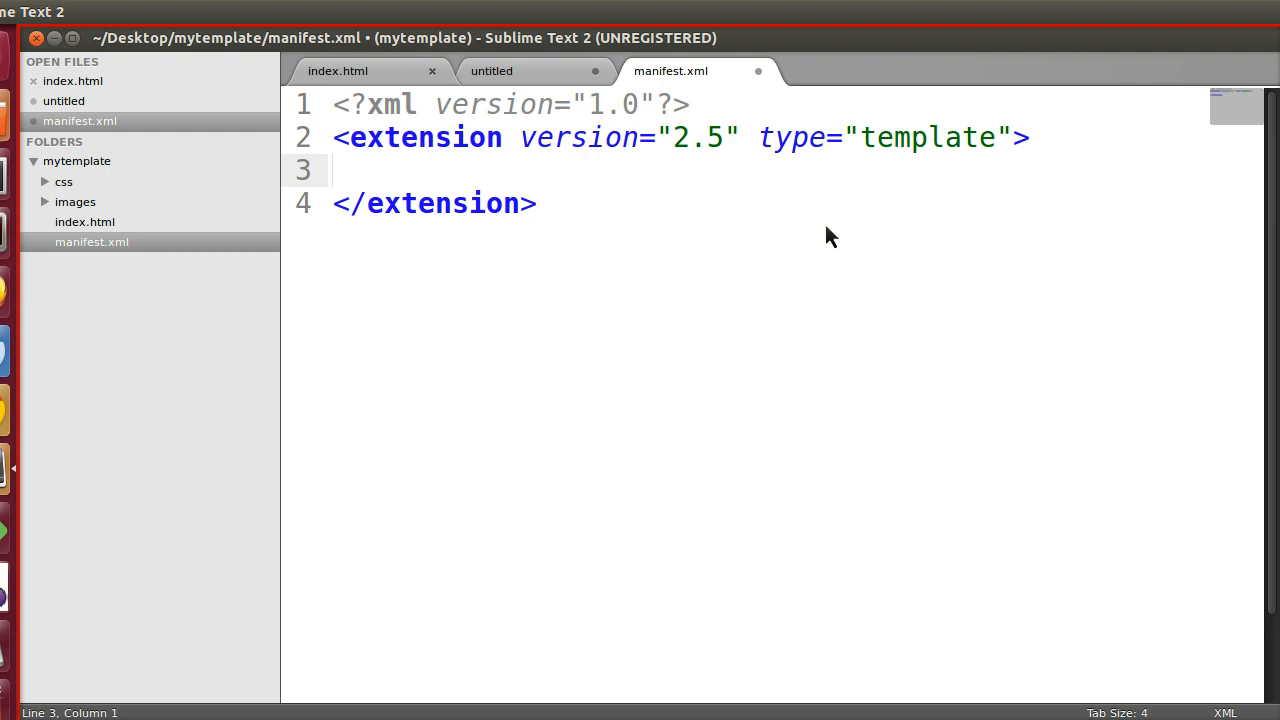
- Add the name element reading mytemplate inside the extension element
text(<name)
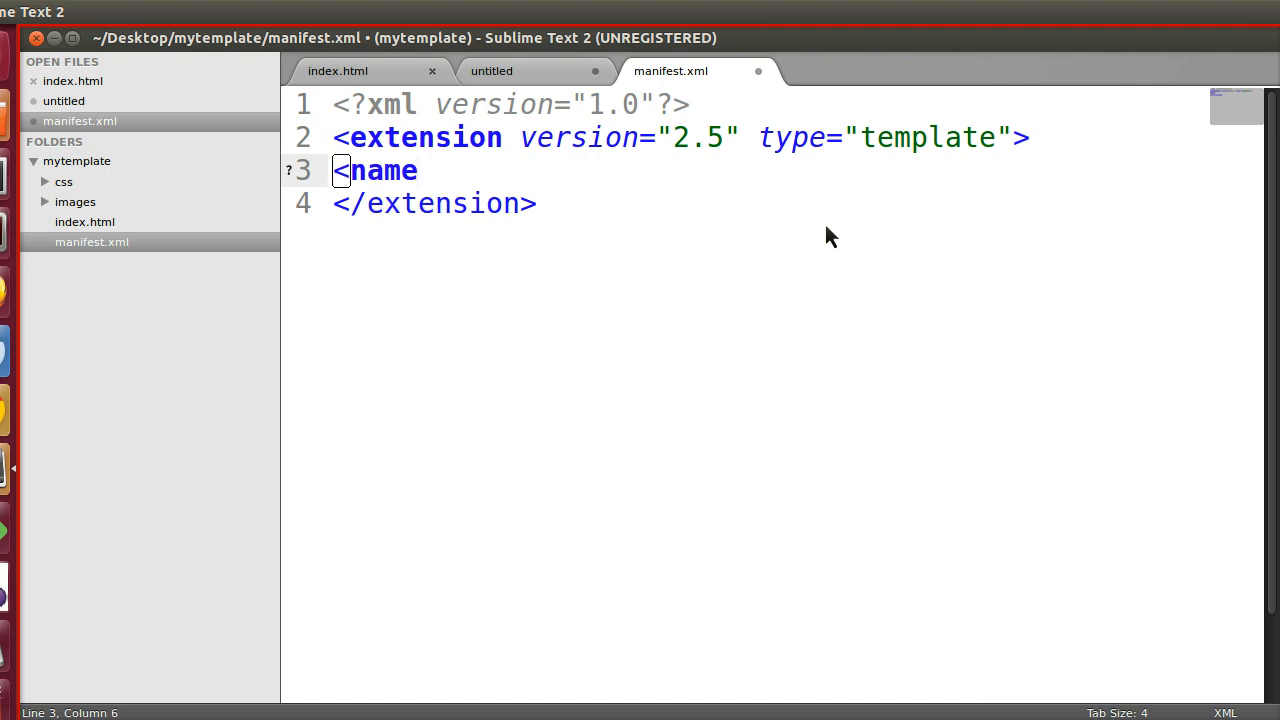
text(>)
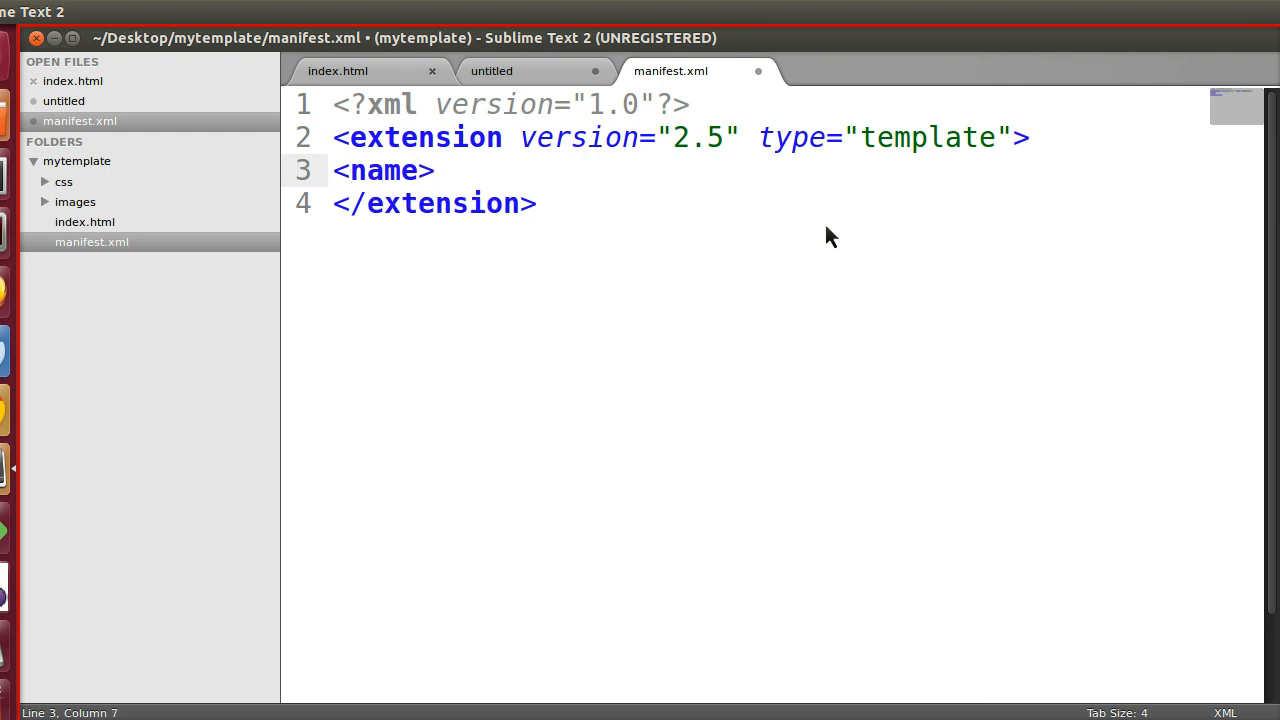
text(myte)
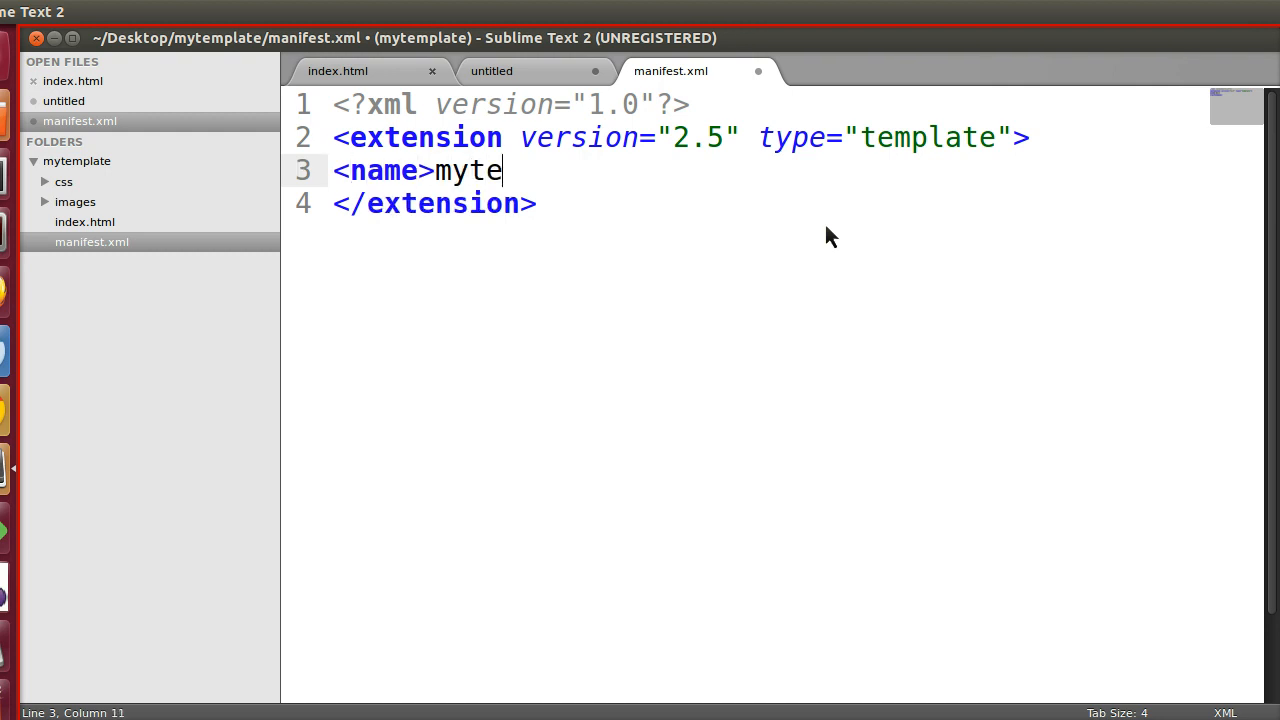
text(mplate</name>)
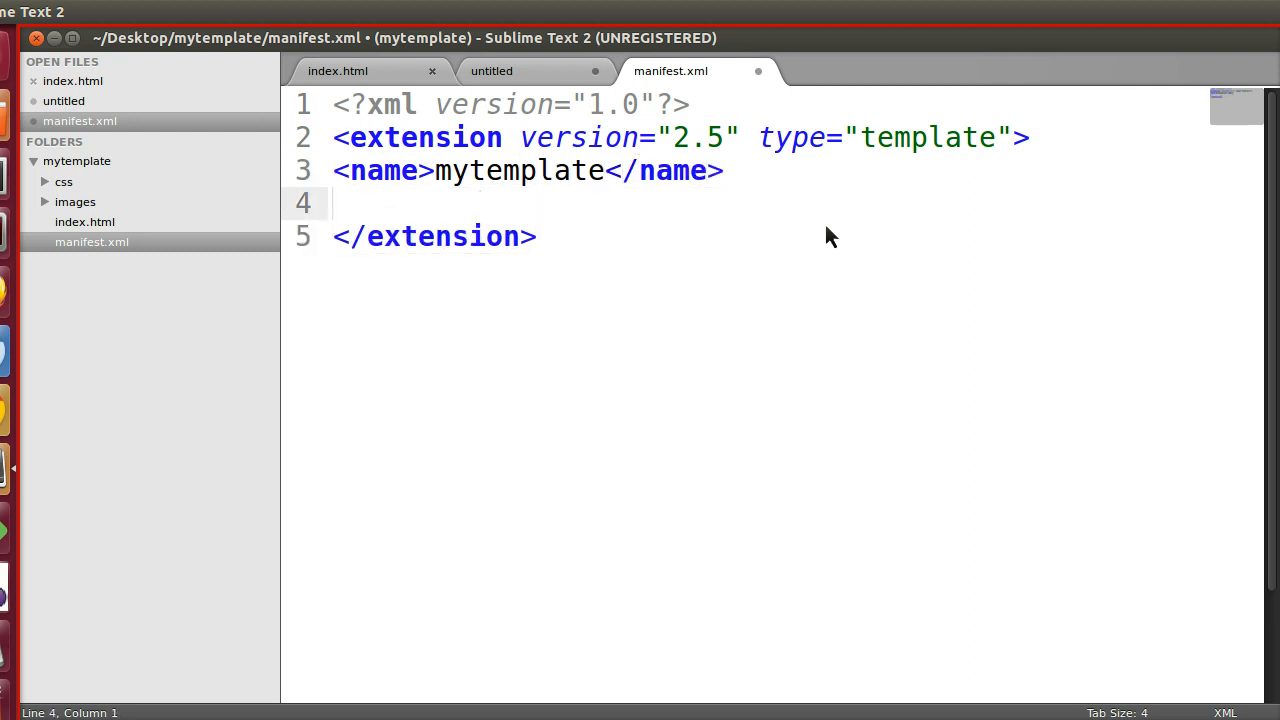
- Add the author element reading Biswarup Adhikari
text(<author>)
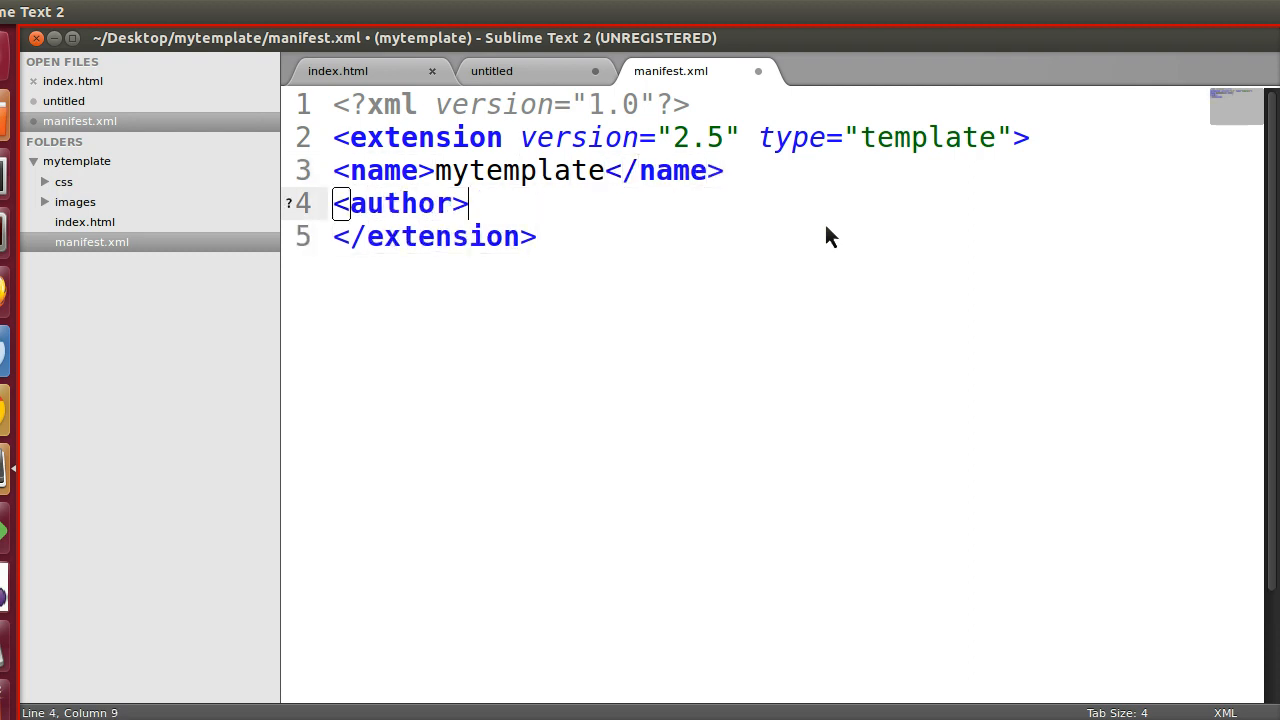
text(Biswarup Ad)
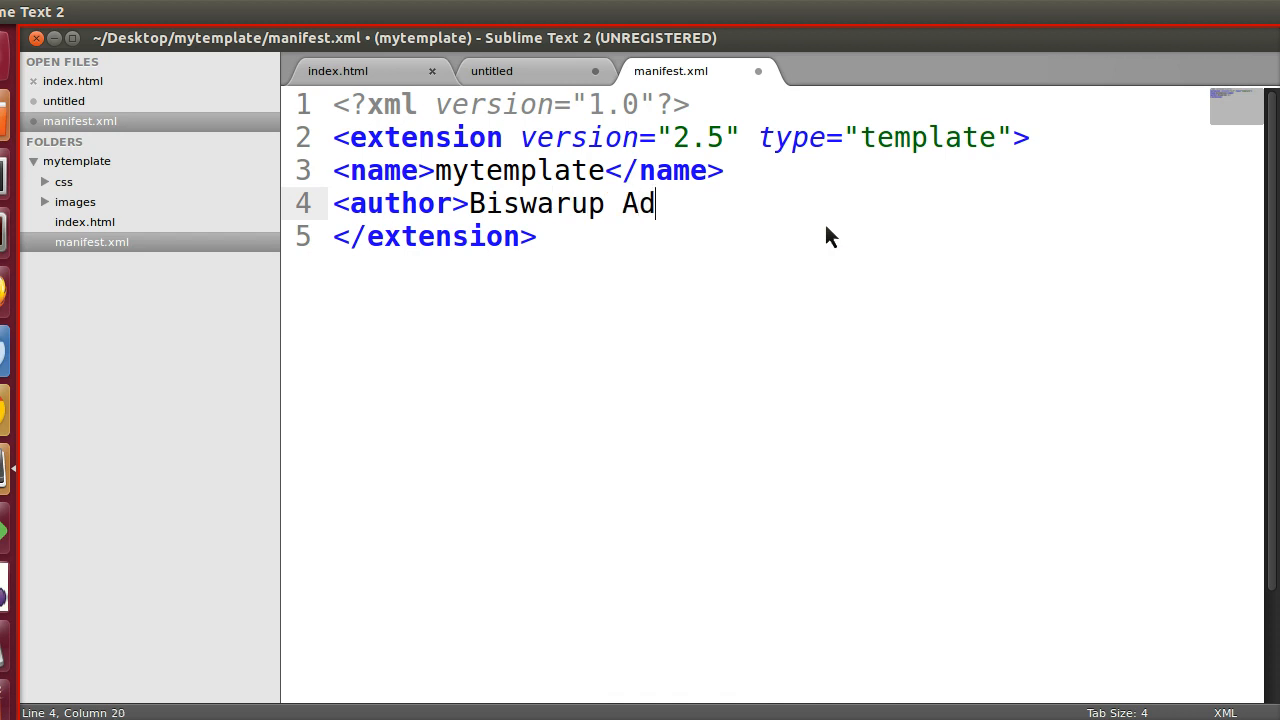
text(hikari</author>)
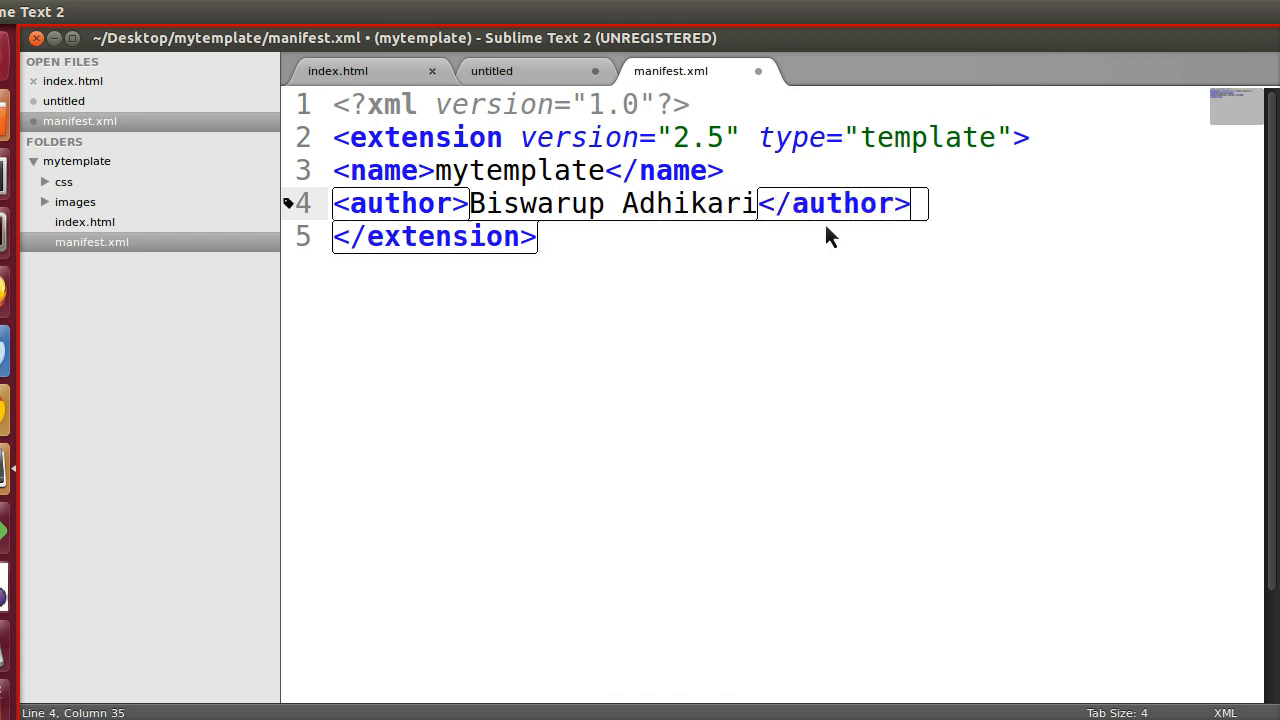
text(<a)
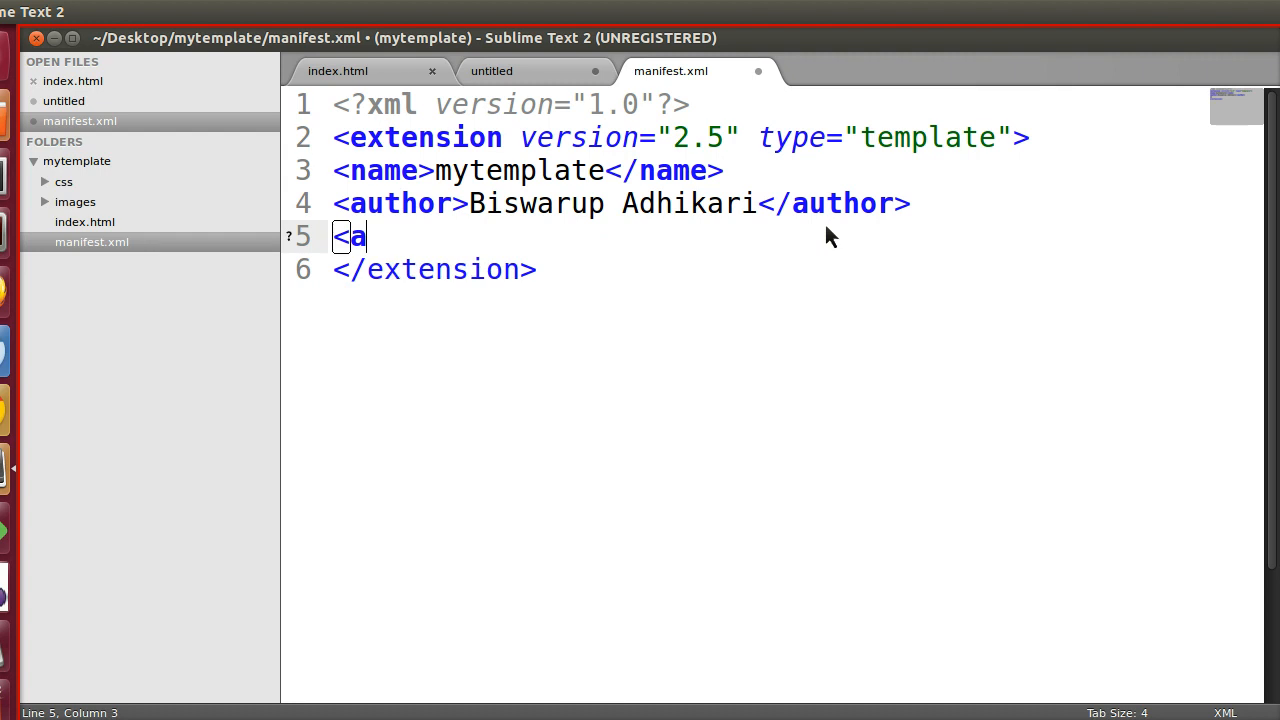
text(uthorEmail)
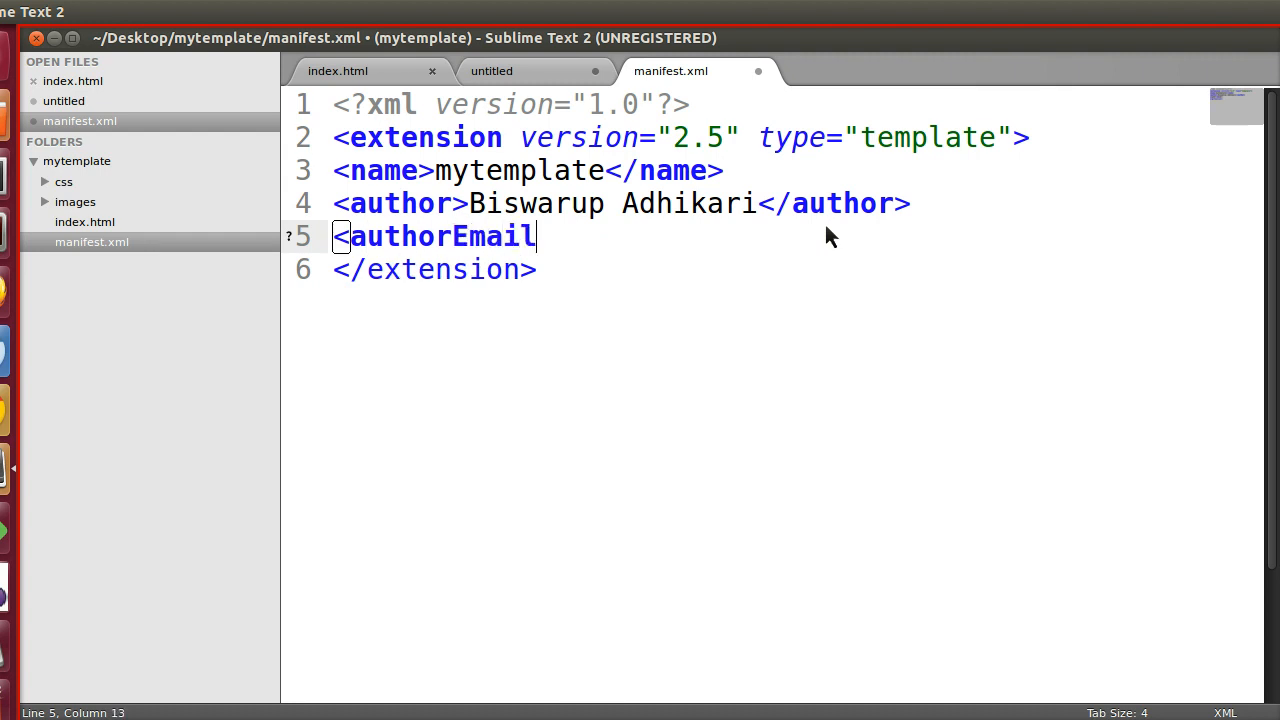
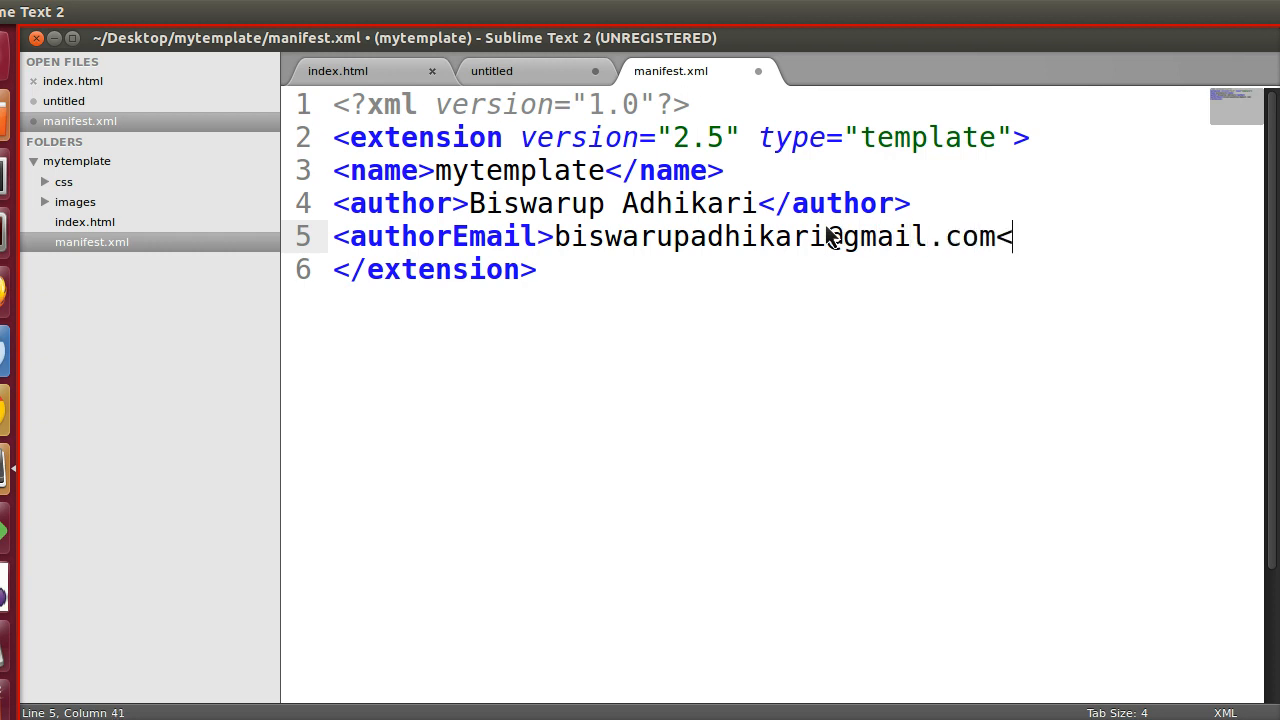
text(/author)
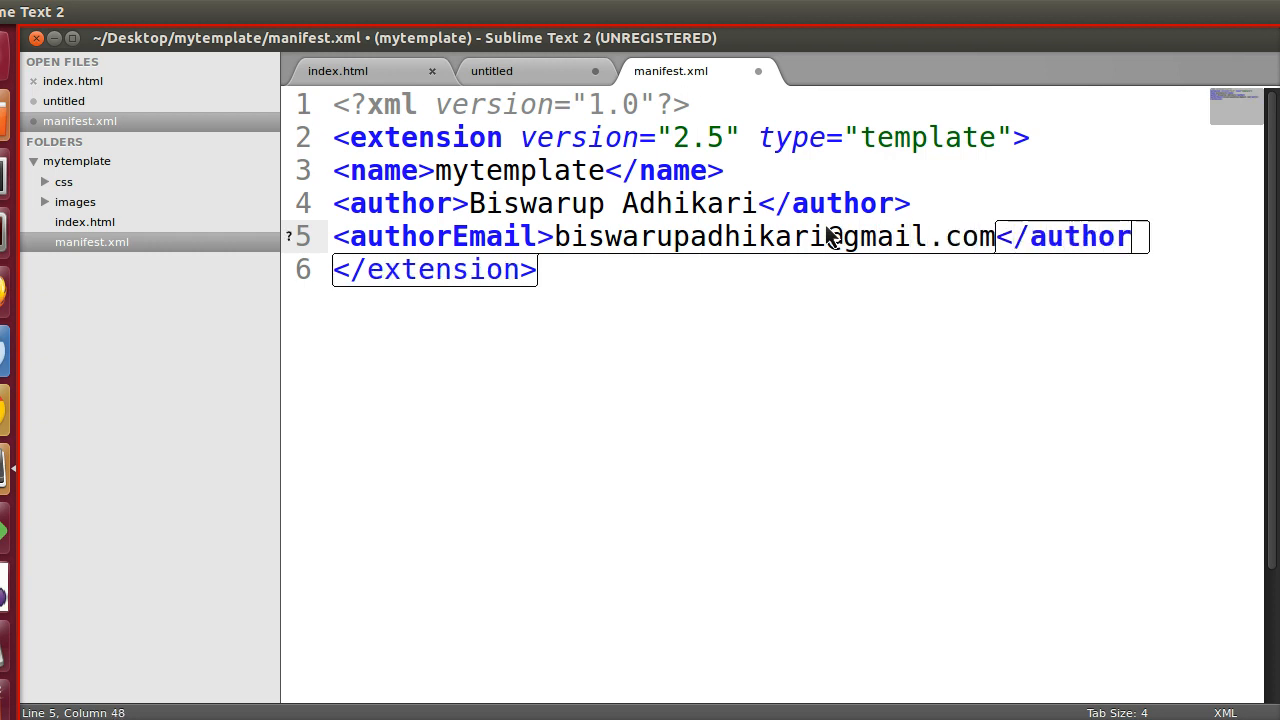
text(Email>)
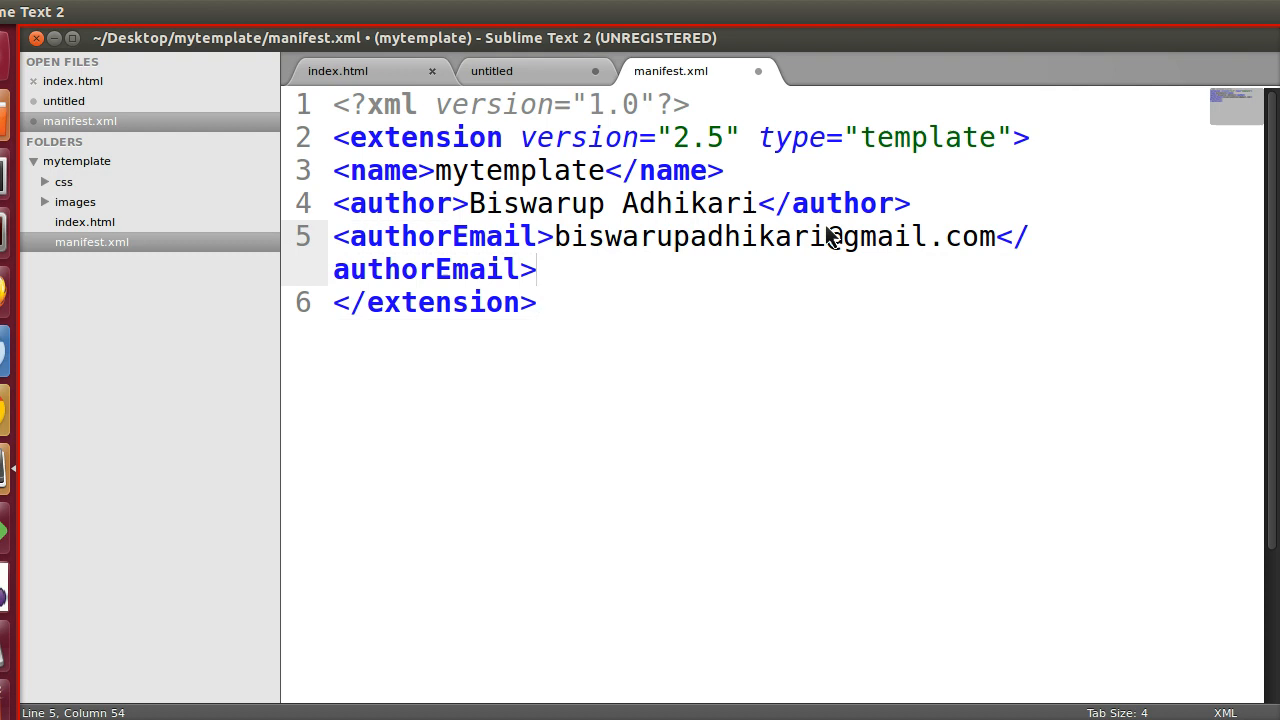
key(Return)
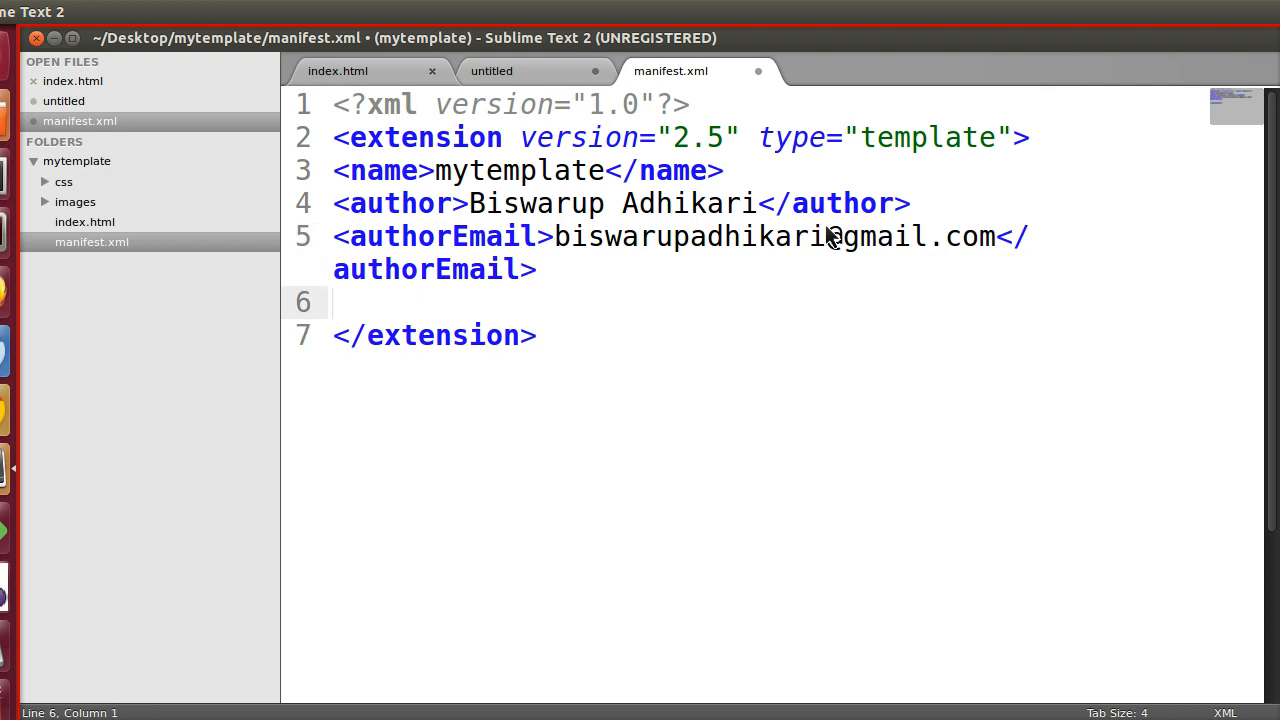
click(336, 302)
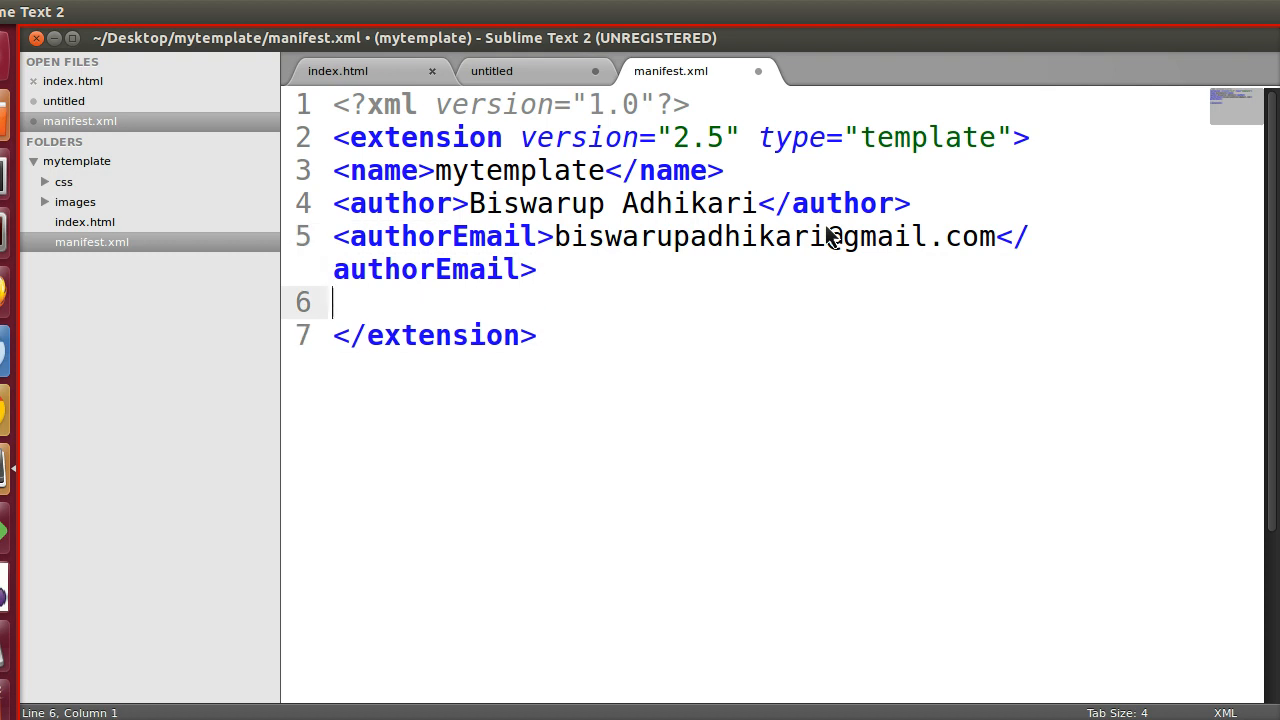
- Add a version element reading 1.0.0 on line 6
text(<)
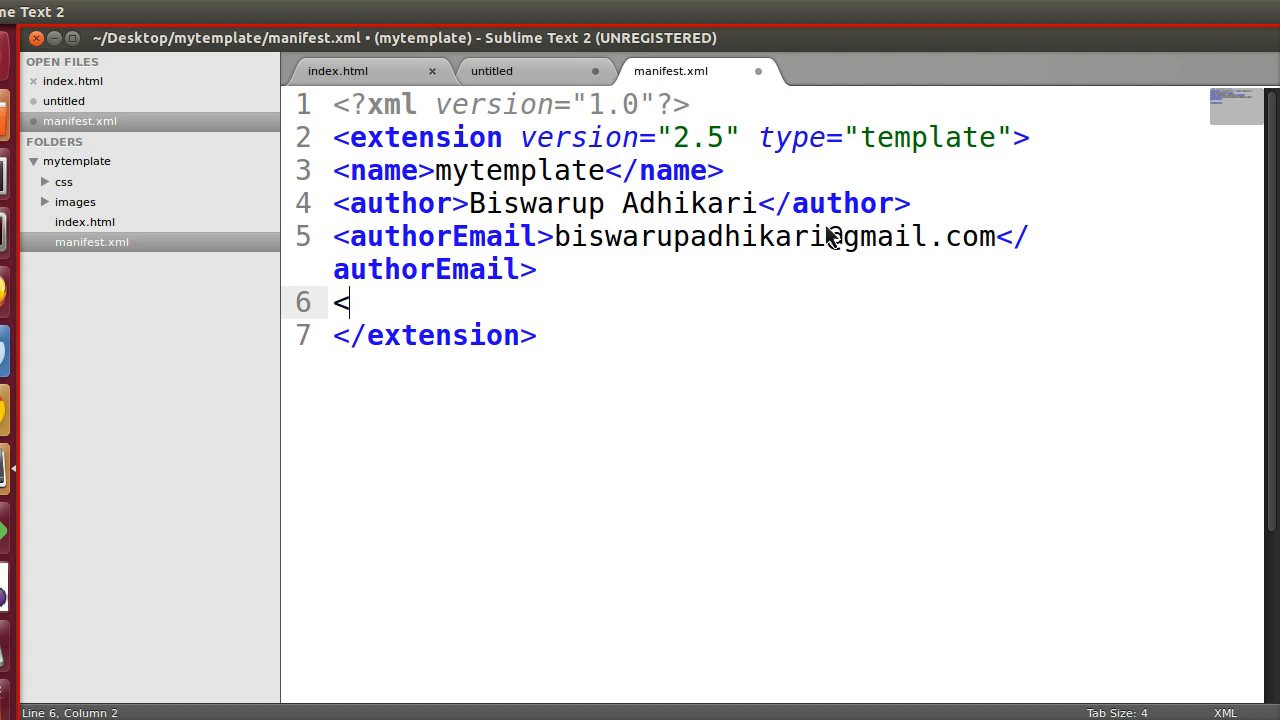
text(version>)
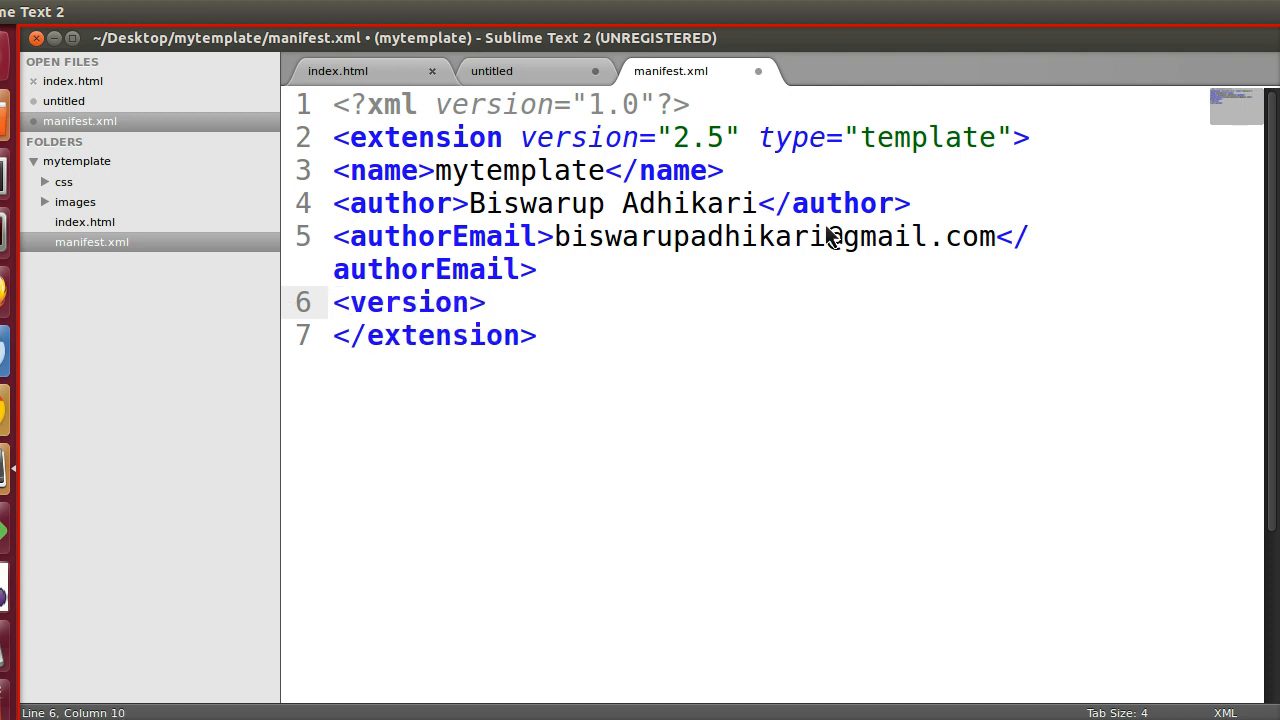
text(1.0.0)
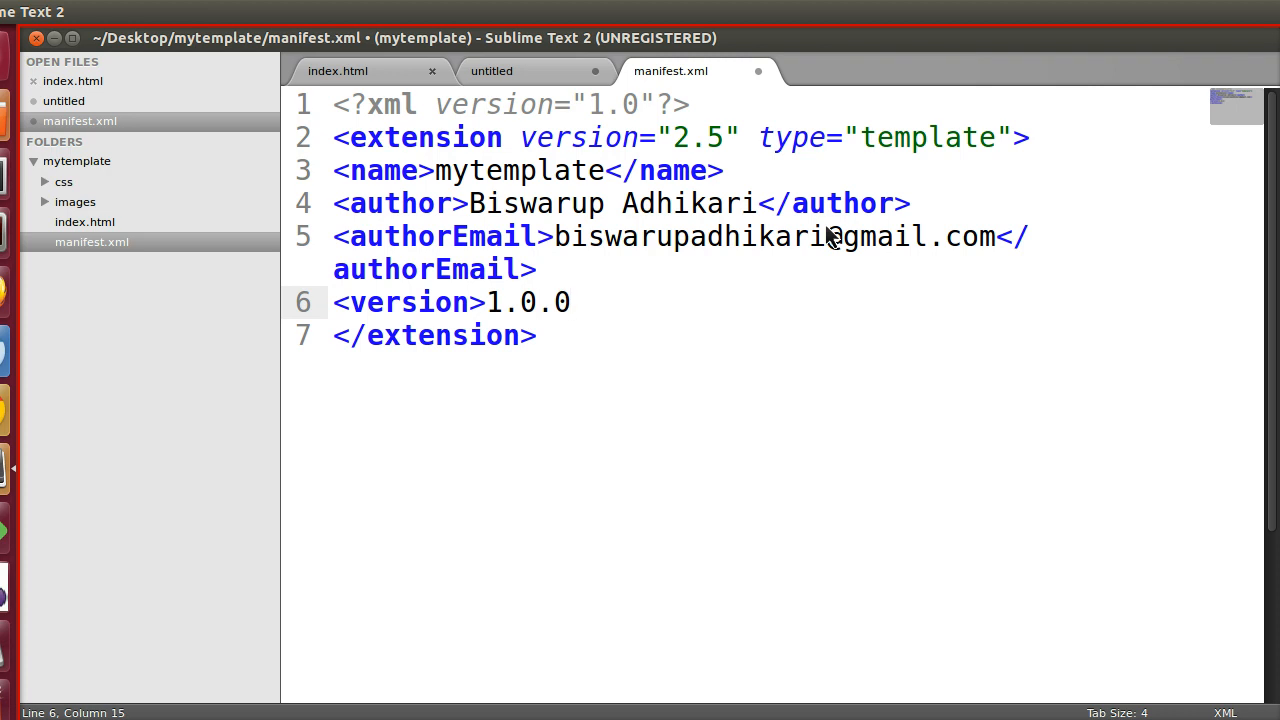
text(</version>)
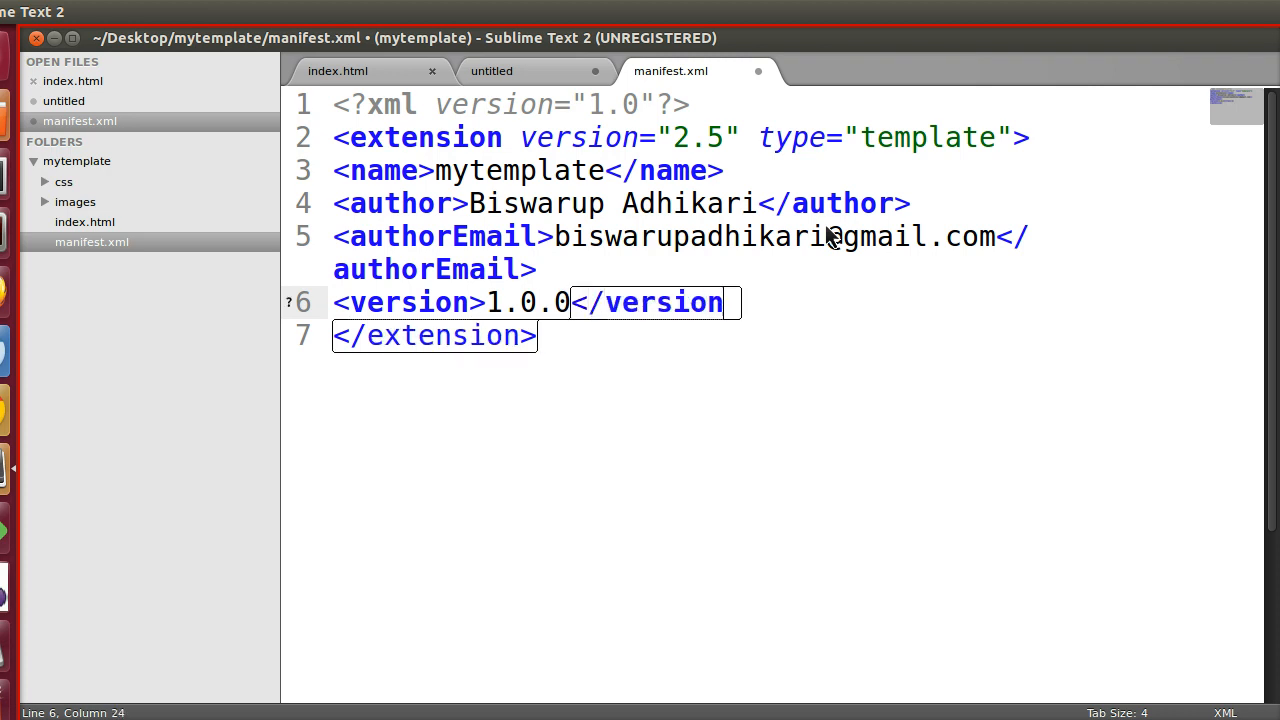
key(Return)
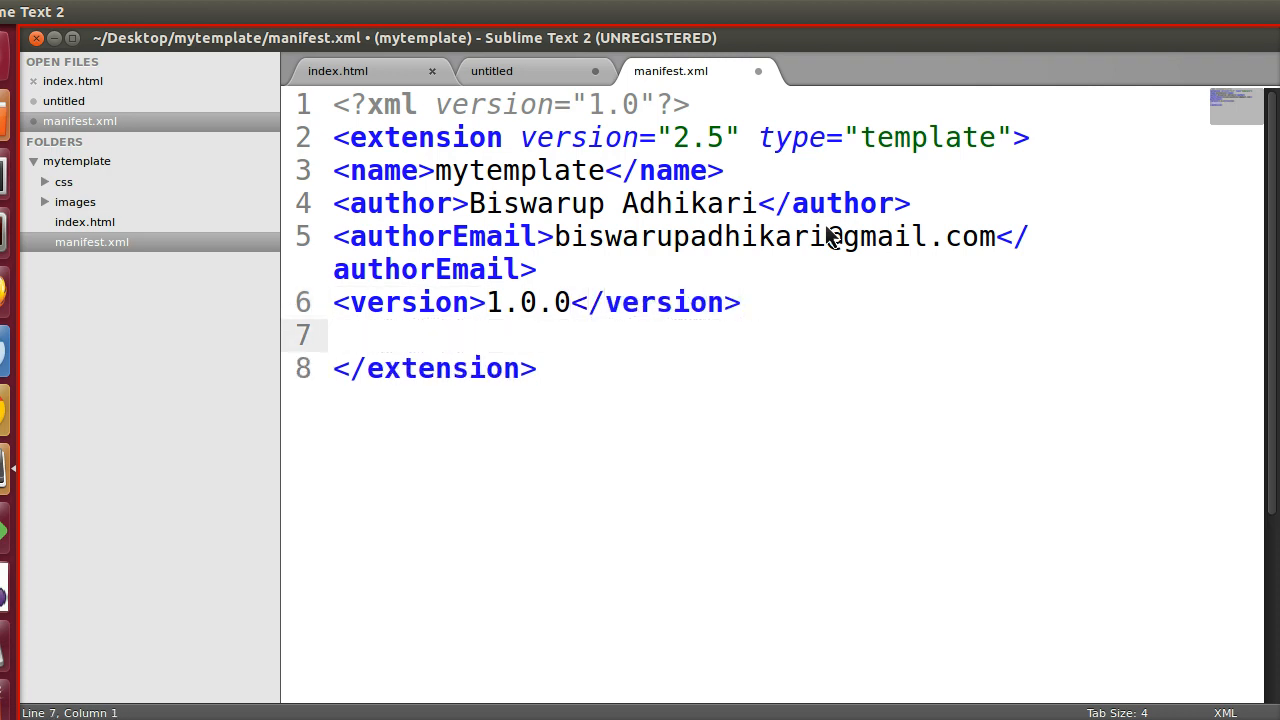
- Add a description element reading This is My Custom Joomla 2.5 Template
text(<descrip)
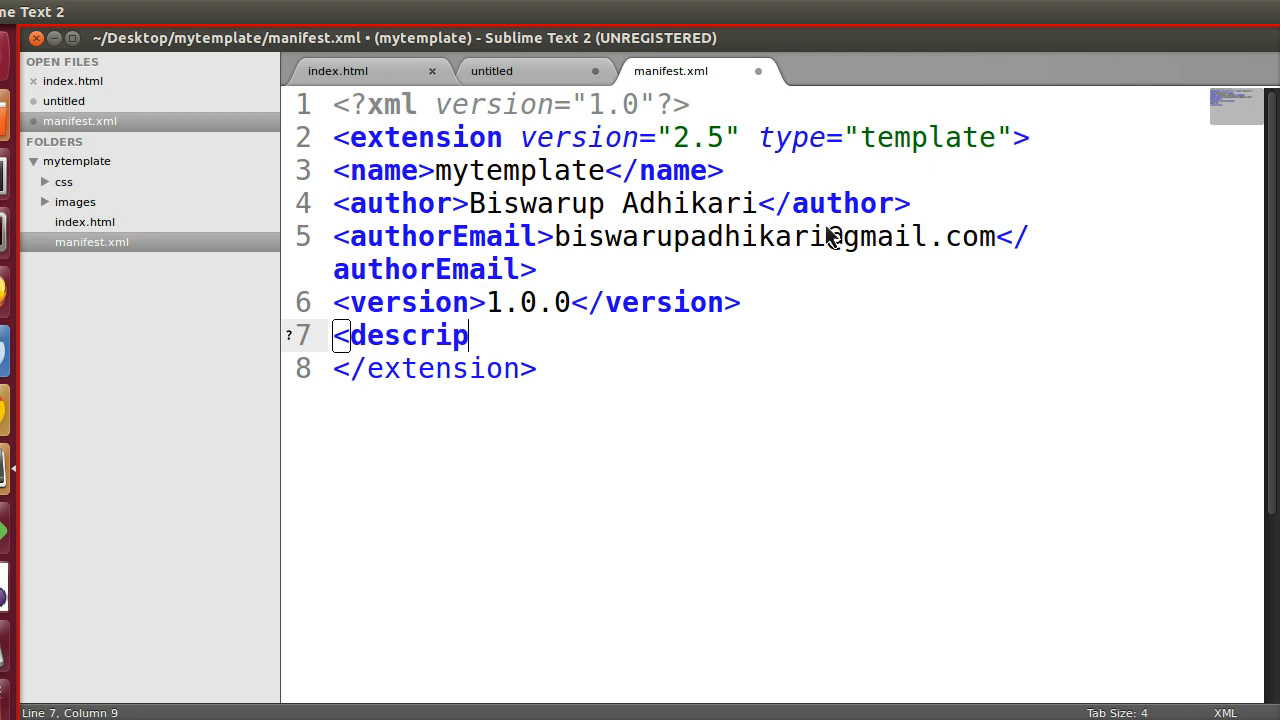
text(t)
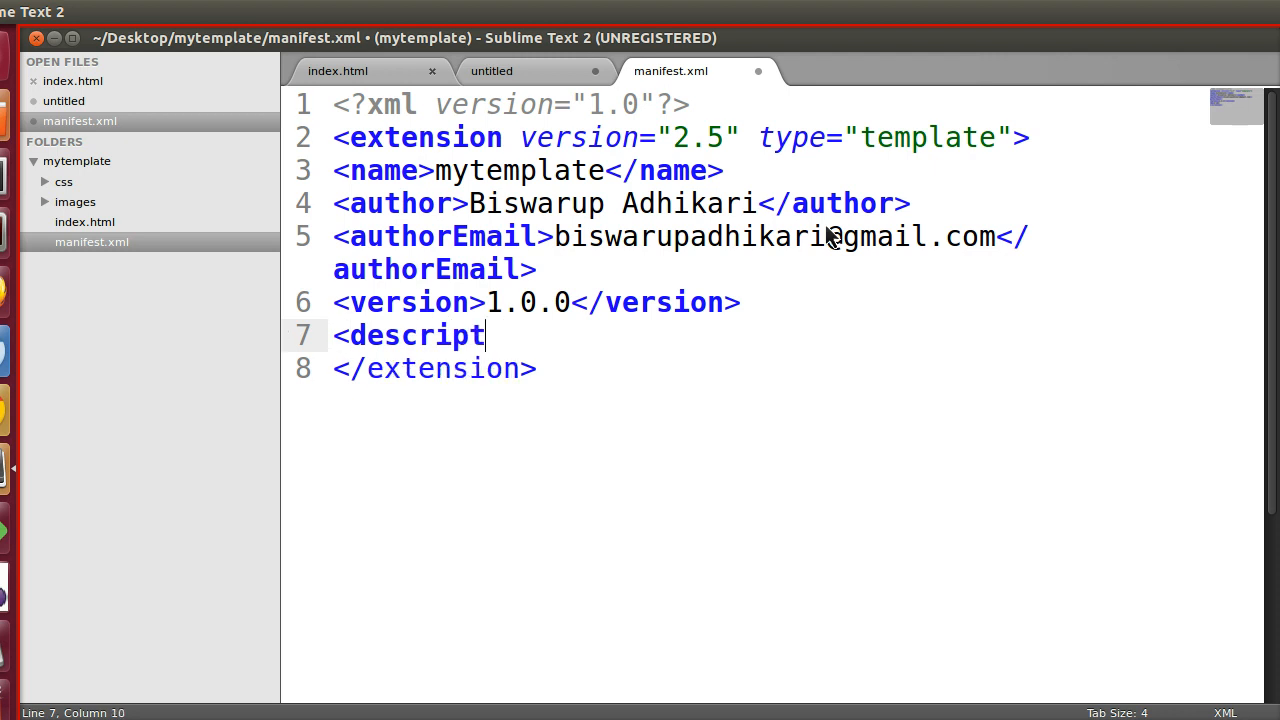
key(BackSpace)
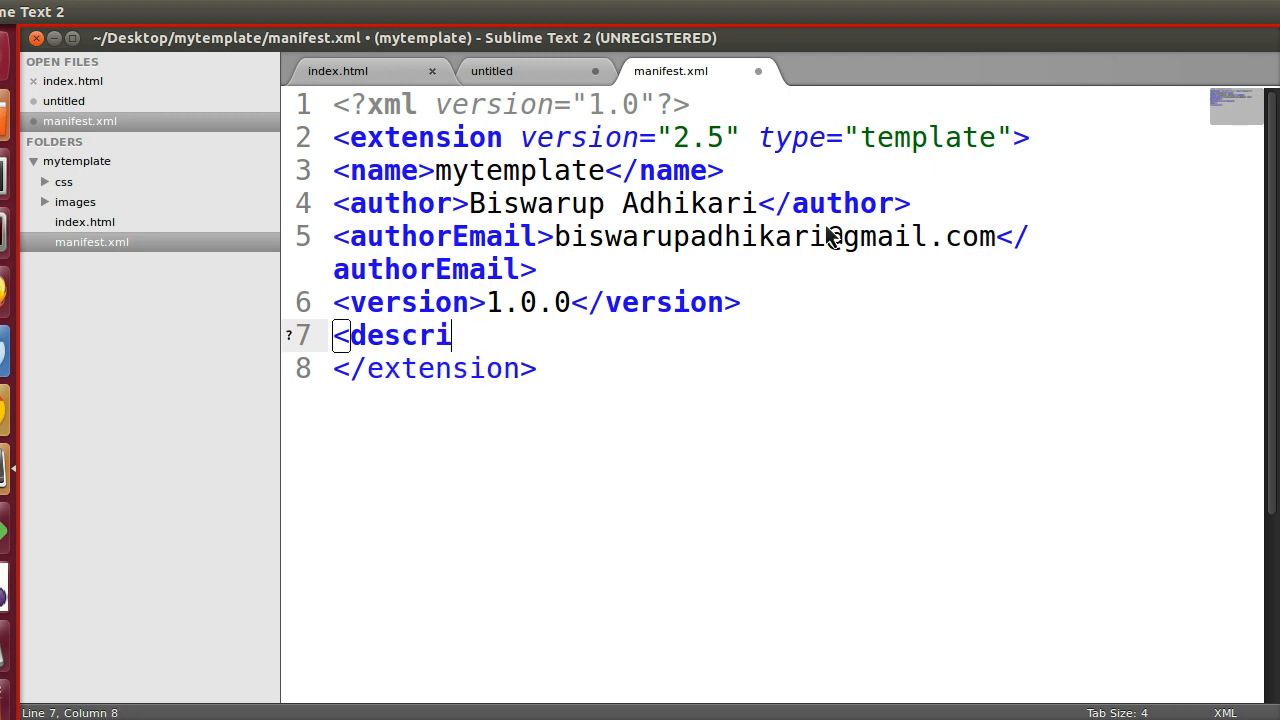
text(ption>)
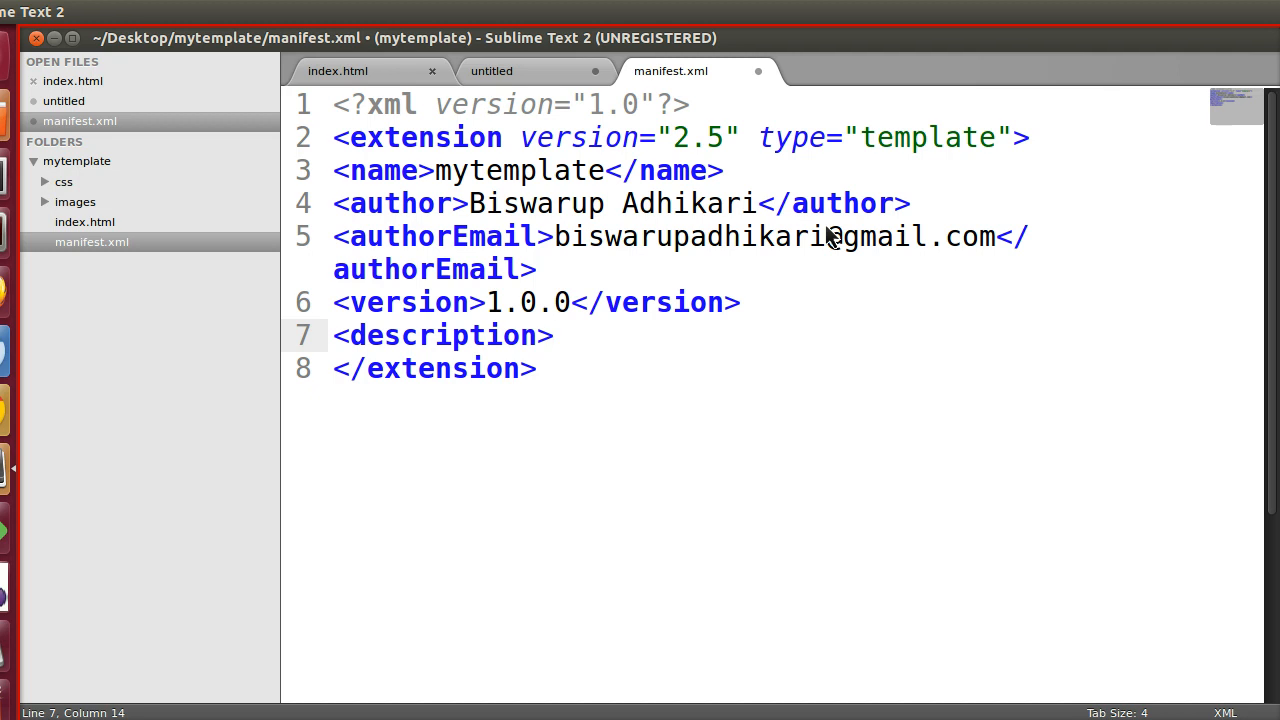
text(This is)
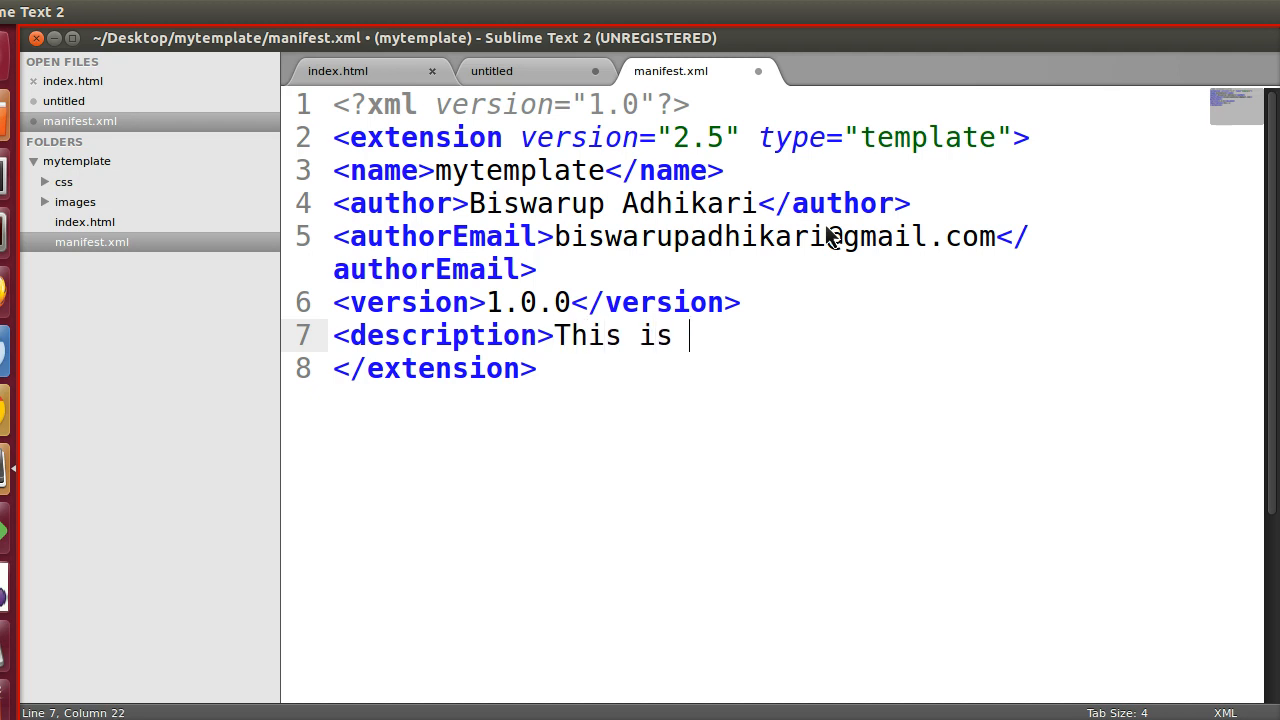
text(My)
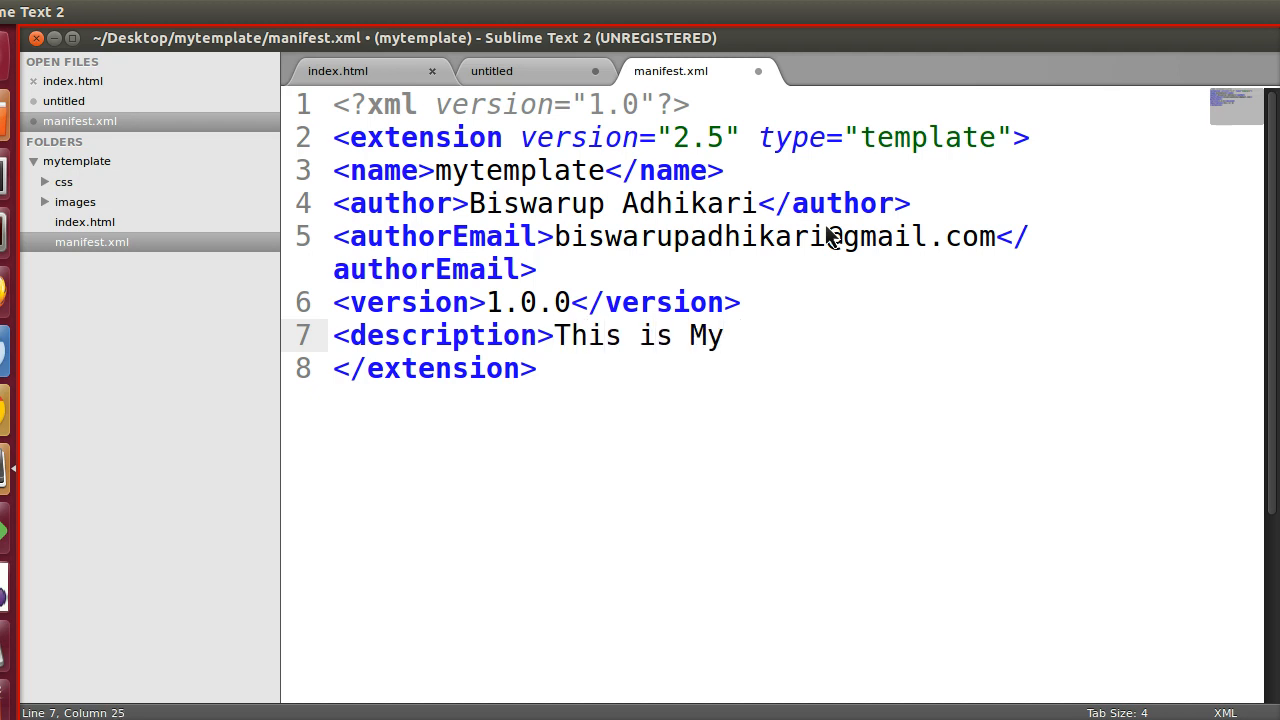
text(Custom Joom)
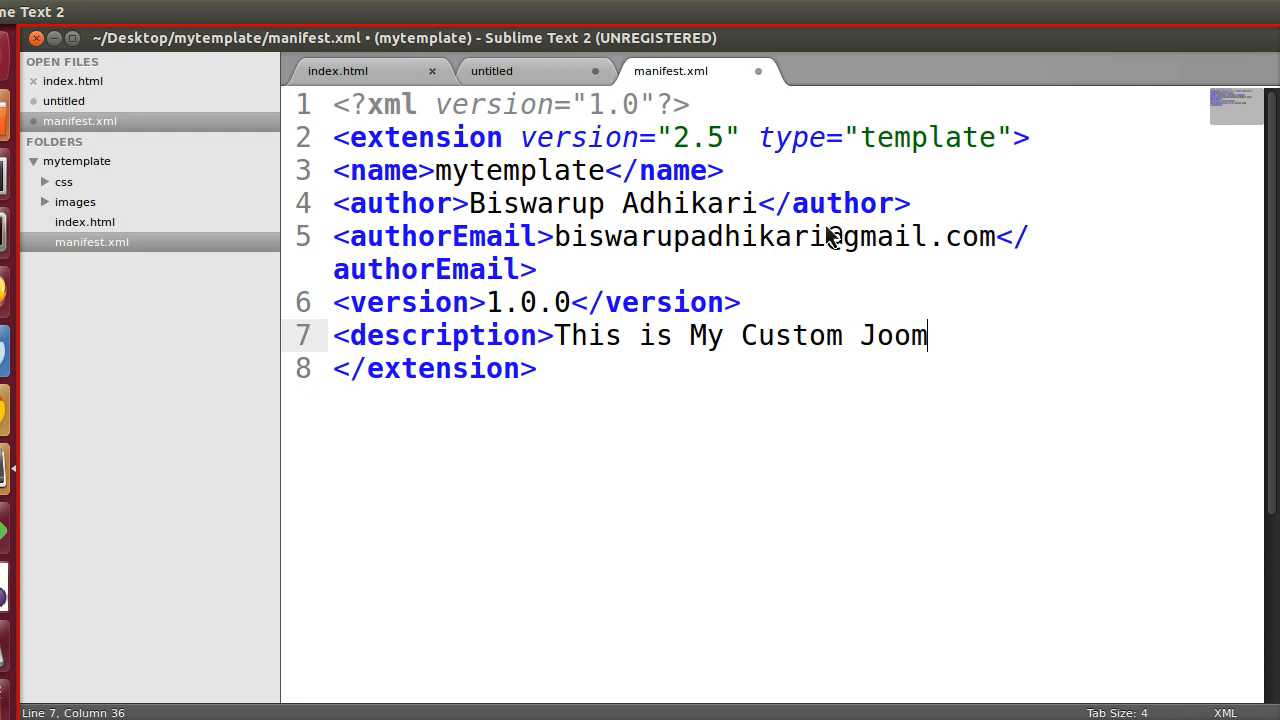
text(la)
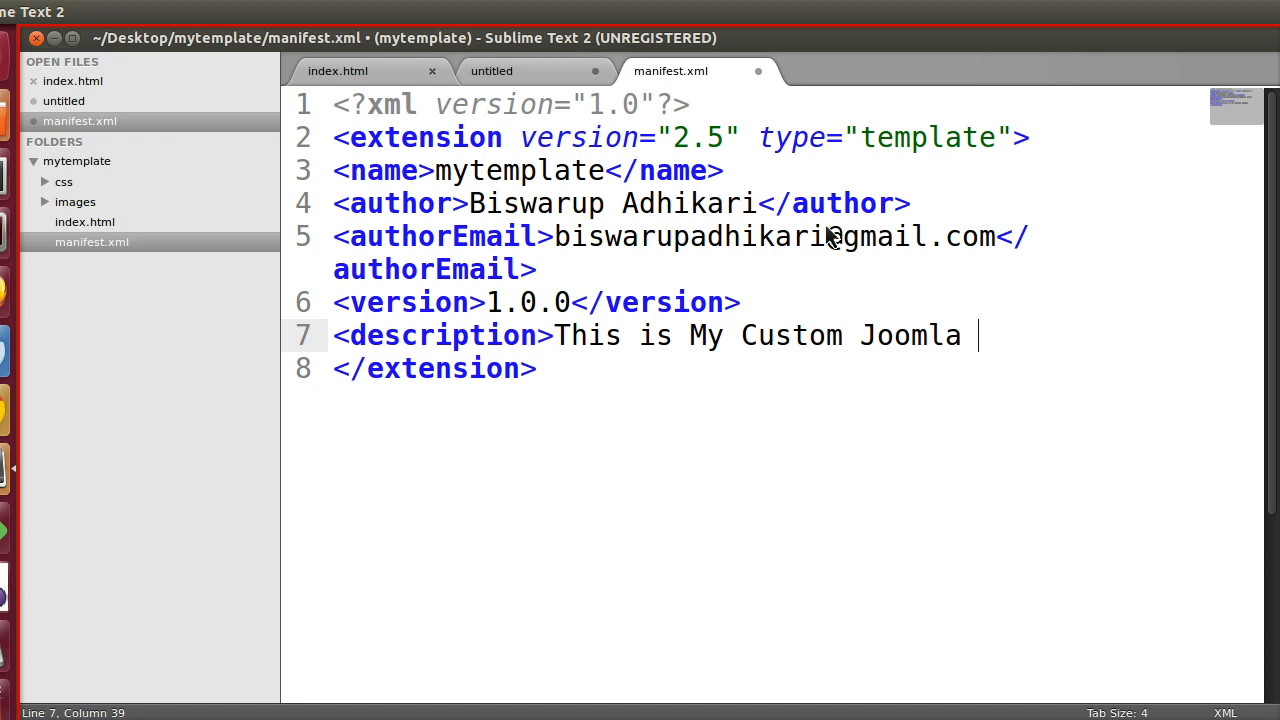
text(2.5 Template</des)
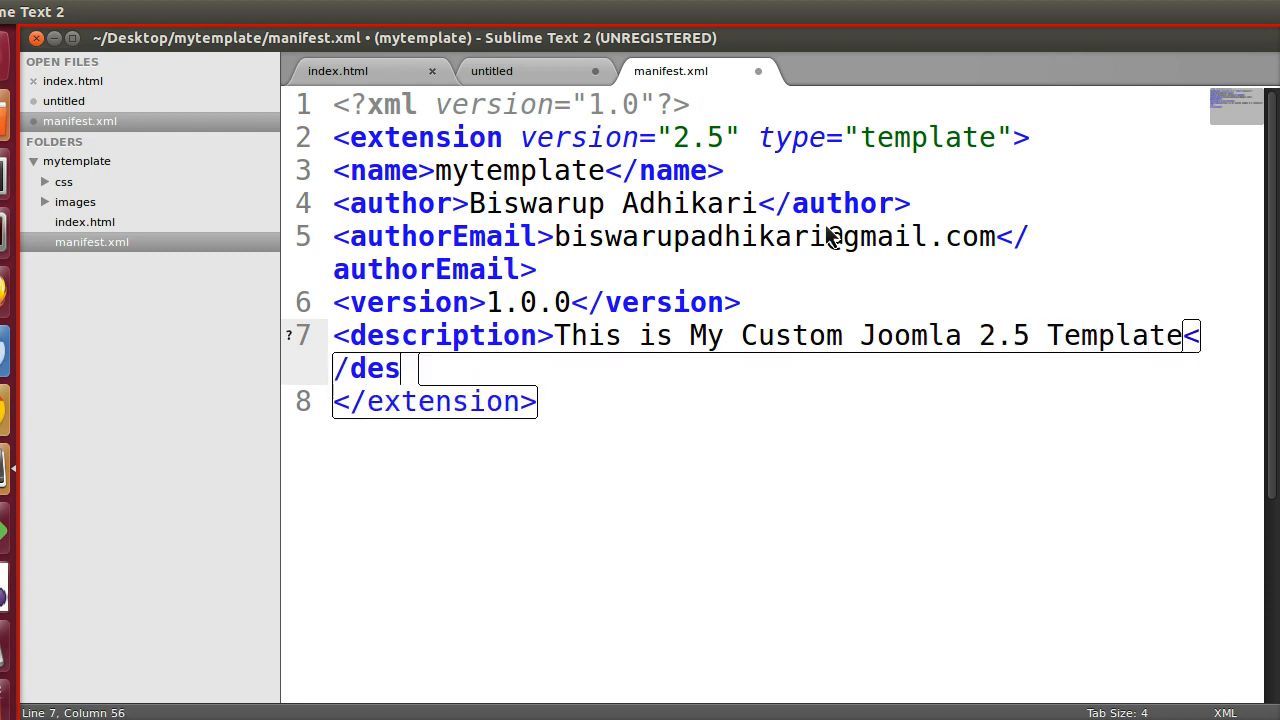
text(cription>)
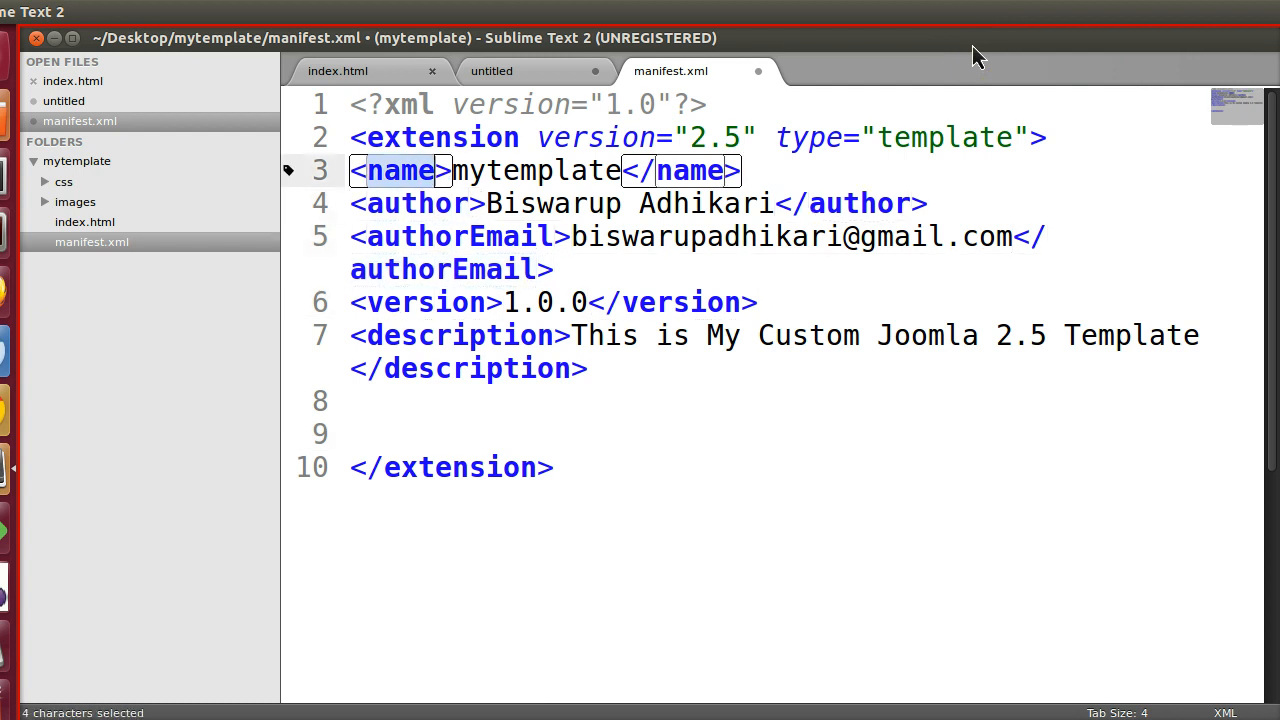
- Close the description element and save manifest.xml
click(500, 400)
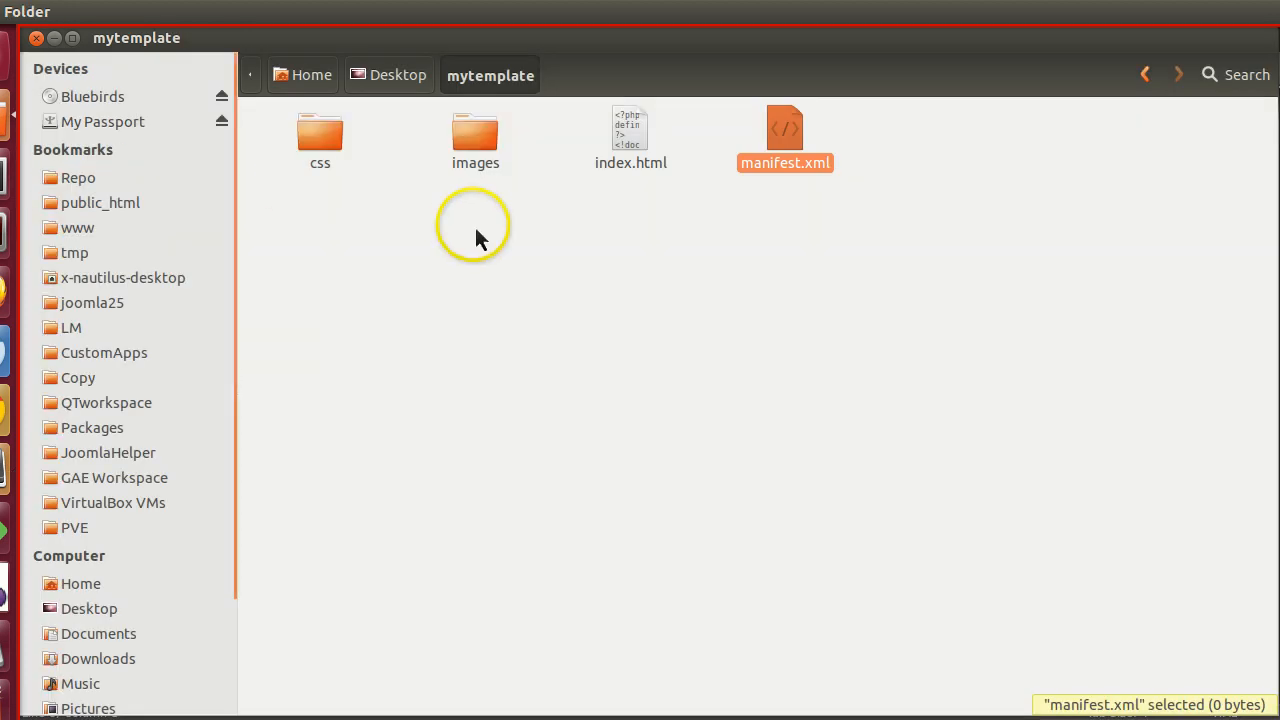
click(632, 140)
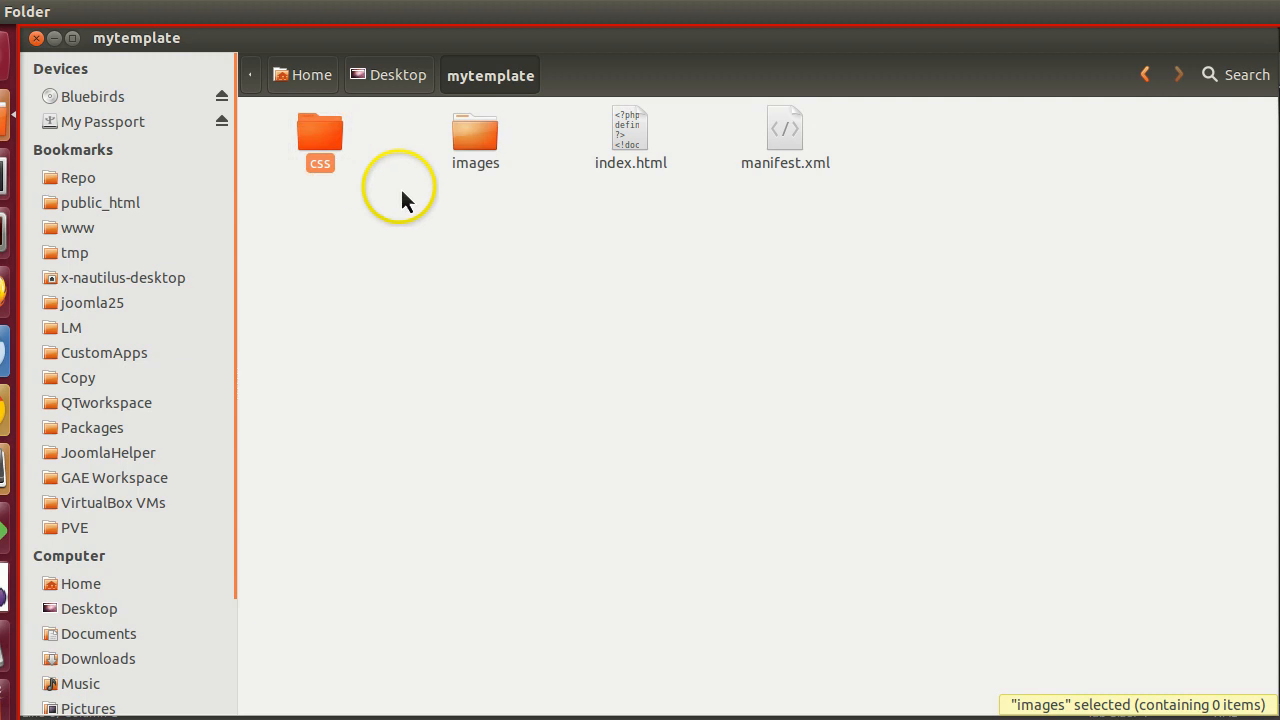
click(320, 136)
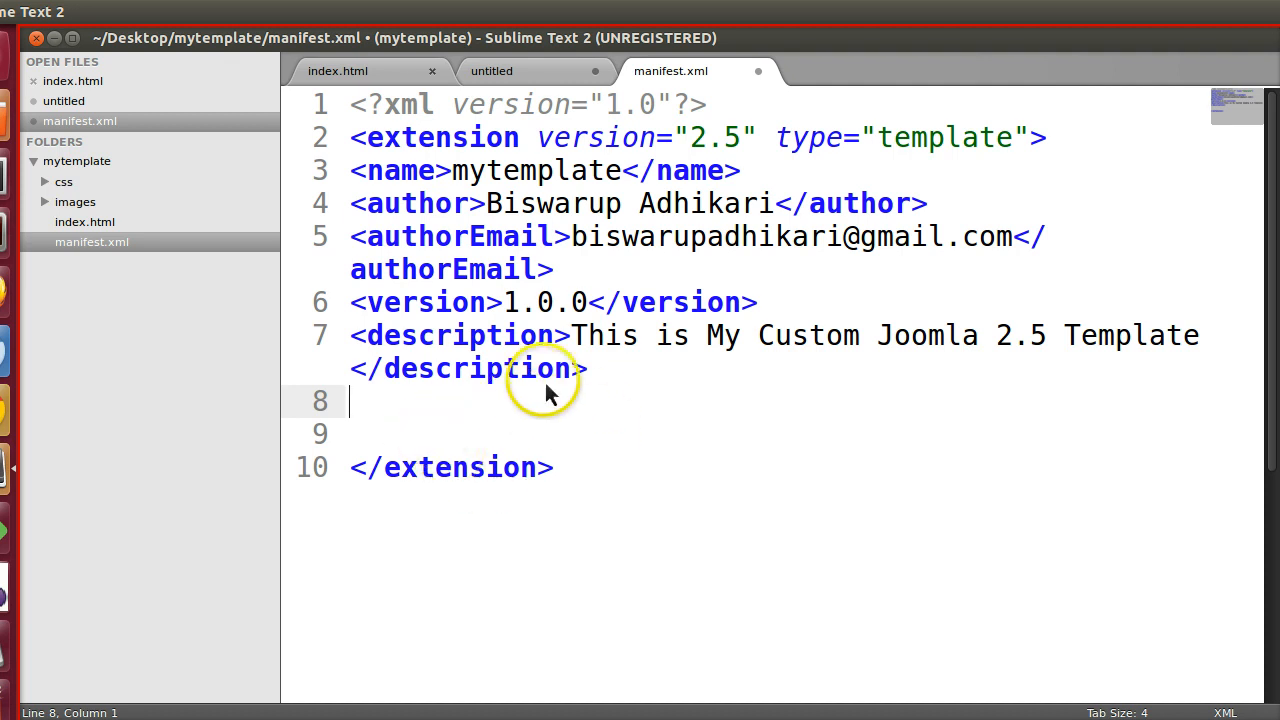
mouse_move(664, 384)
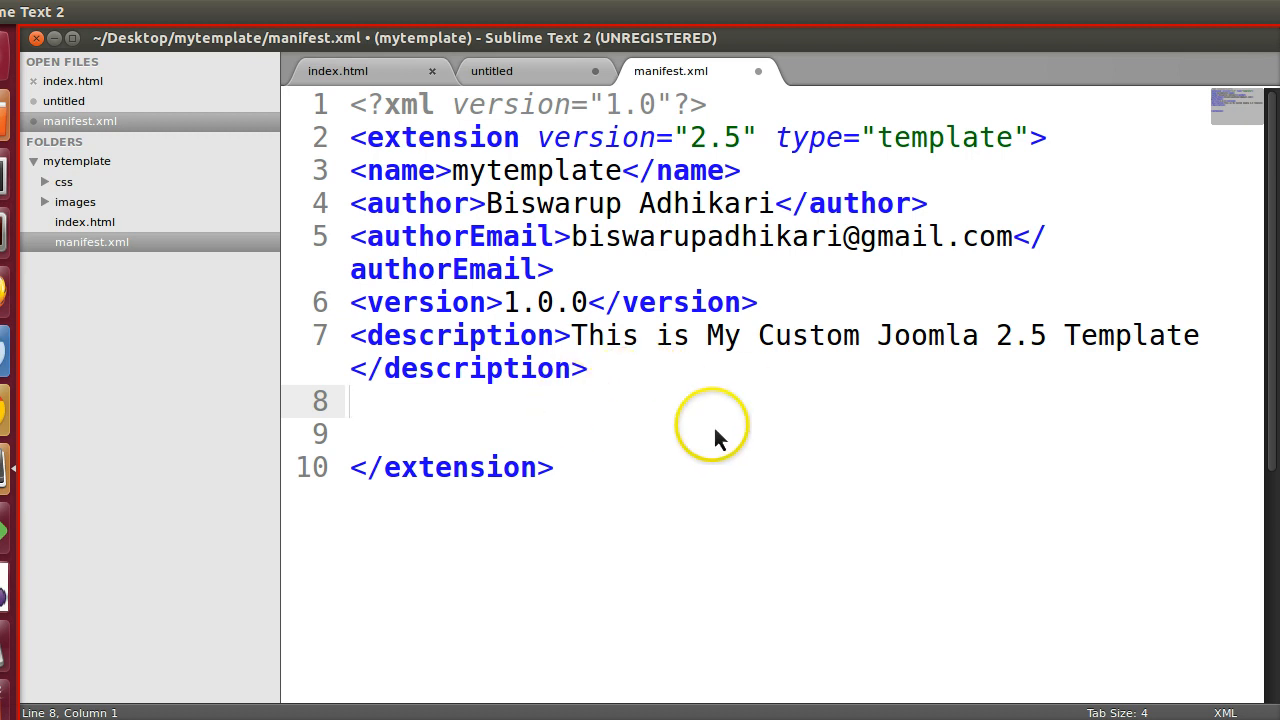
mouse_move(536, 430)
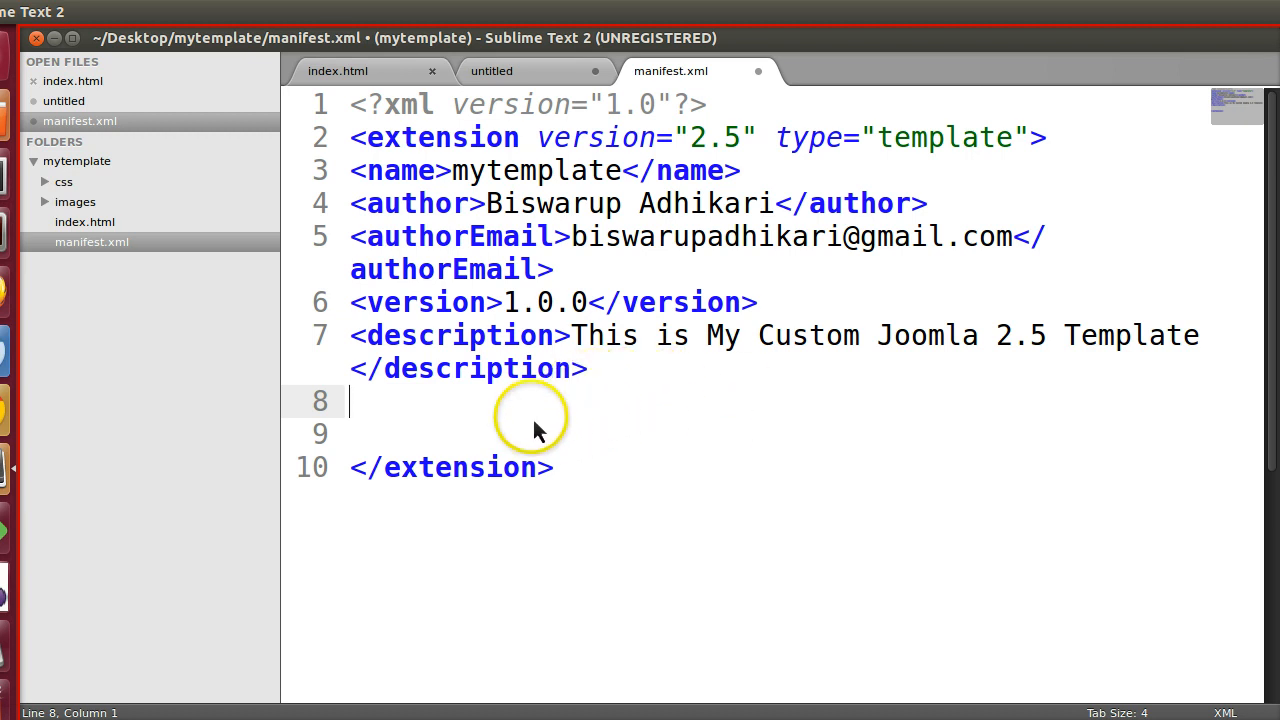
- Bring Chromium to the front showing the YouTube channel page
click(944, 68)
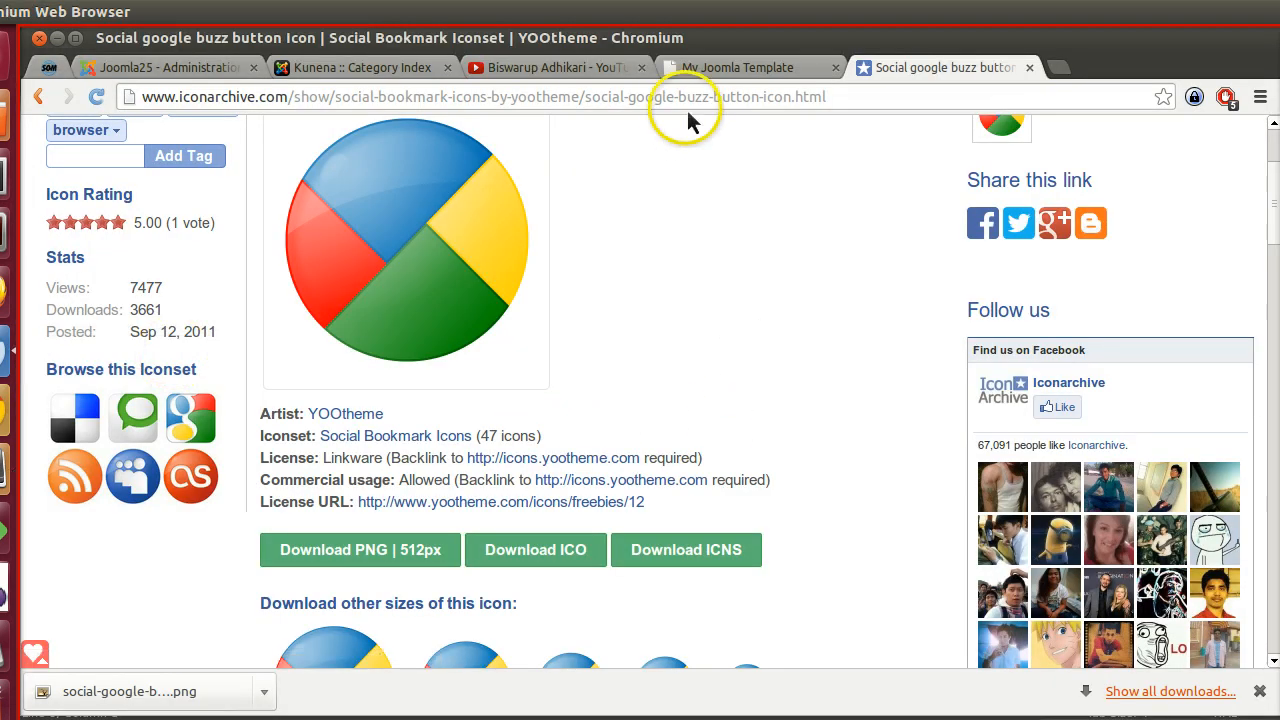
click(556, 68)
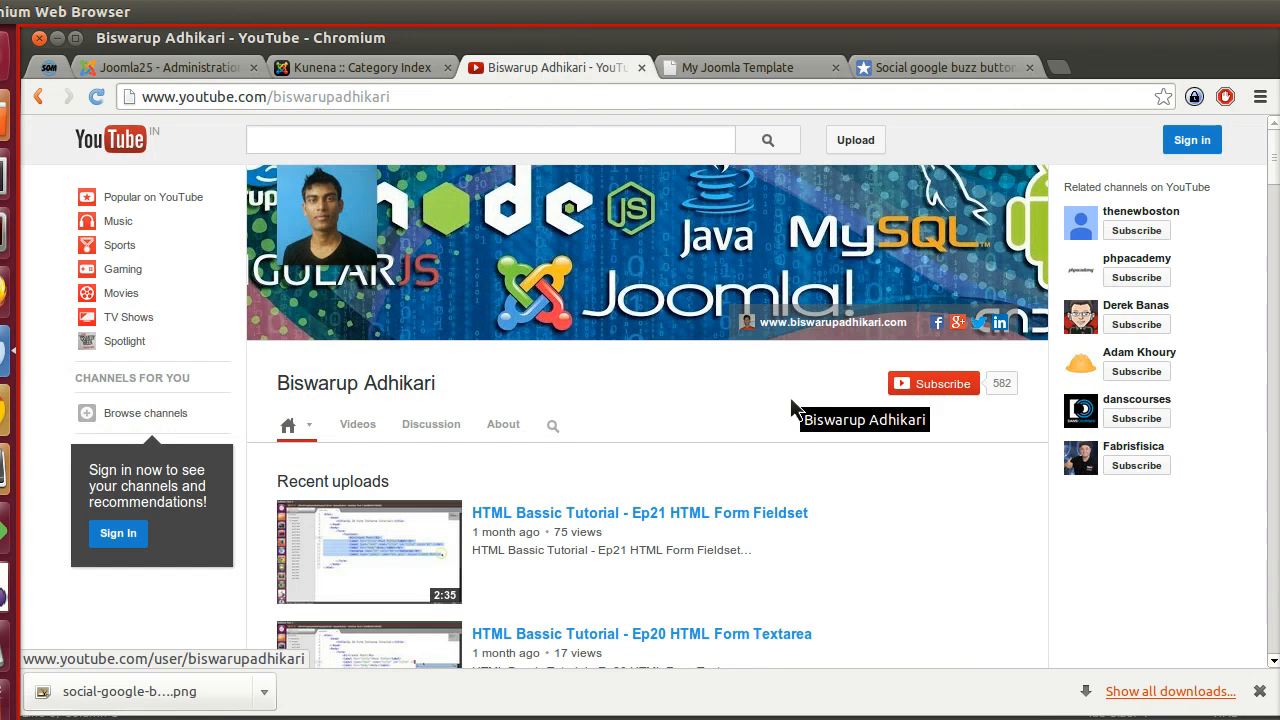